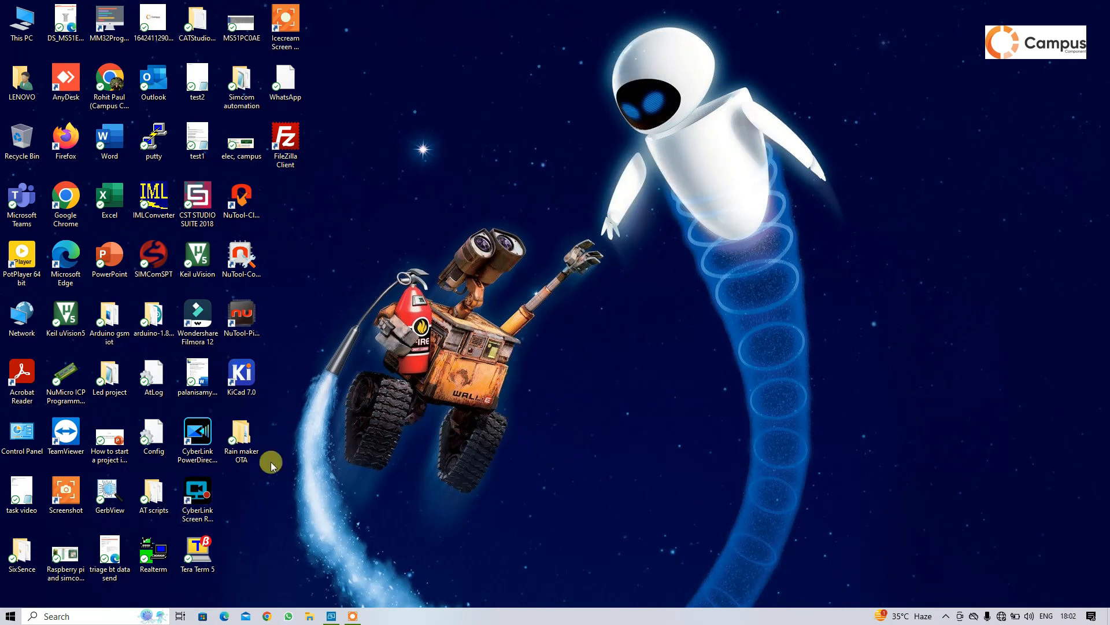
Step: Open the Rain maker OTA folder and then its Rainmaker-rohit sketch folder
{"action": "double_click", "coordinate": [241, 436]}
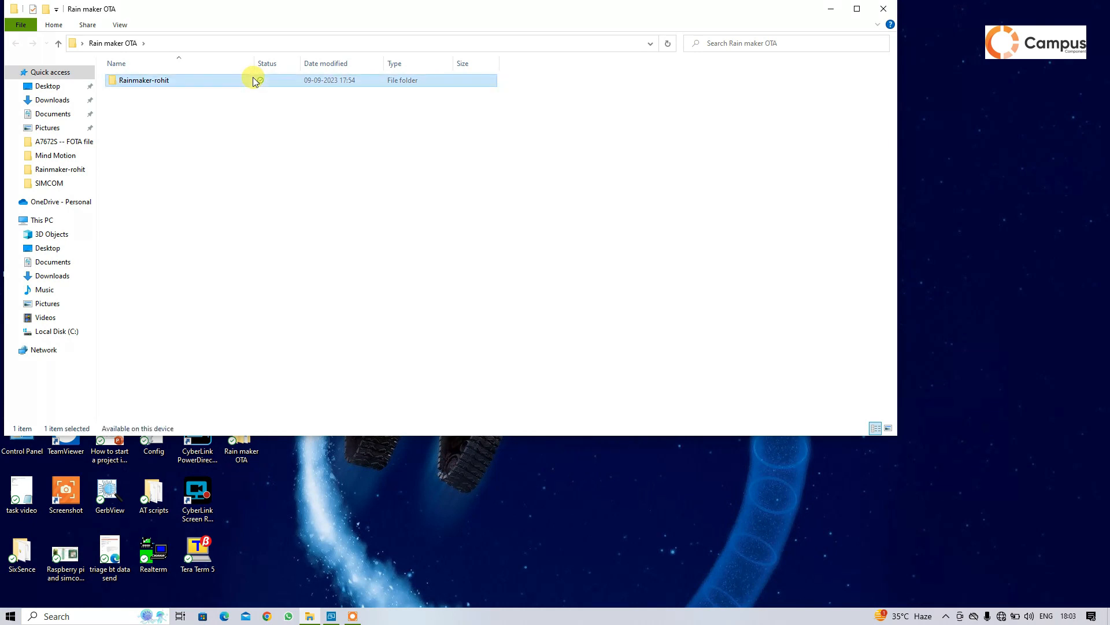
{"action": "double_click", "coordinate": [143, 80]}
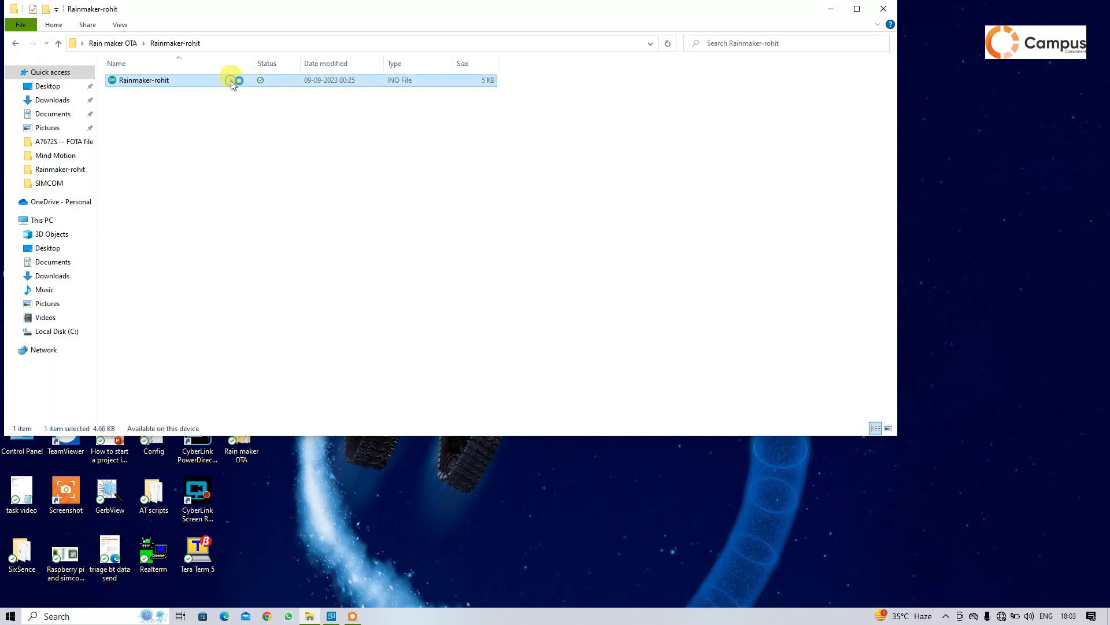
Step: Open the Rainmaker-rohit .ino sketch in Arduino IDE and review setup() and loop()
{"action": "double_click", "coordinate": [145, 79]}
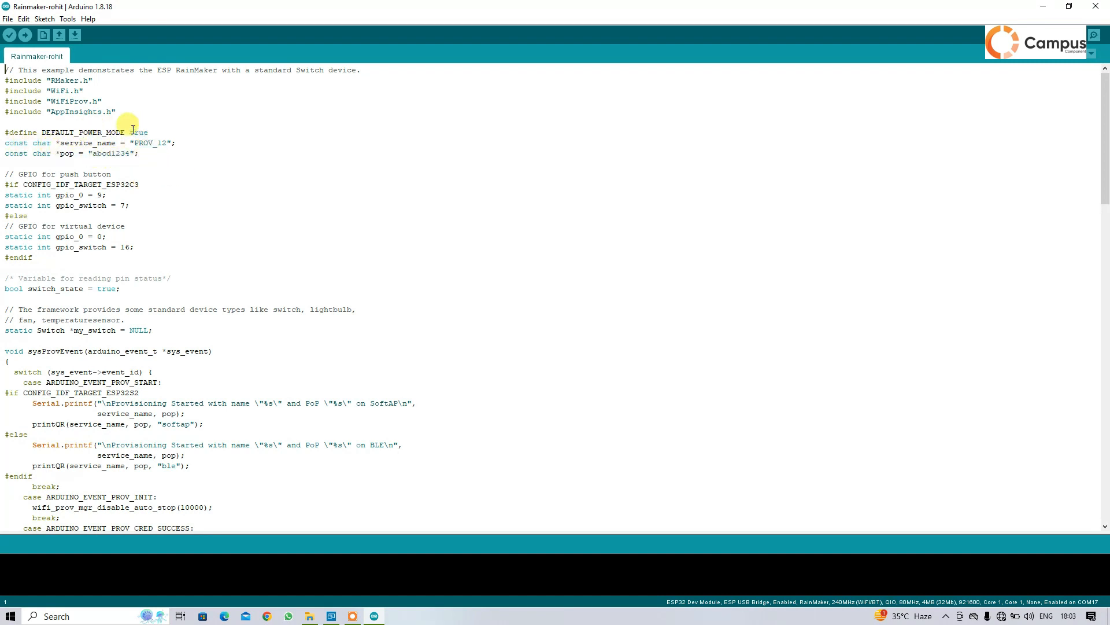
{"action": "mouse_move", "coordinate": [47, 273]}
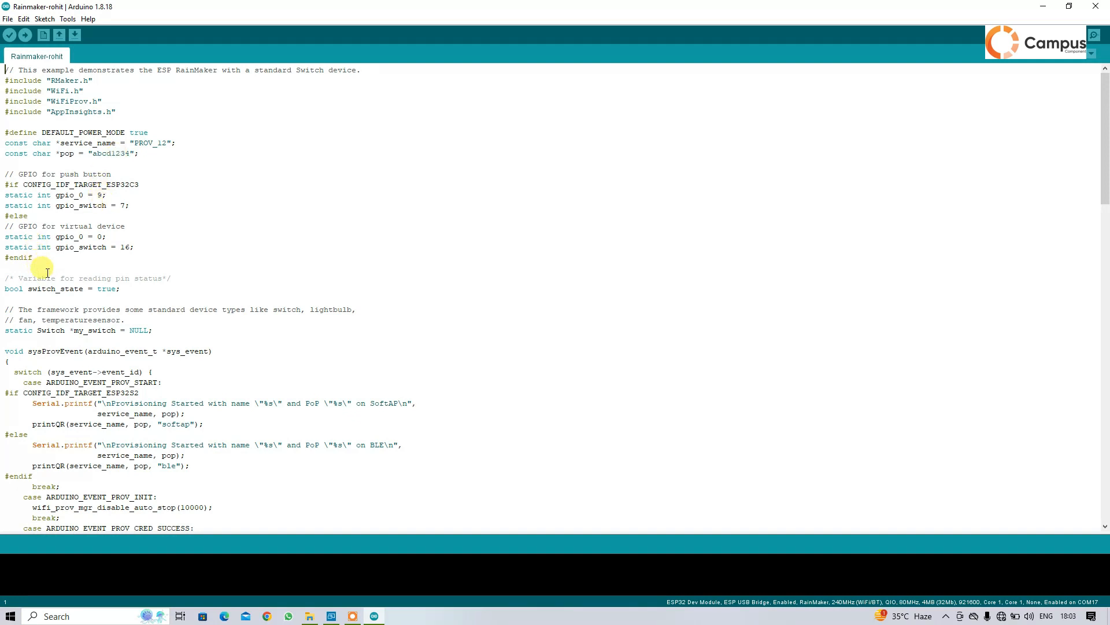
{"action": "mouse_move", "coordinate": [106, 222]}
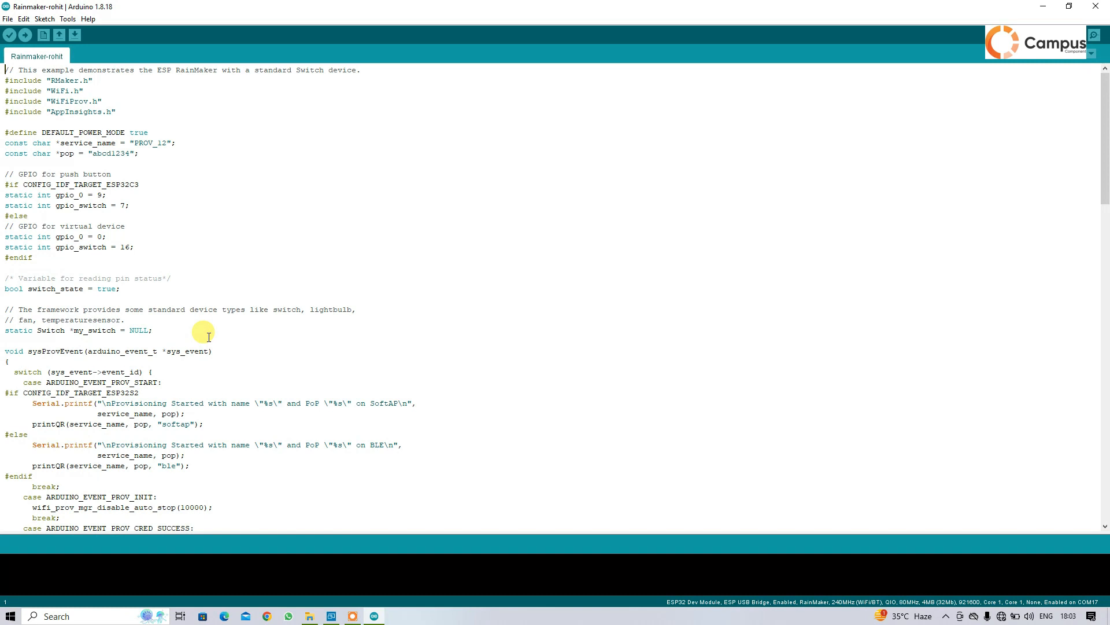
{"action": "scroll", "scroll_direction": "down", "scroll_amount": 3}
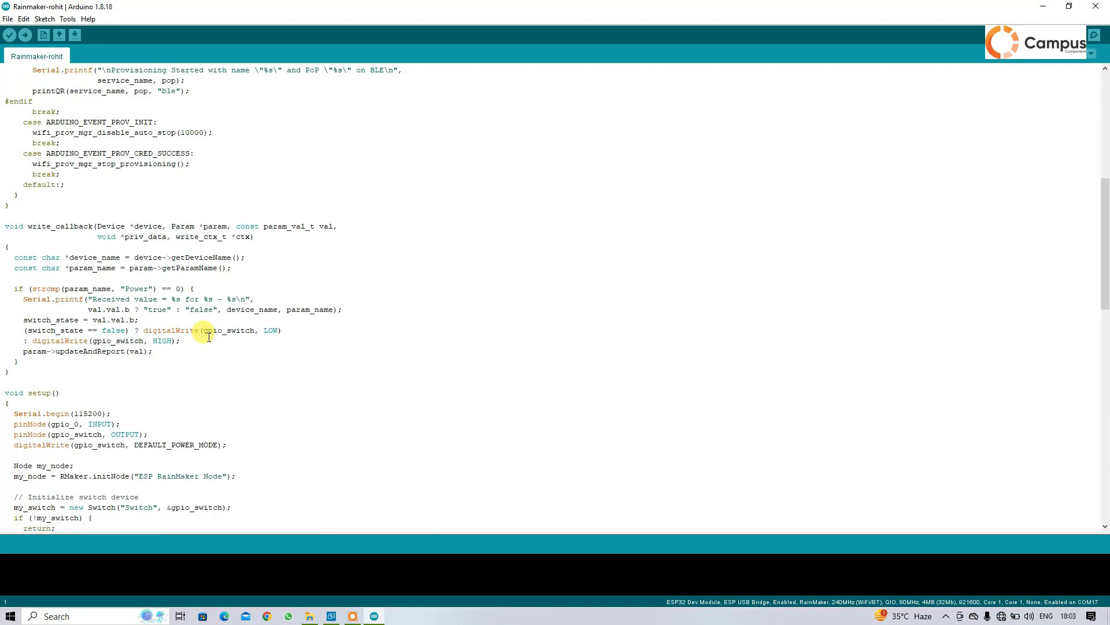
{"action": "scroll", "scroll_direction": "down", "scroll_amount": 3}
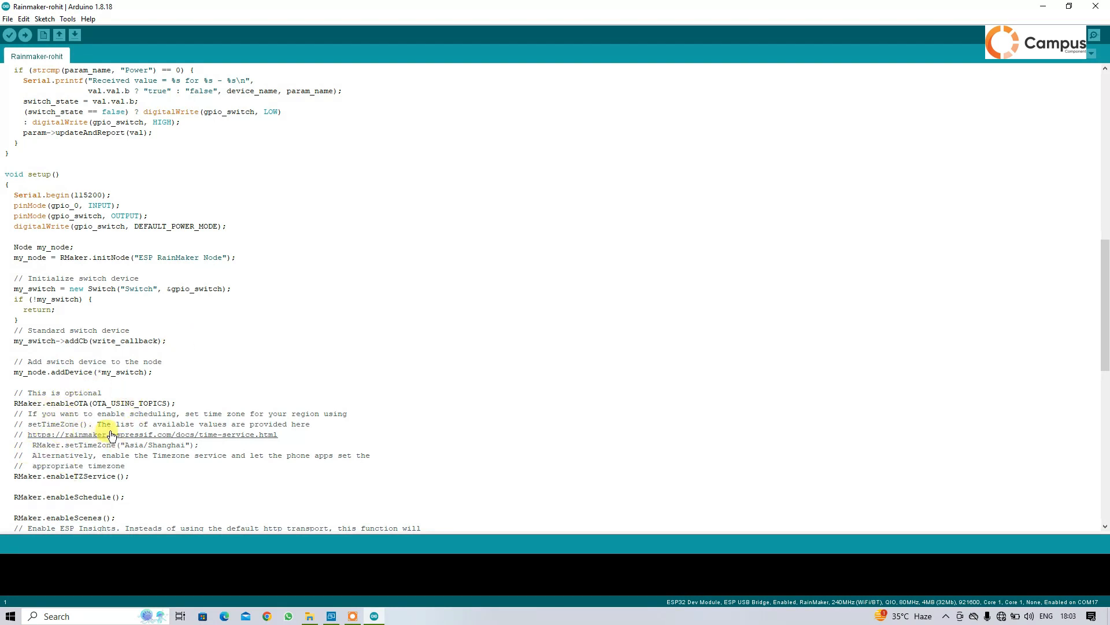
{"action": "scroll", "scroll_direction": "down", "scroll_amount": 3}
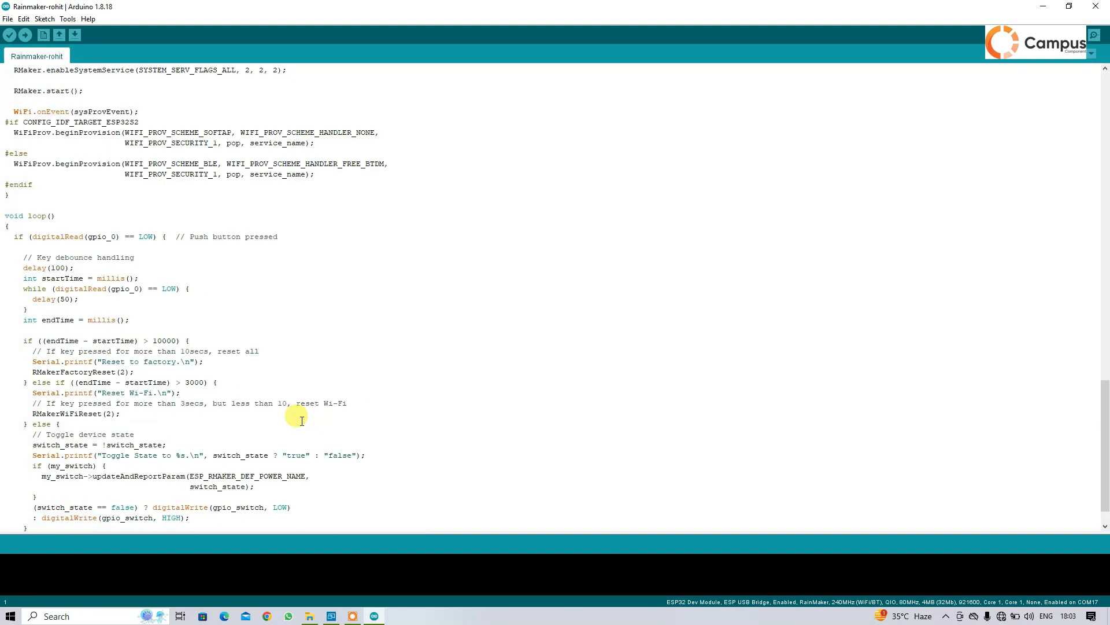
{"action": "scroll", "scroll_direction": "down", "scroll_amount": 3}
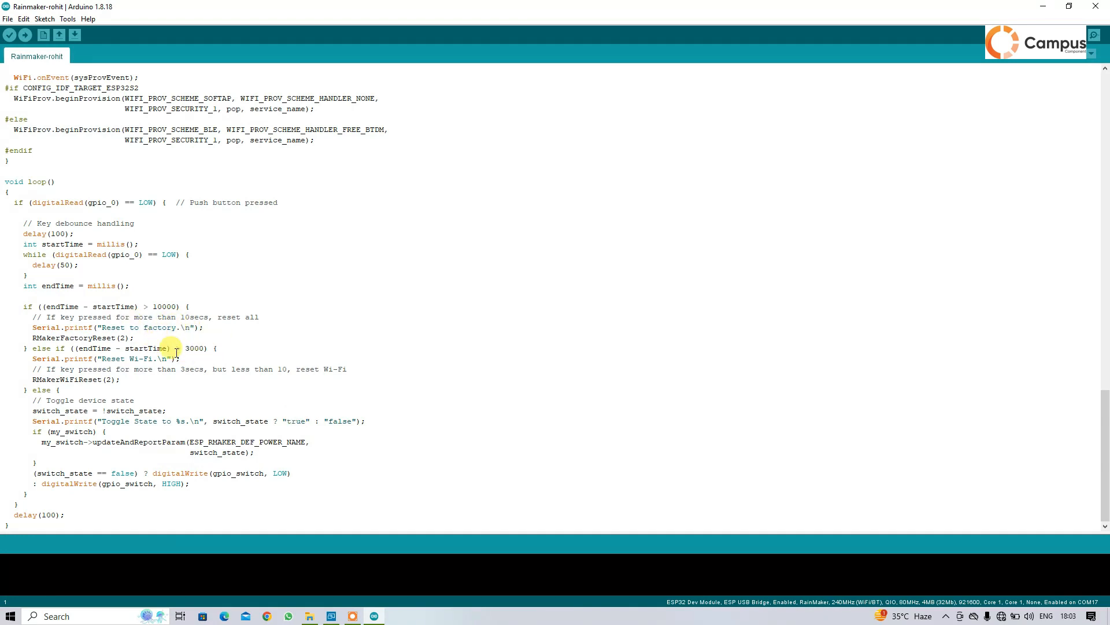
{"action": "mouse_move", "coordinate": [204, 279]}
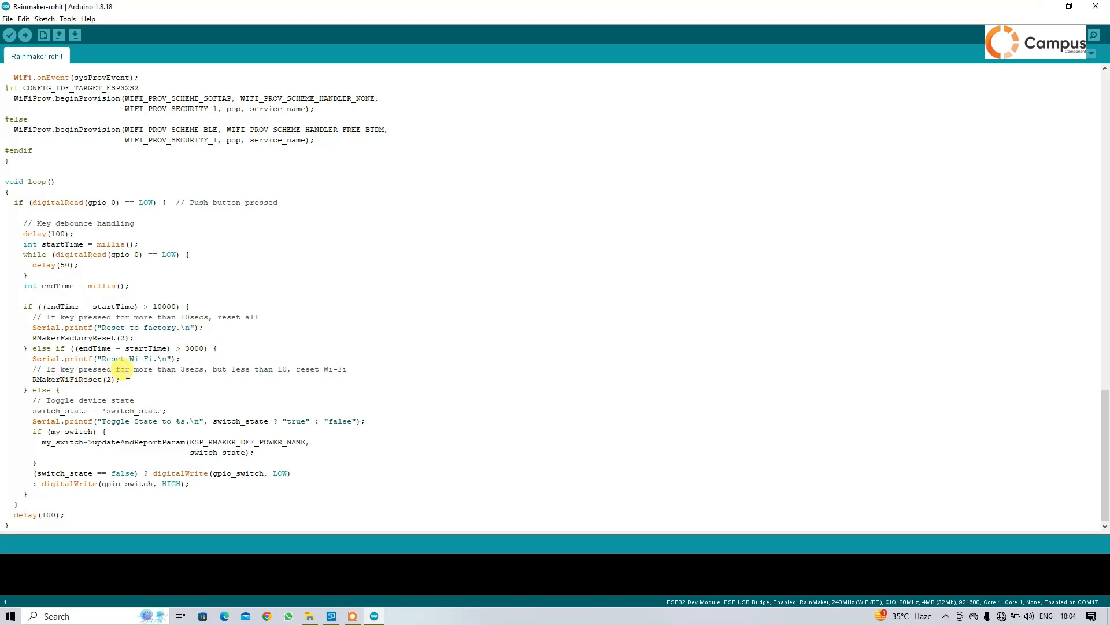
{"action": "mouse_move", "coordinate": [178, 305]}
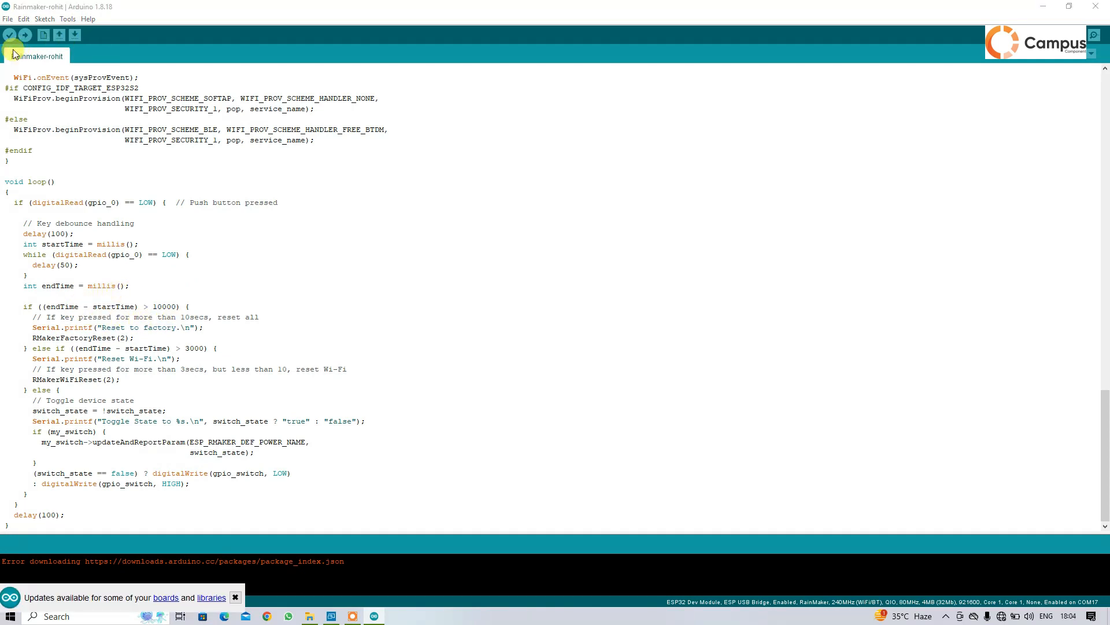
{"action": "mouse_move", "coordinate": [24, 35]}
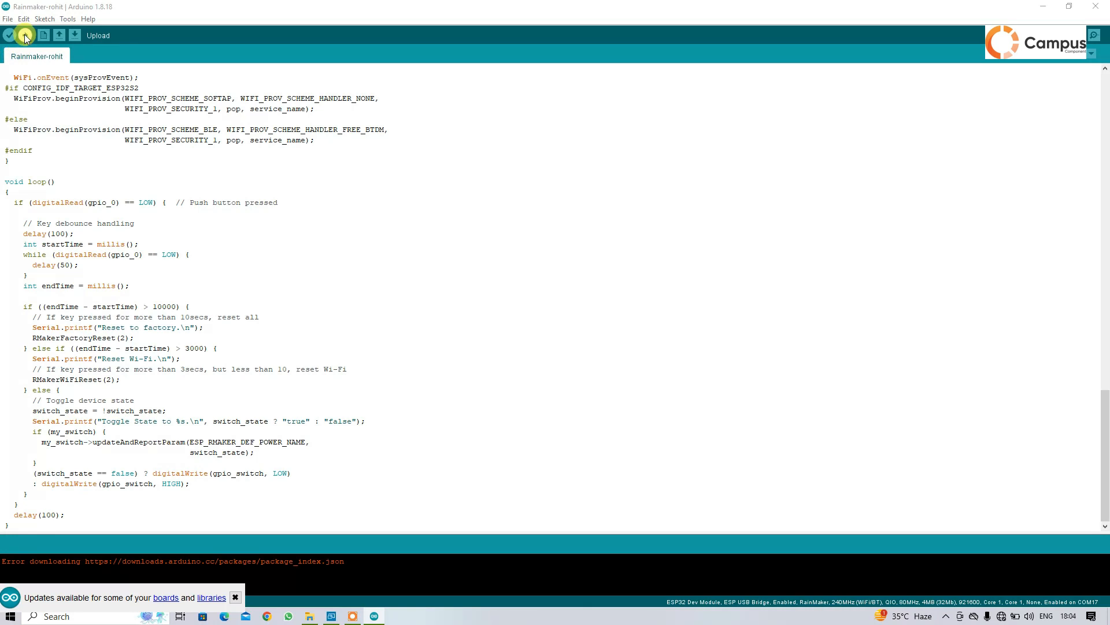
{"action": "left_click", "coordinate": [67, 18]}
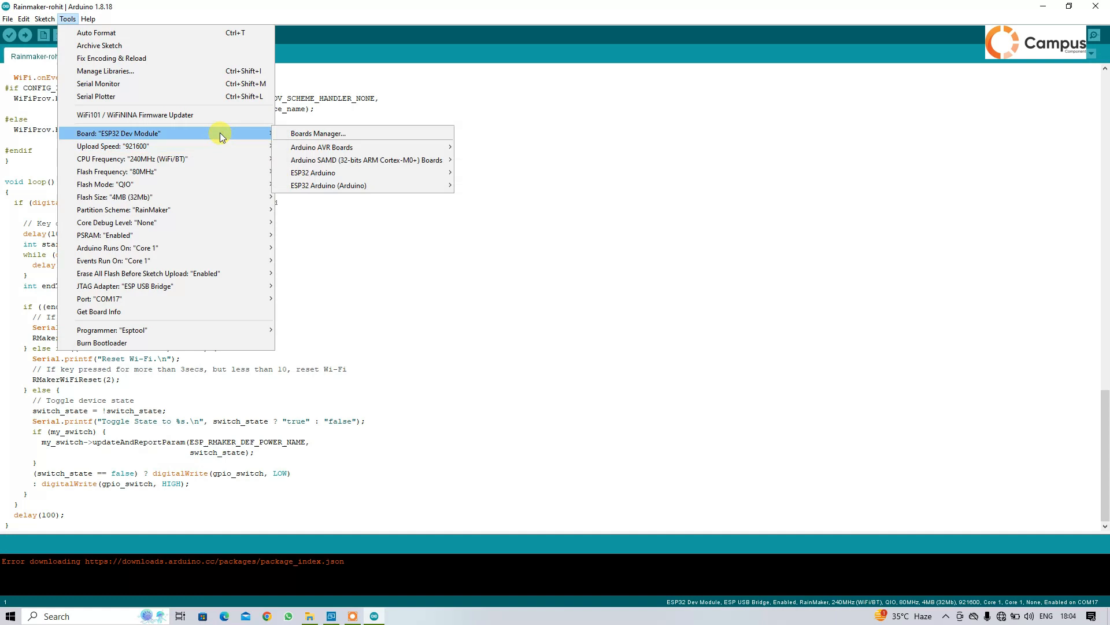
{"action": "mouse_move", "coordinate": [219, 144]}
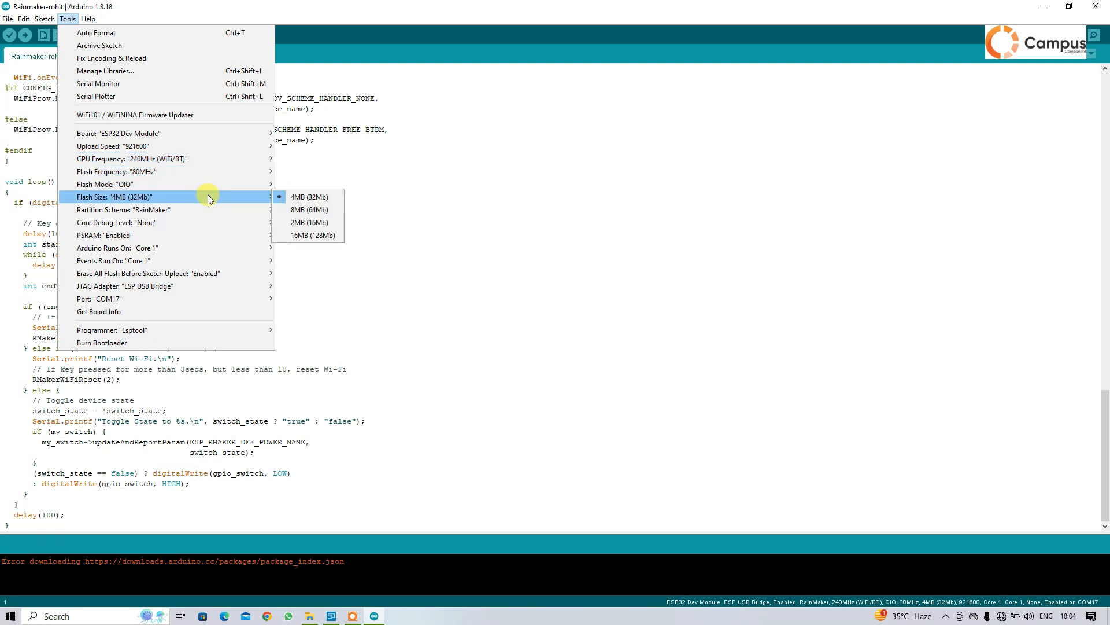
{"action": "mouse_move", "coordinate": [304, 197]}
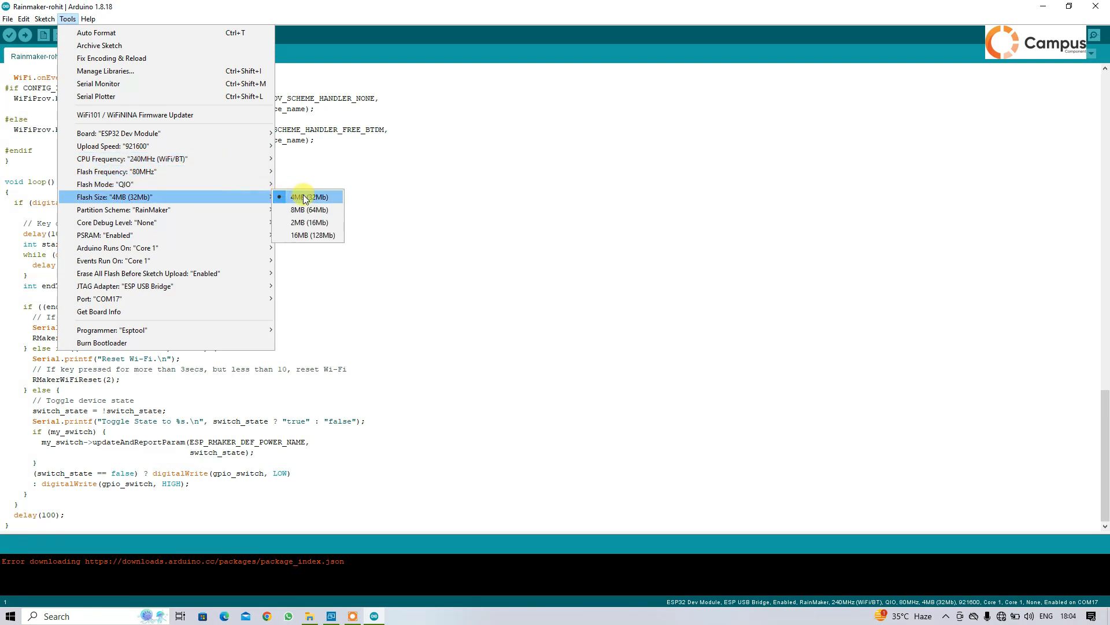
{"action": "mouse_move", "coordinate": [228, 198]}
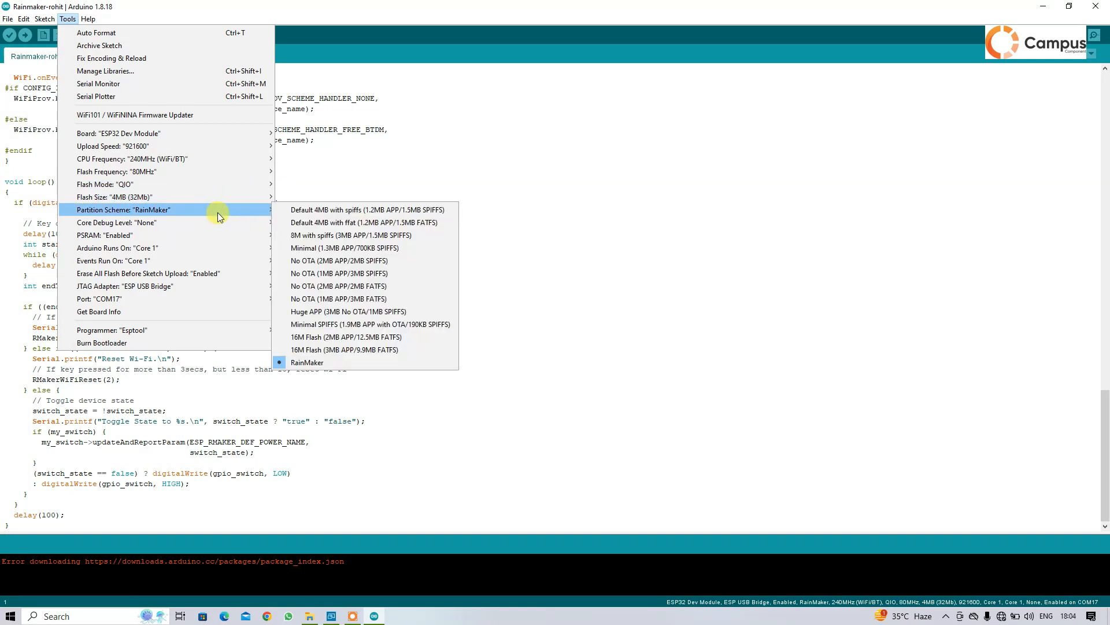
{"action": "mouse_move", "coordinate": [308, 362]}
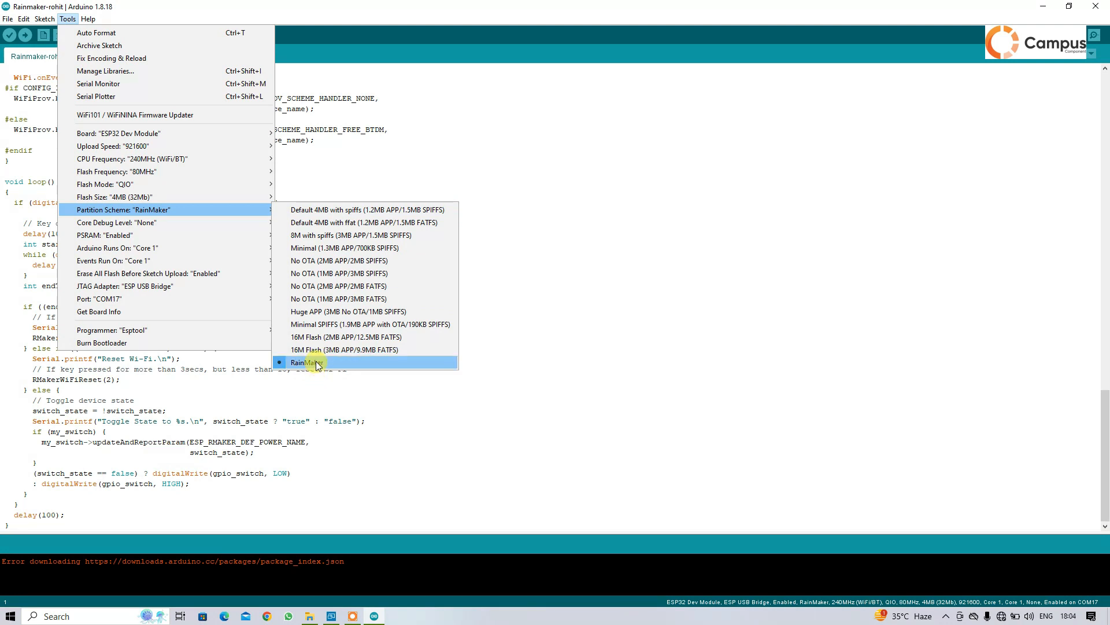
{"action": "mouse_move", "coordinate": [170, 273]}
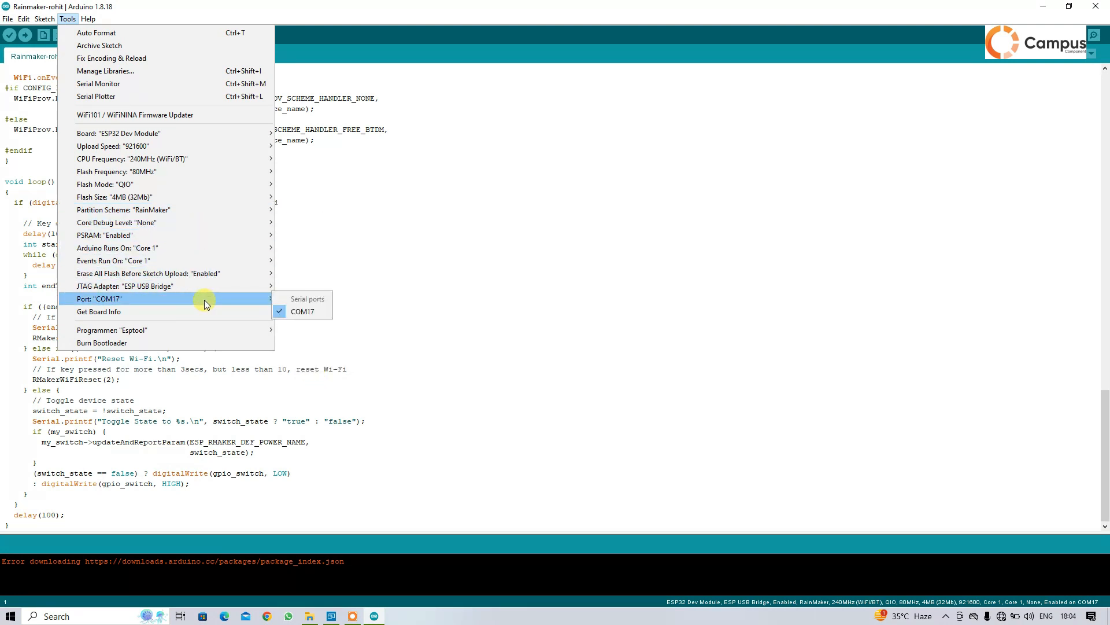
{"action": "mouse_move", "coordinate": [248, 300]}
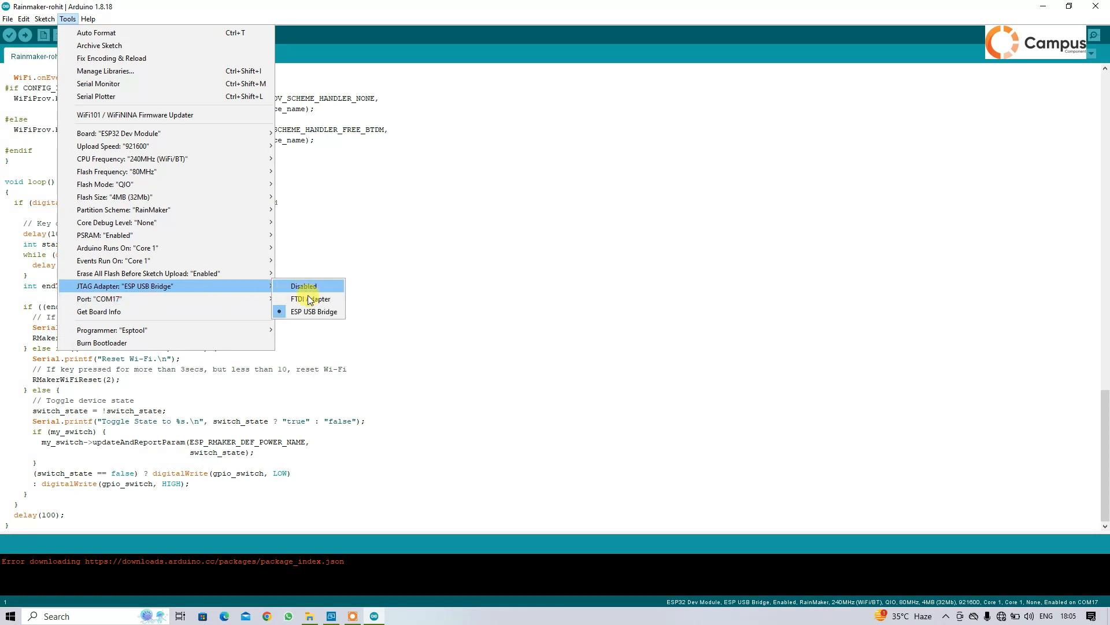
{"action": "mouse_move", "coordinate": [410, 299]}
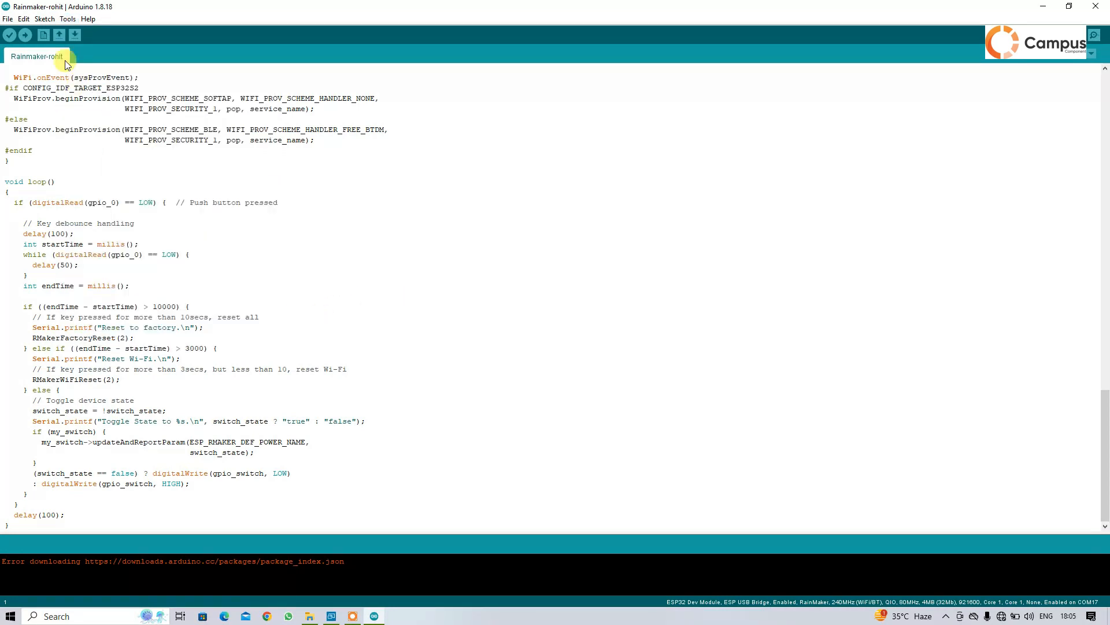
Step: Upload the Rainmaker-rohit sketch to the ESP32 board on COM17
{"action": "left_click", "coordinate": [8, 35]}
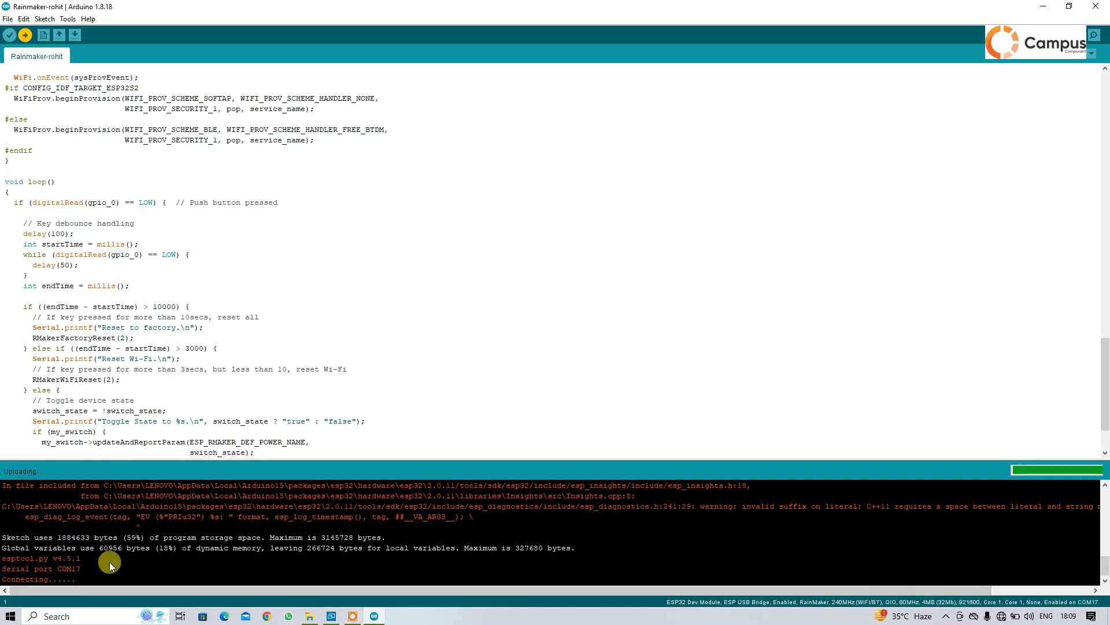
{"action": "mouse_move", "coordinate": [118, 570]}
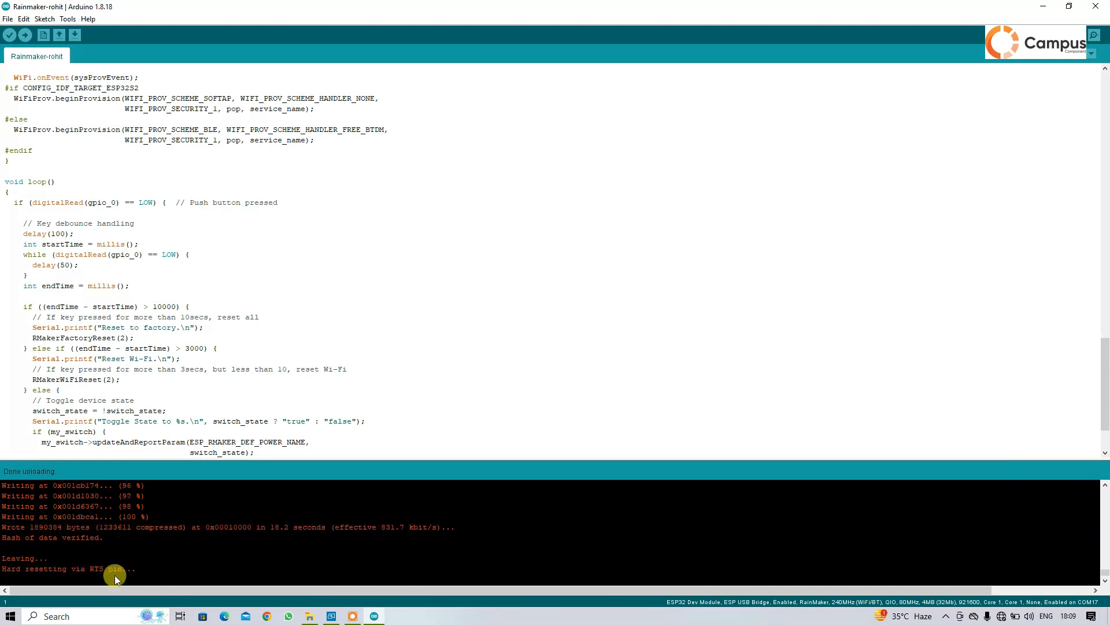
{"action": "mouse_move", "coordinate": [819, 149]}
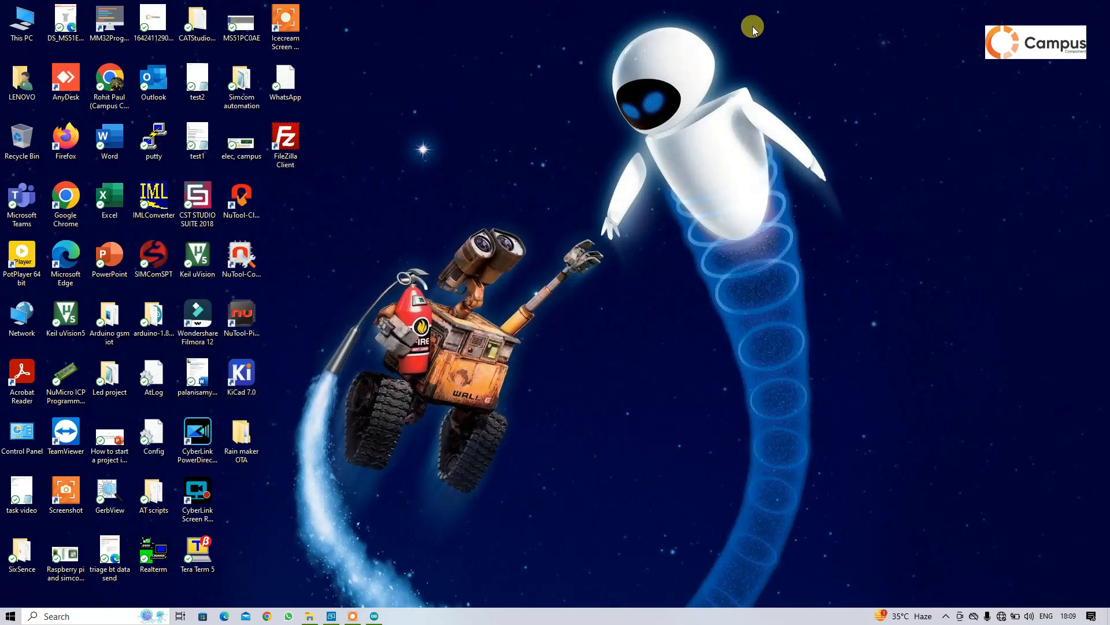
{"action": "mouse_move", "coordinate": [157, 55]}
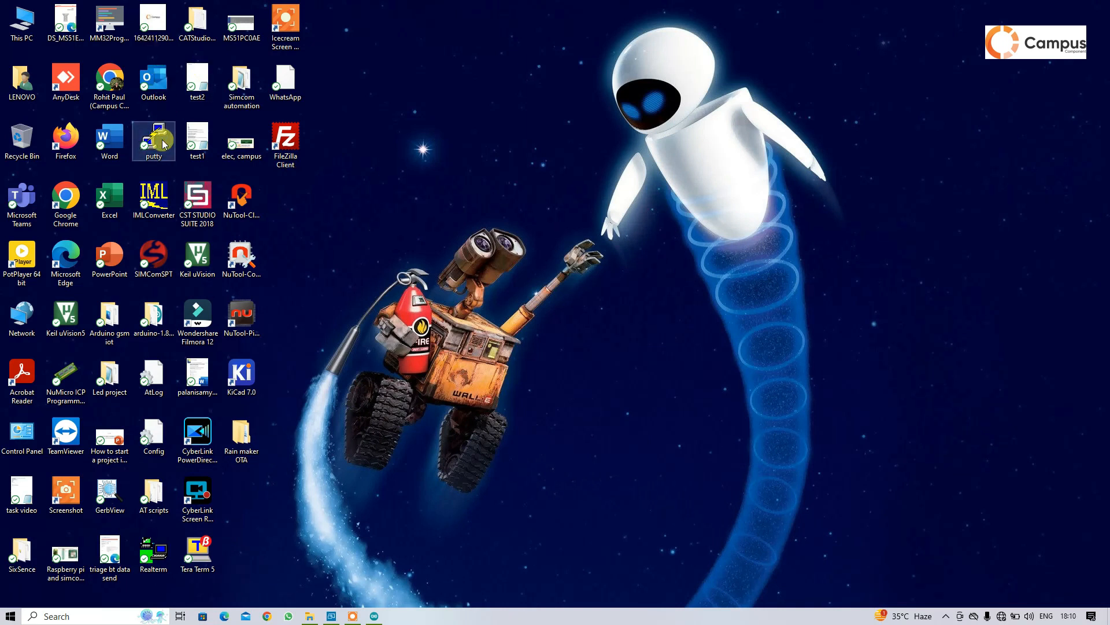
Step: Start a PuTTY Serial session on COM17 at speed 115200
{"action": "double_click", "coordinate": [153, 140]}
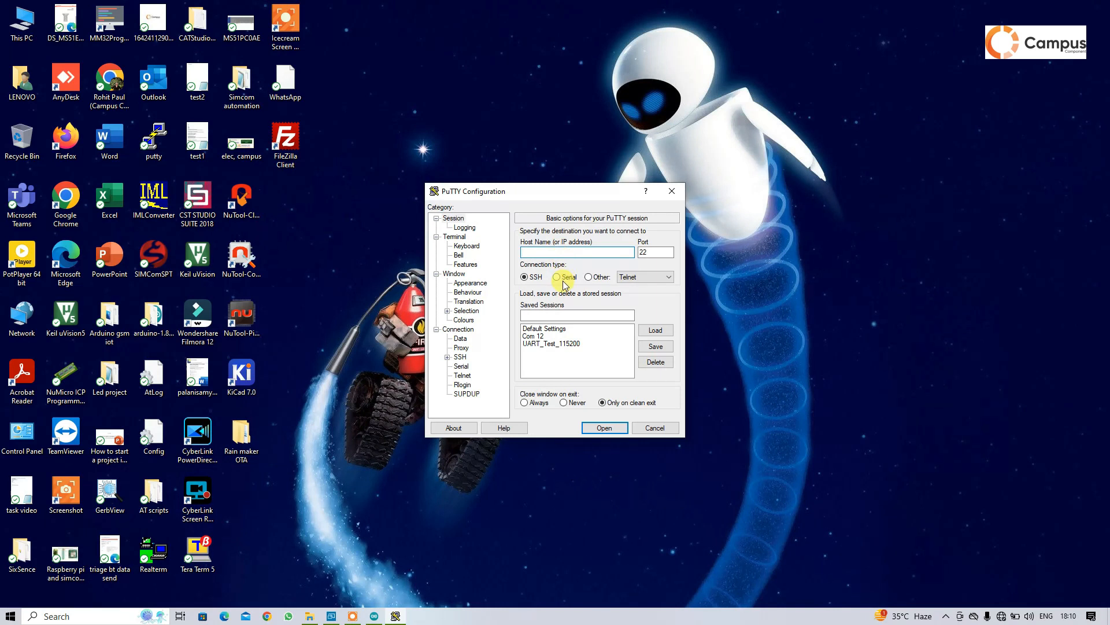
{"action": "left_click", "coordinate": [558, 276]}
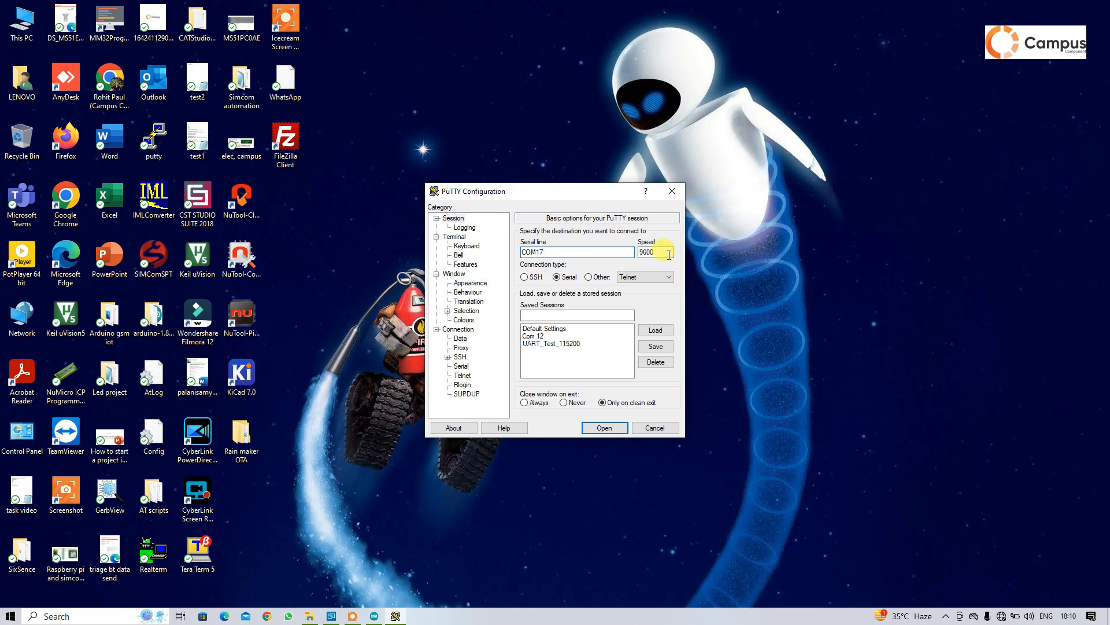
{"action": "triple_click", "coordinate": [651, 252]}
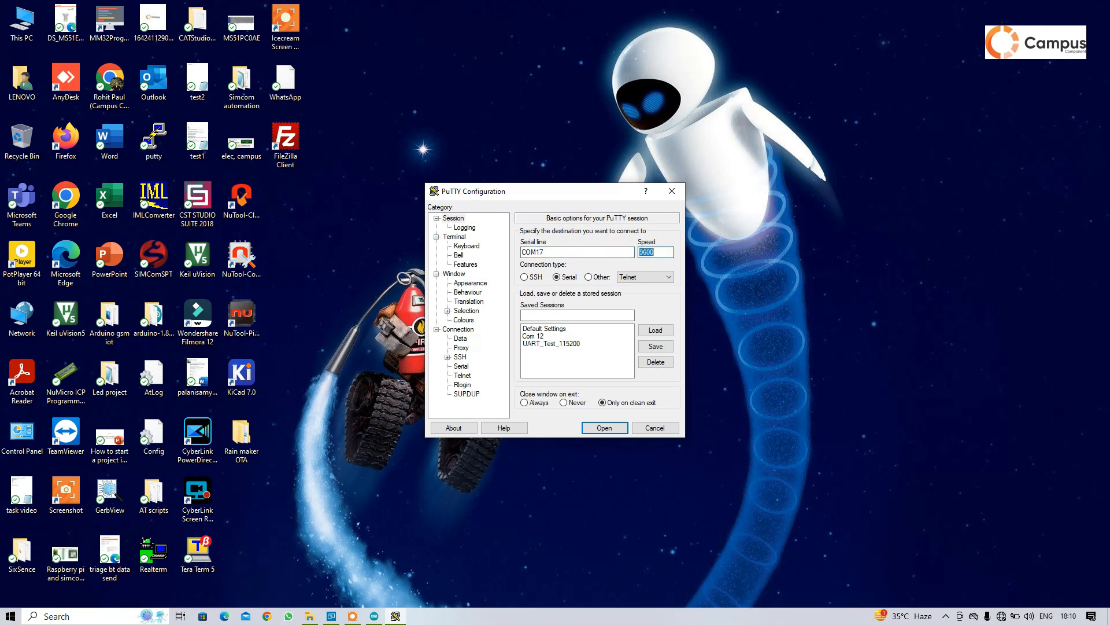
{"action": "type", "text": "115200"}
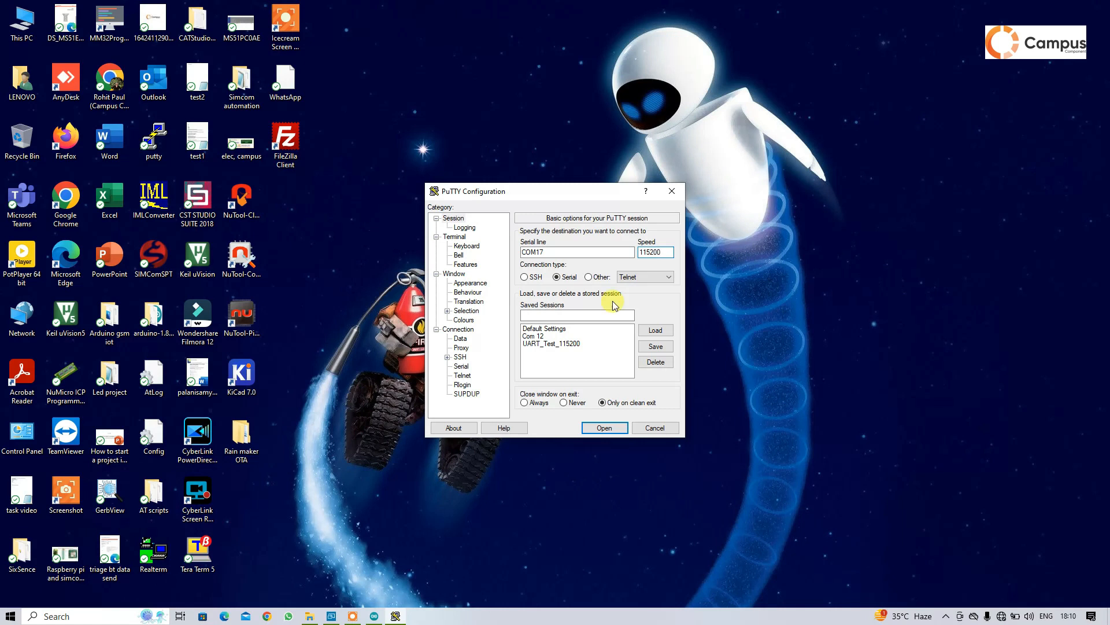
{"action": "left_click", "coordinate": [604, 427]}
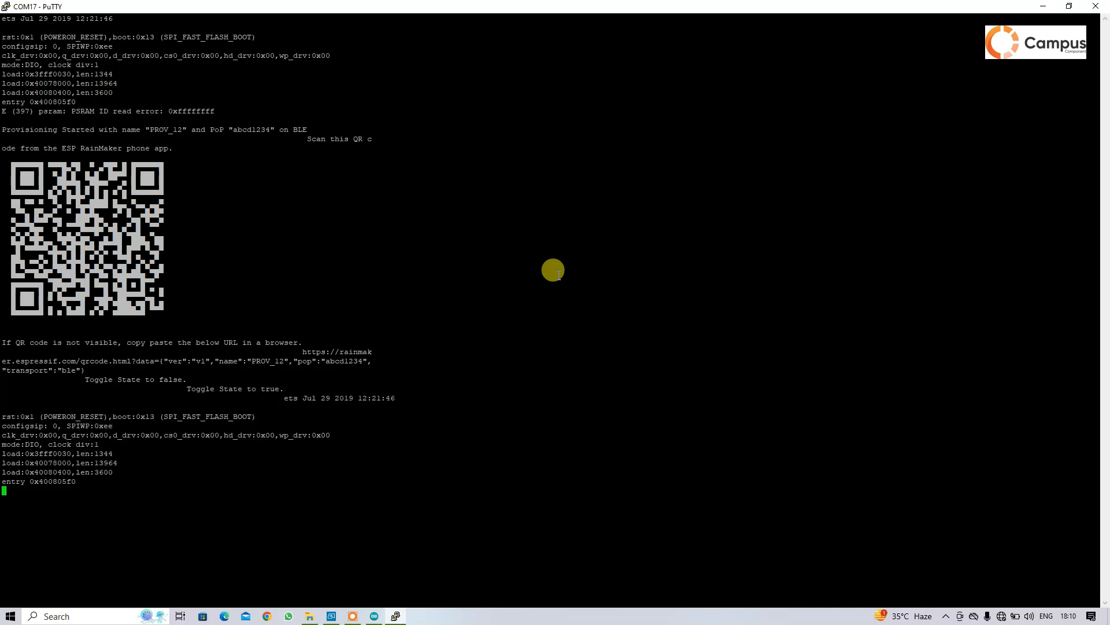
Step: Scroll the serial log through the factory reset, reboot and reprinted provisioning QR code
{"action": "scroll", "scroll_direction": "down", "scroll_amount": 3}
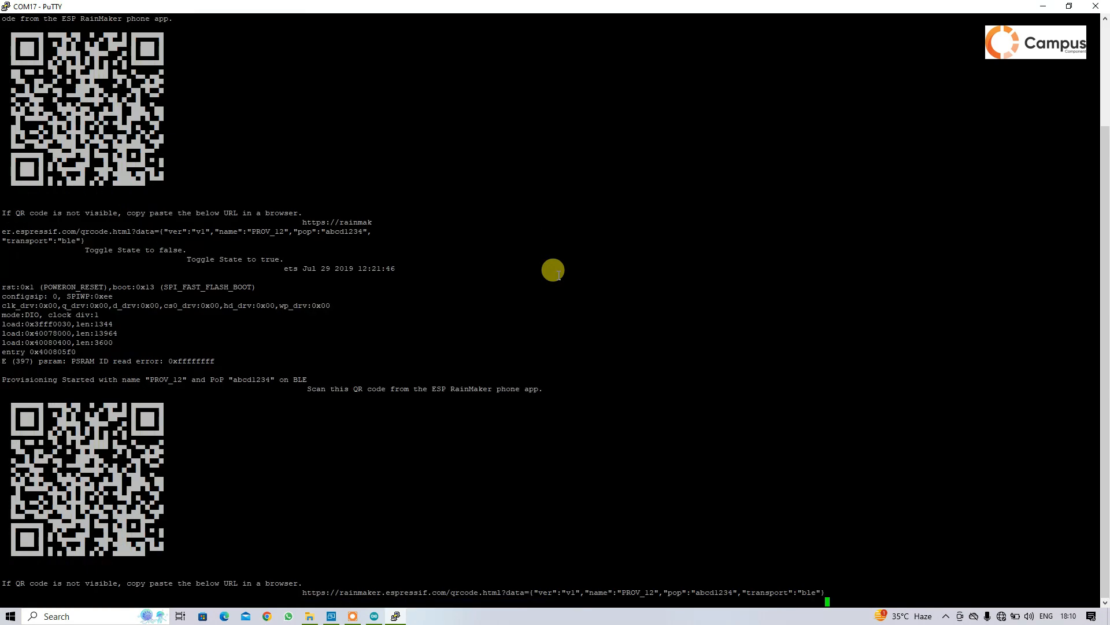
{"action": "scroll", "scroll_direction": "down", "scroll_amount": 3}
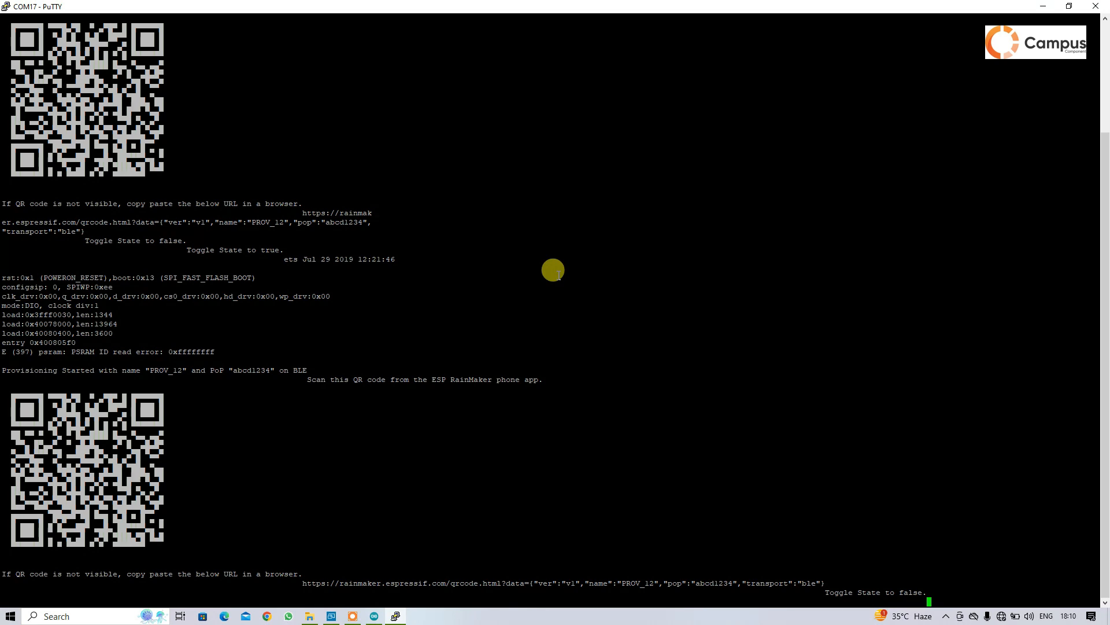
{"action": "scroll", "scroll_direction": "down", "scroll_amount": 3}
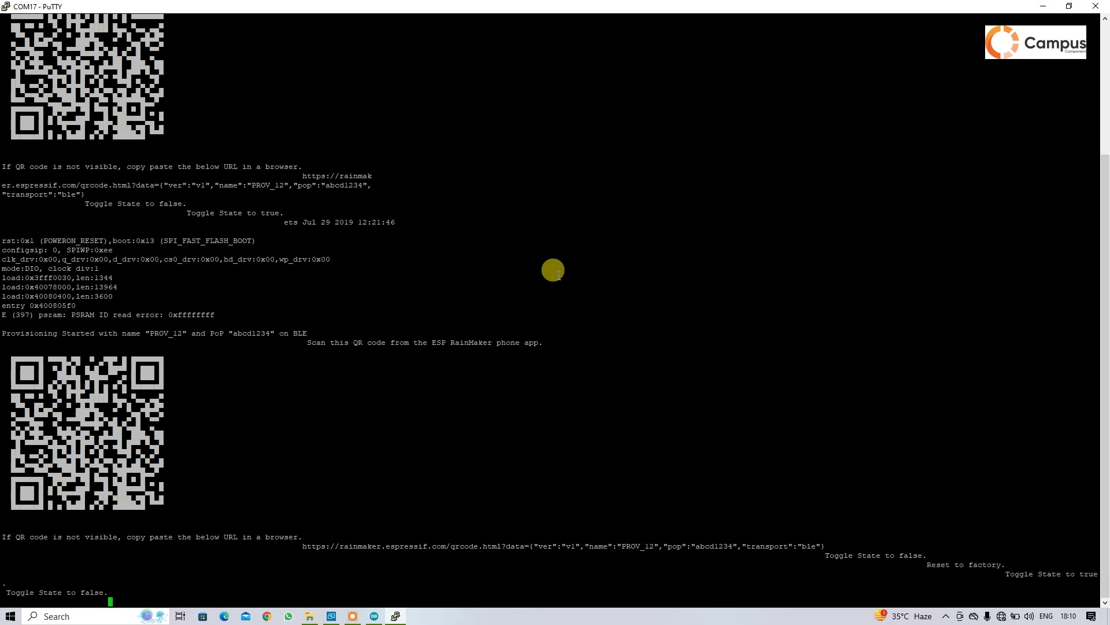
{"action": "scroll", "scroll_direction": "down", "scroll_amount": 3}
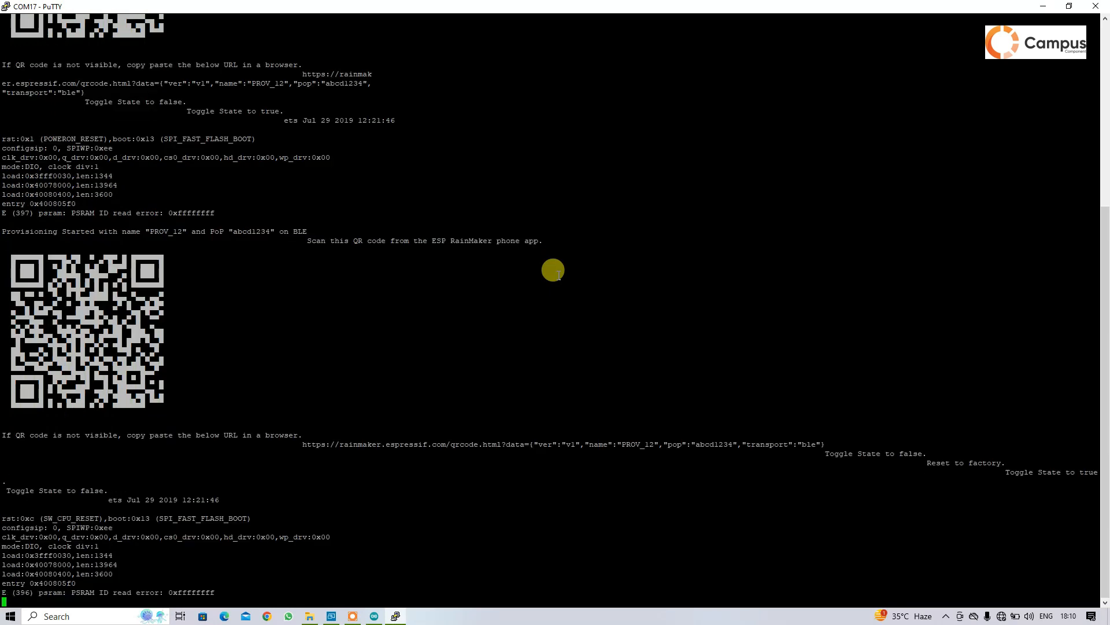
{"action": "scroll", "scroll_direction": "down", "scroll_amount": 3}
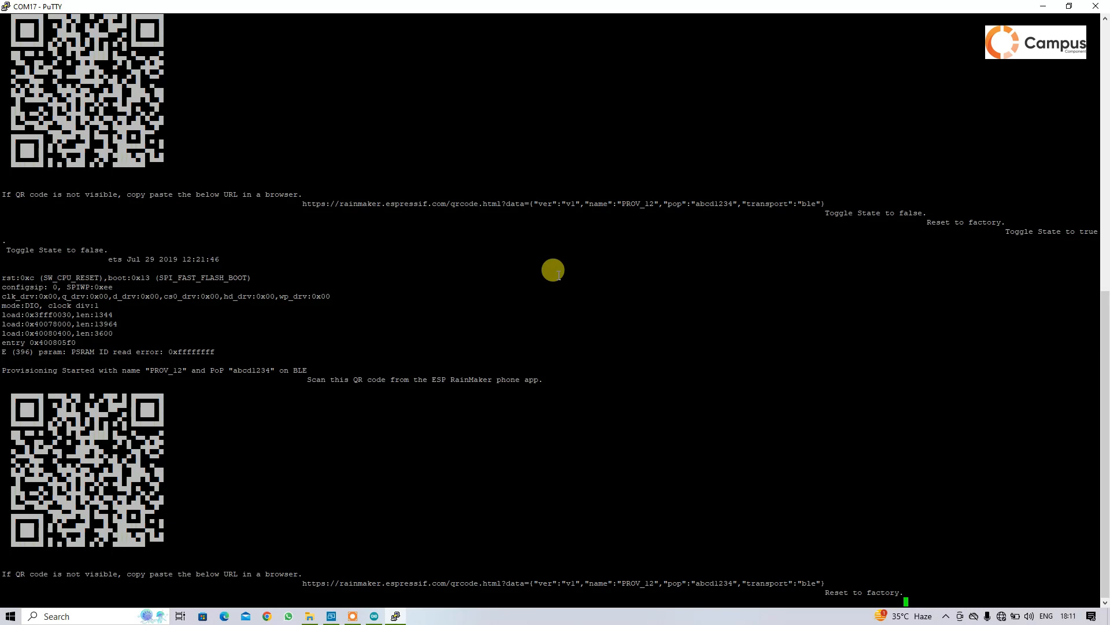
{"action": "scroll", "scroll_direction": "down", "scroll_amount": 3}
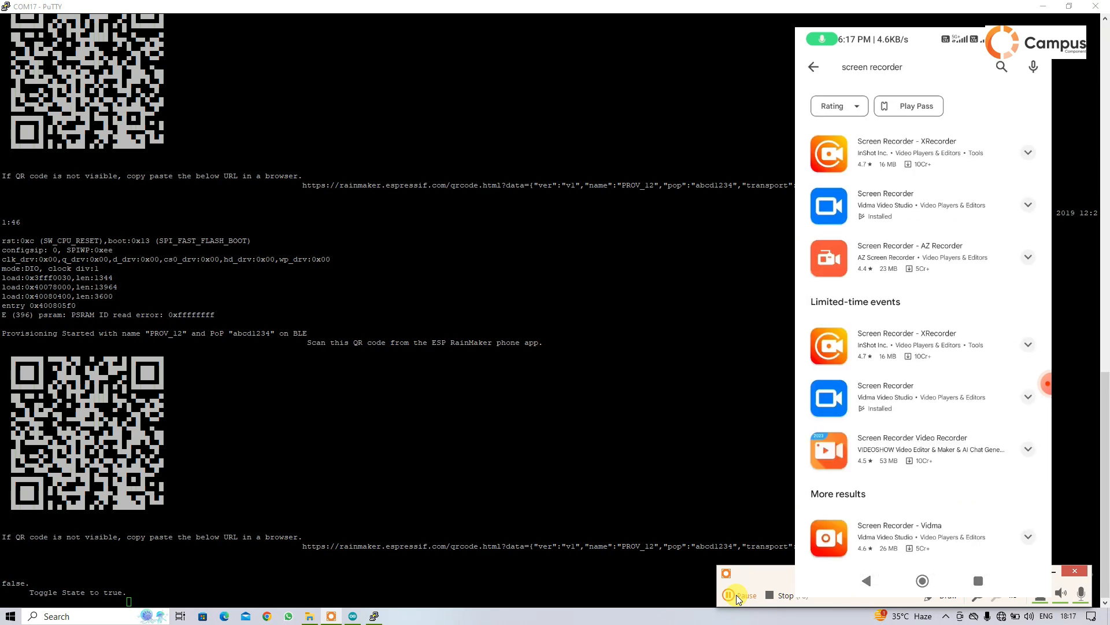
Step: Search the Play Store for 'rainmaker' and launch the ESP RainMaker app
{"action": "left_click", "coordinate": [884, 67]}
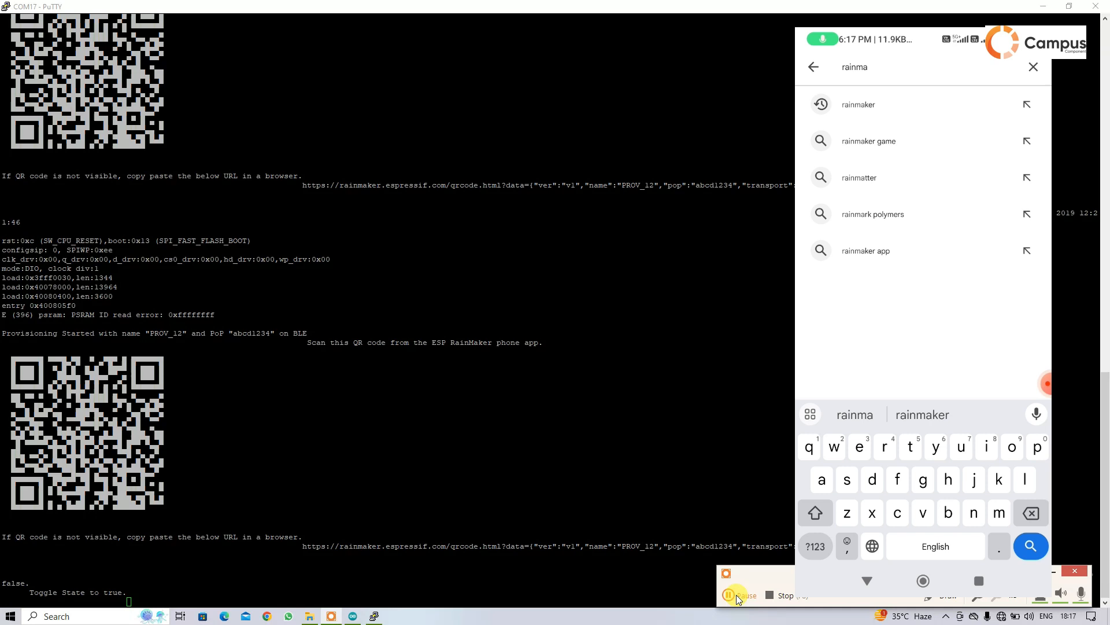
{"action": "left_click", "coordinate": [1030, 546]}
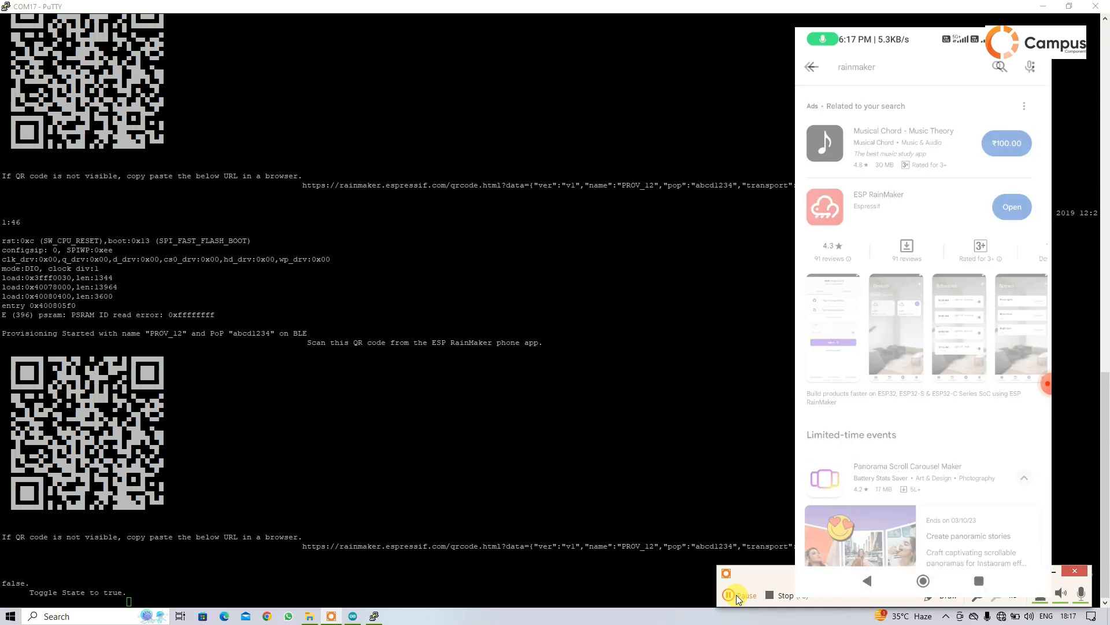
{"action": "left_click", "coordinate": [878, 206]}
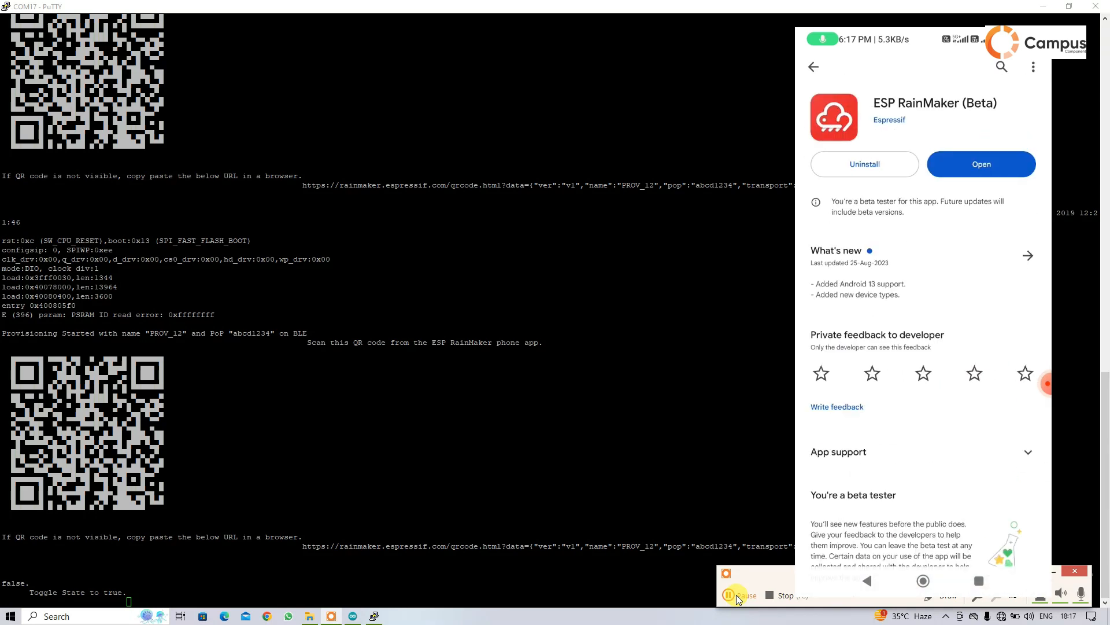
{"action": "left_click", "coordinate": [980, 163]}
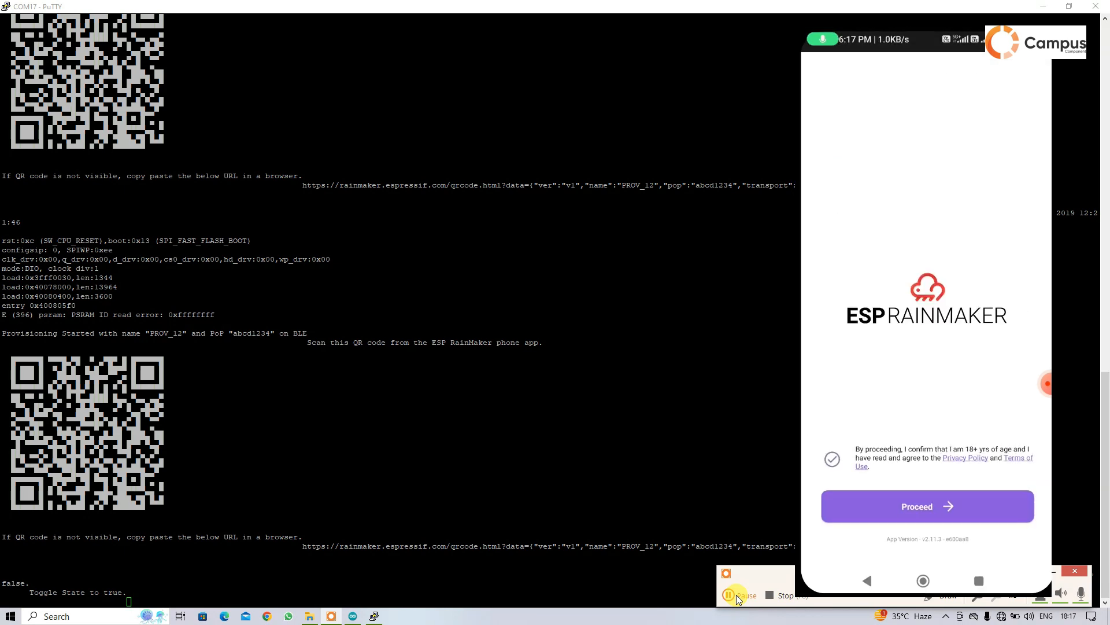
{"action": "left_click", "coordinate": [832, 459]}
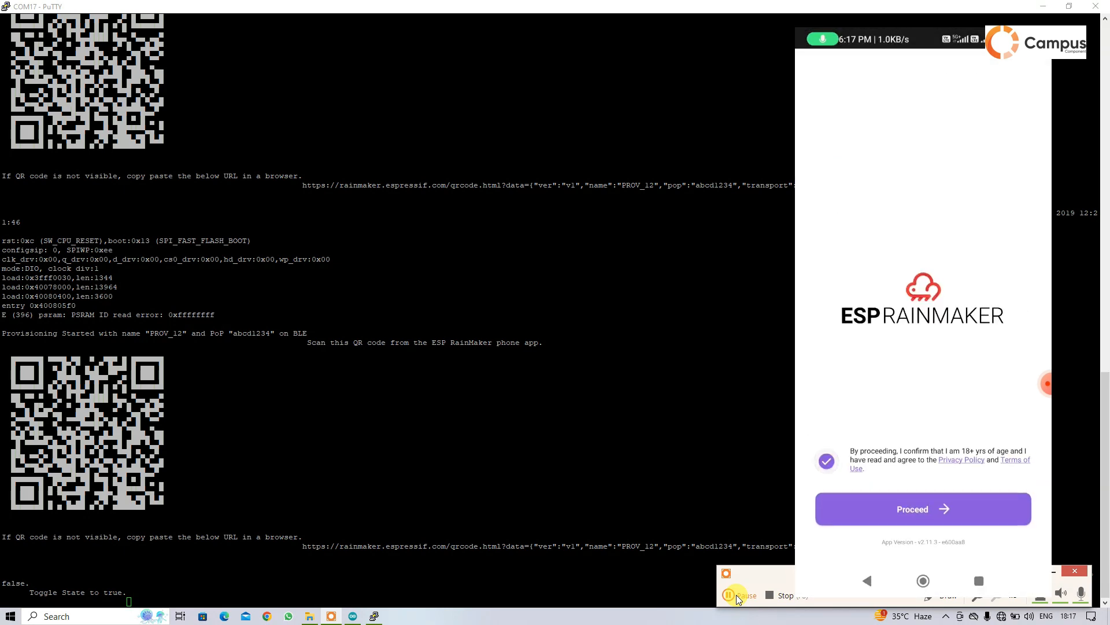
{"action": "left_click", "coordinate": [923, 509]}
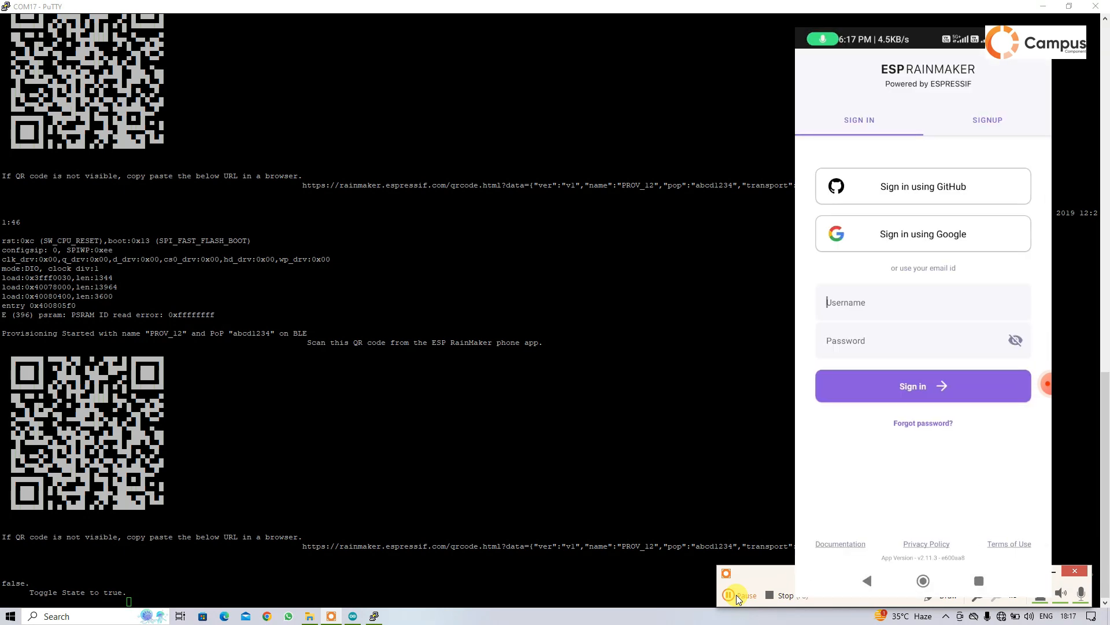
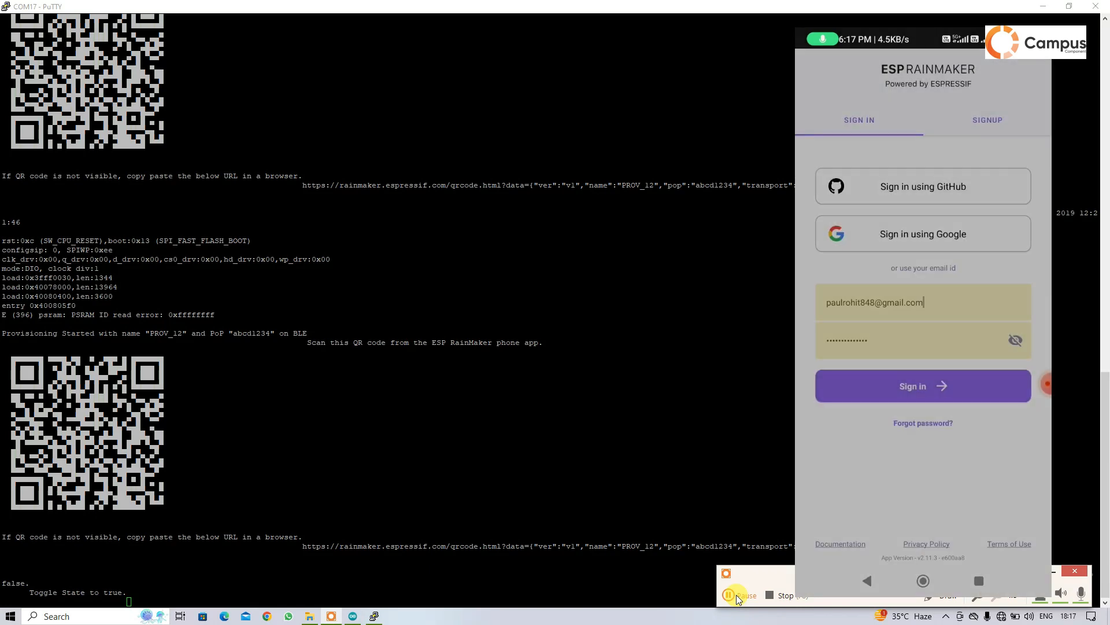
{"action": "left_click", "coordinate": [1014, 340]}
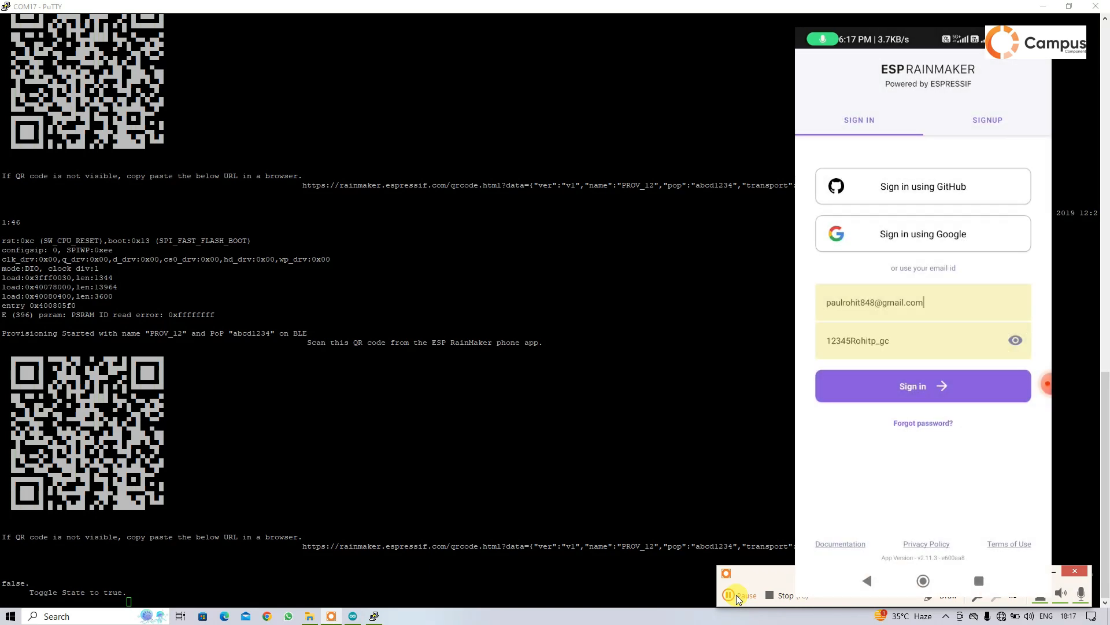
{"action": "left_click", "coordinate": [923, 387]}
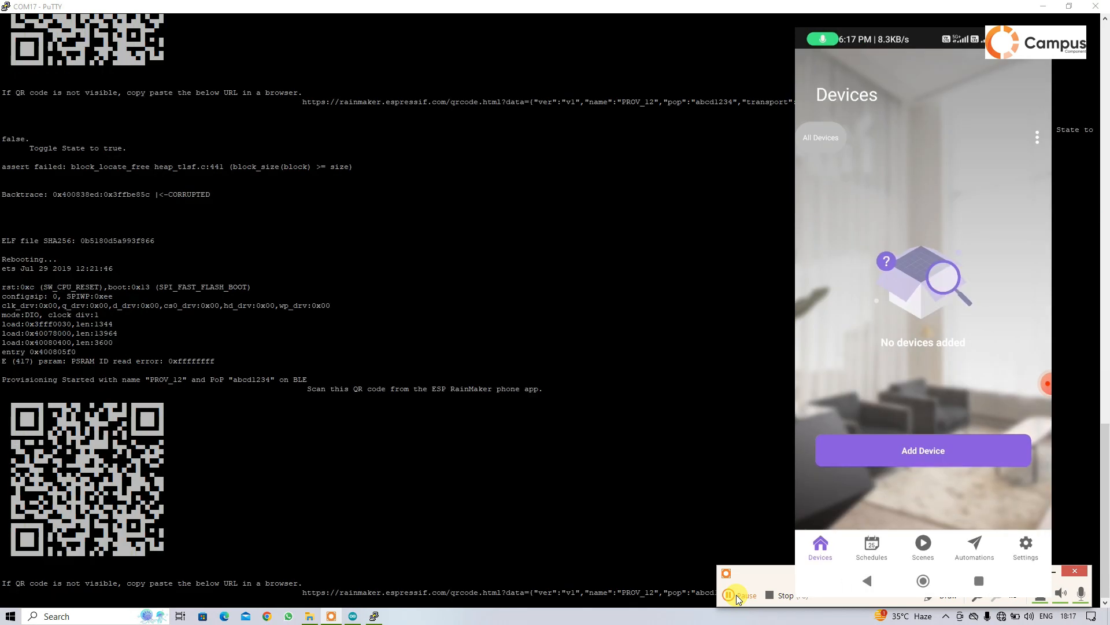
Step: Add a new device by scanning the board's QR code, reaching Wi-Fi network selection
{"action": "left_click", "coordinate": [923, 450]}
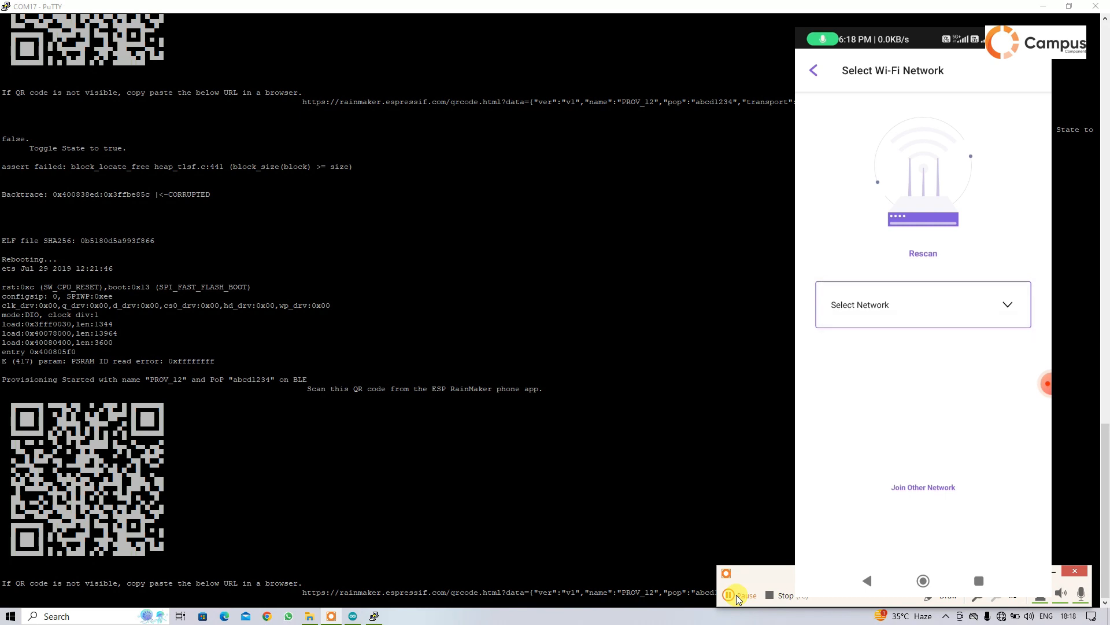
Step: Join other network 'POCO X4 Pro 5G' with its password and provision the board
{"action": "left_click", "coordinate": [923, 487]}
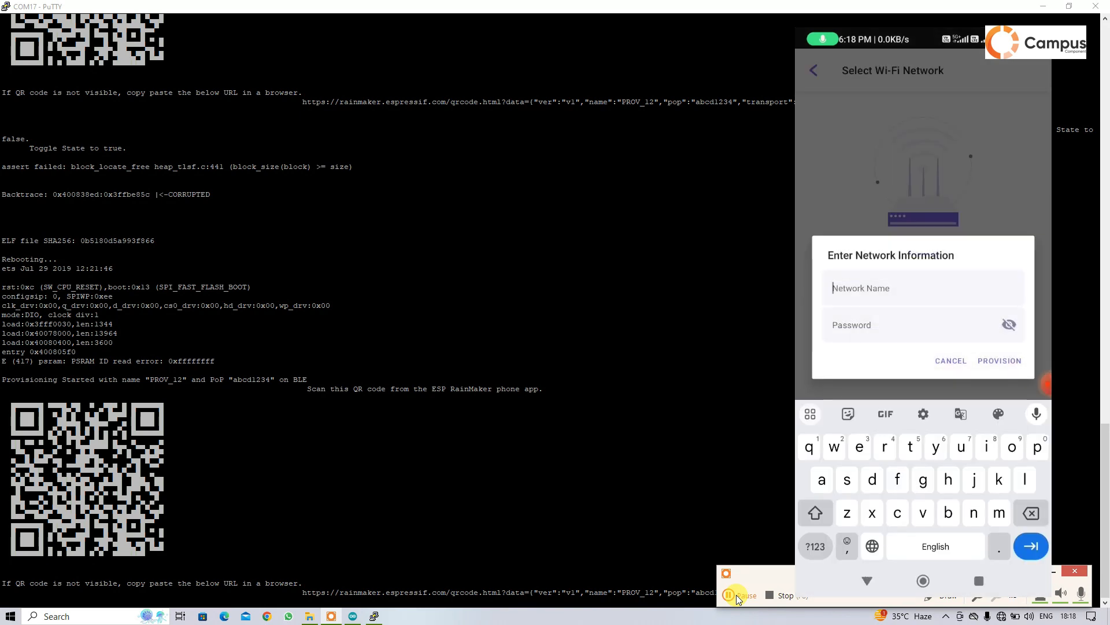
{"action": "left_click", "coordinate": [815, 513]}
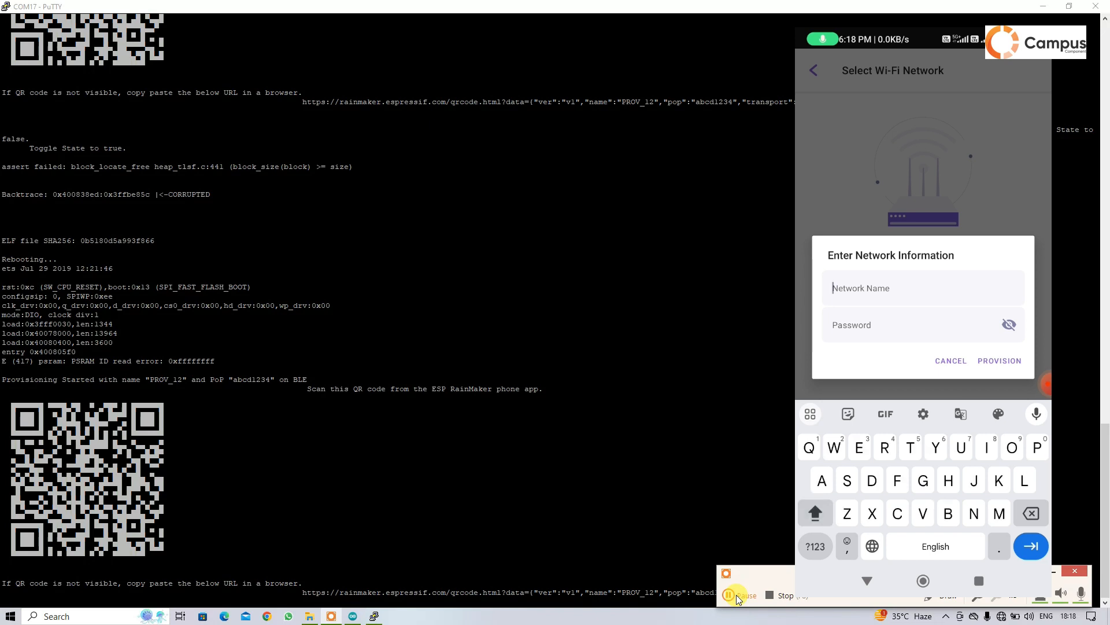
{"action": "type", "text": "POCO X4"}
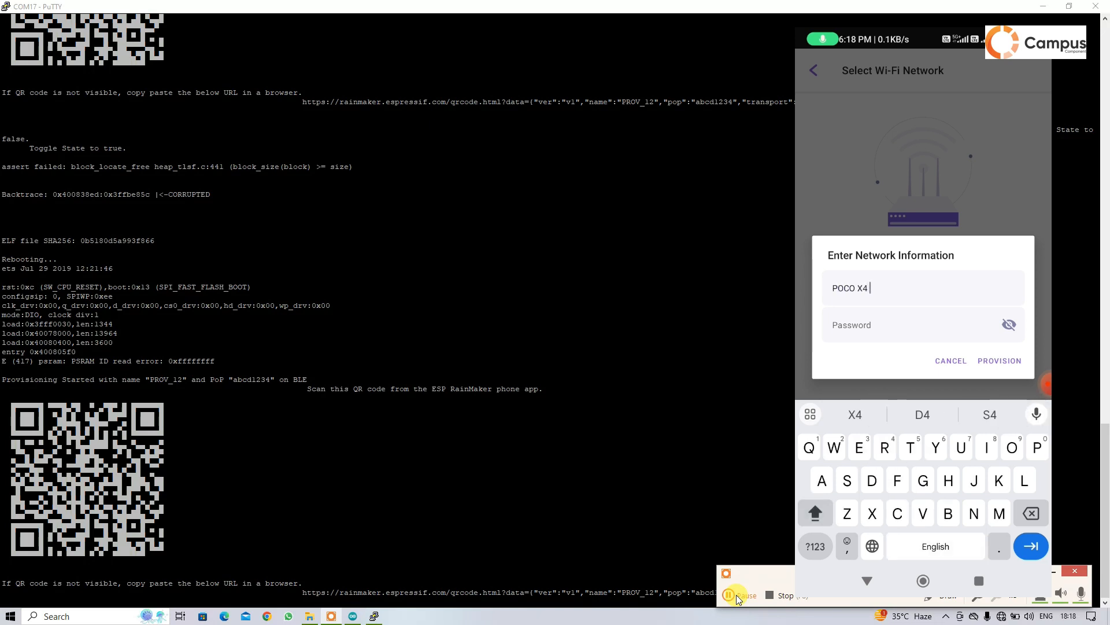
{"action": "type", "text": "Pro"}
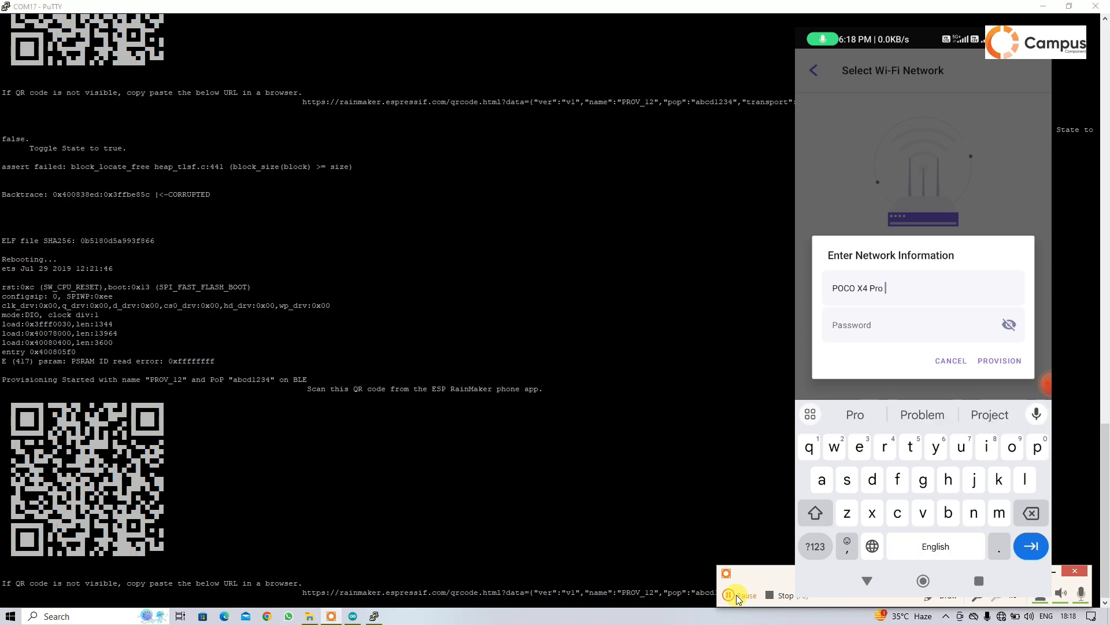
{"action": "type", "text": "5G"}
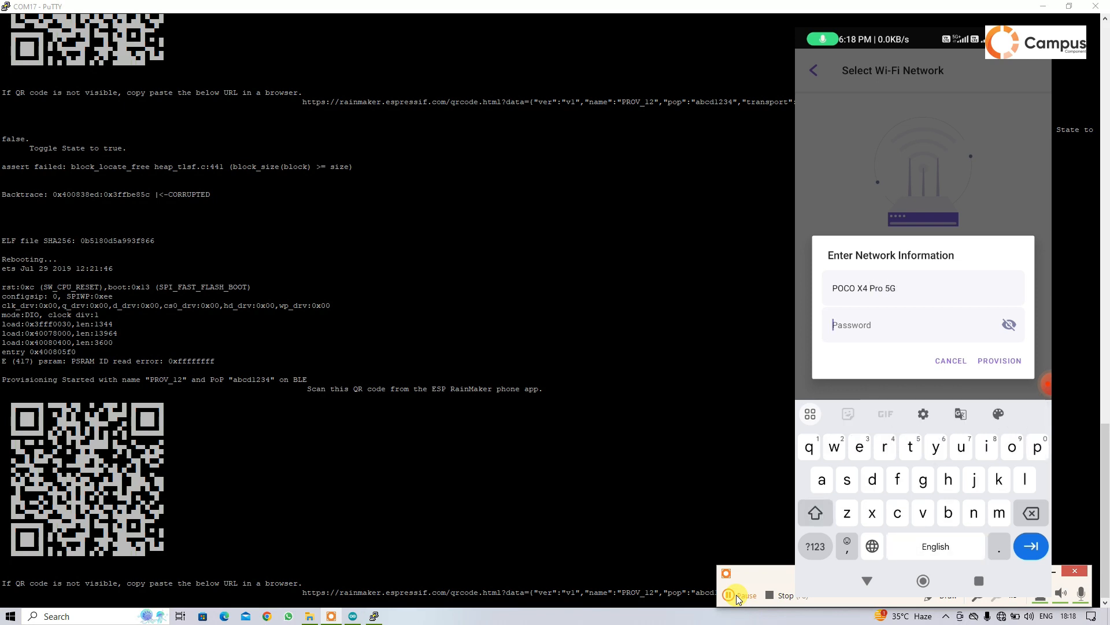
{"action": "left_click", "coordinate": [911, 415]}
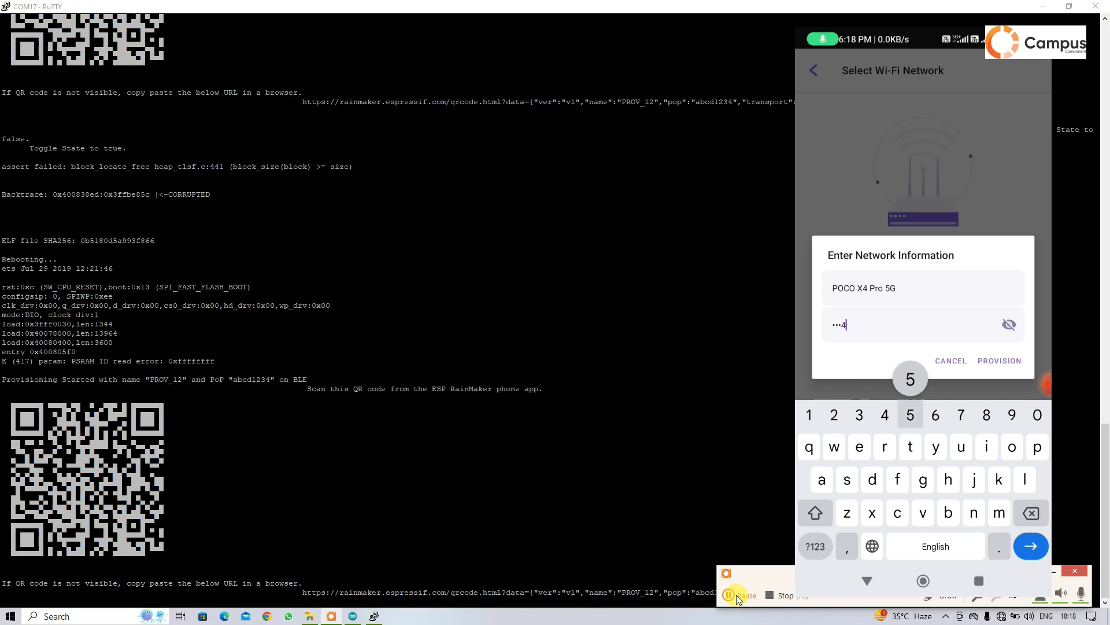
{"action": "left_click", "coordinate": [1036, 414]}
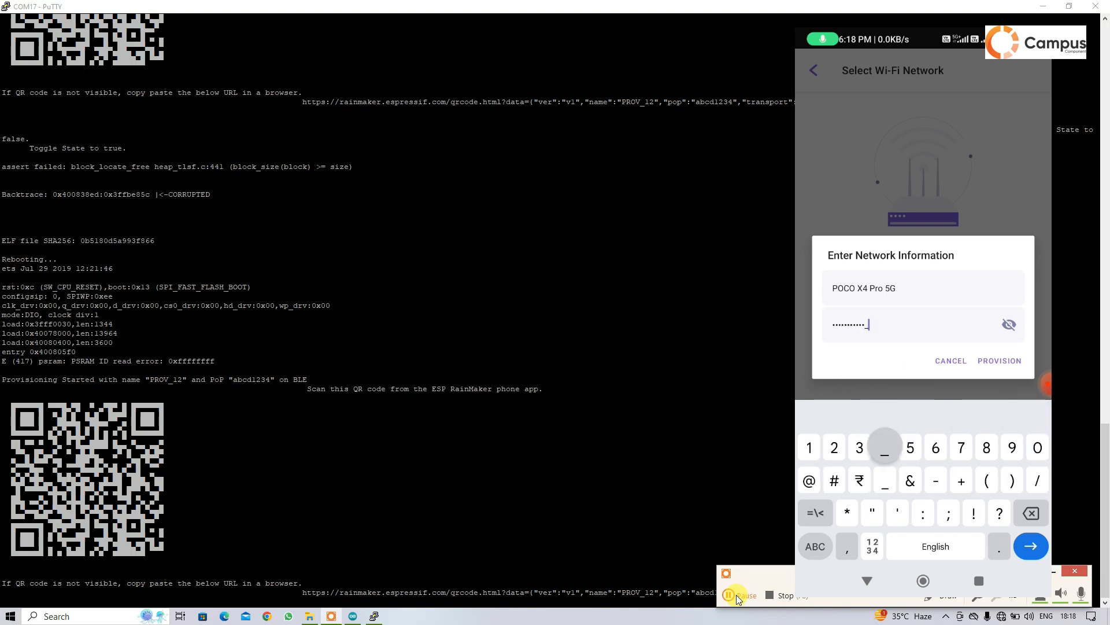
{"action": "left_click", "coordinate": [1000, 361]}
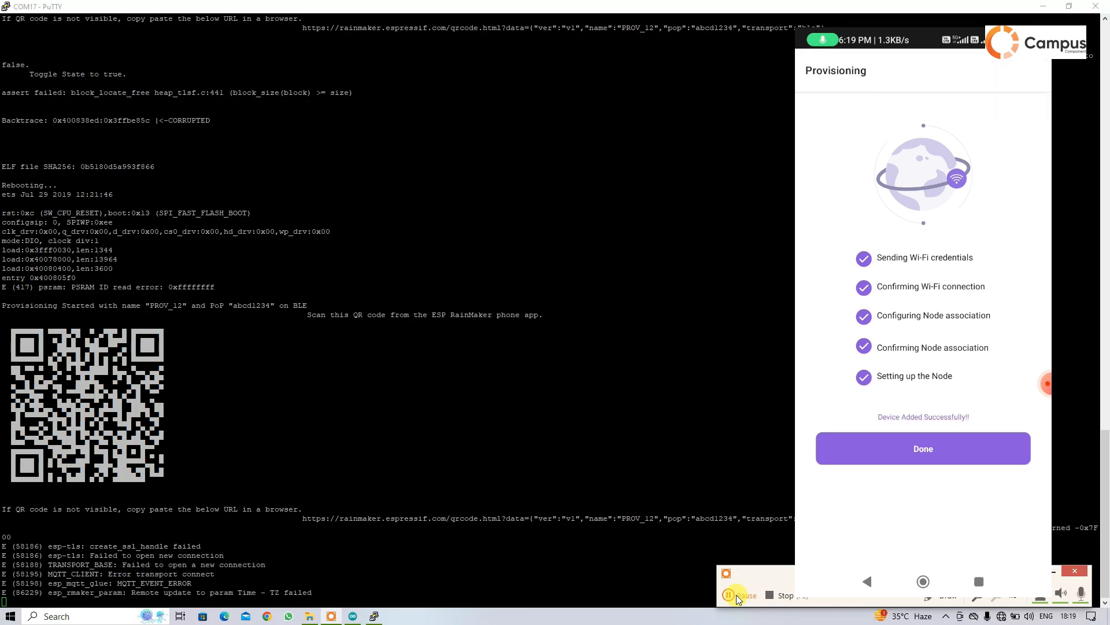
Step: Finish provisioning, then toggle the Switch device off and back on
{"action": "left_click", "coordinate": [923, 448]}
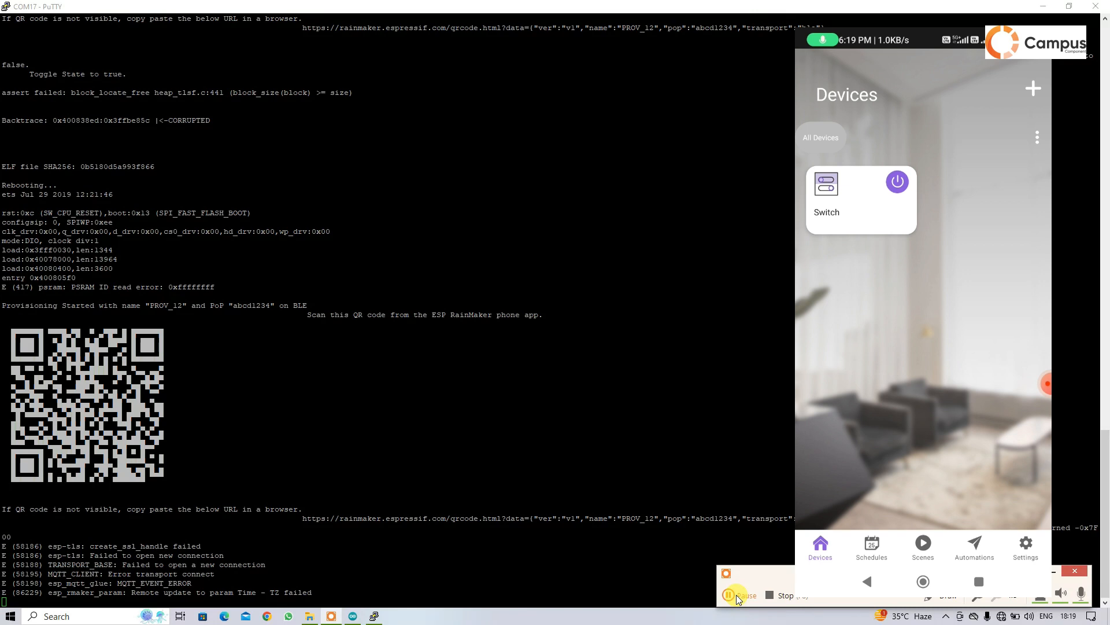
{"action": "left_click", "coordinate": [896, 181]}
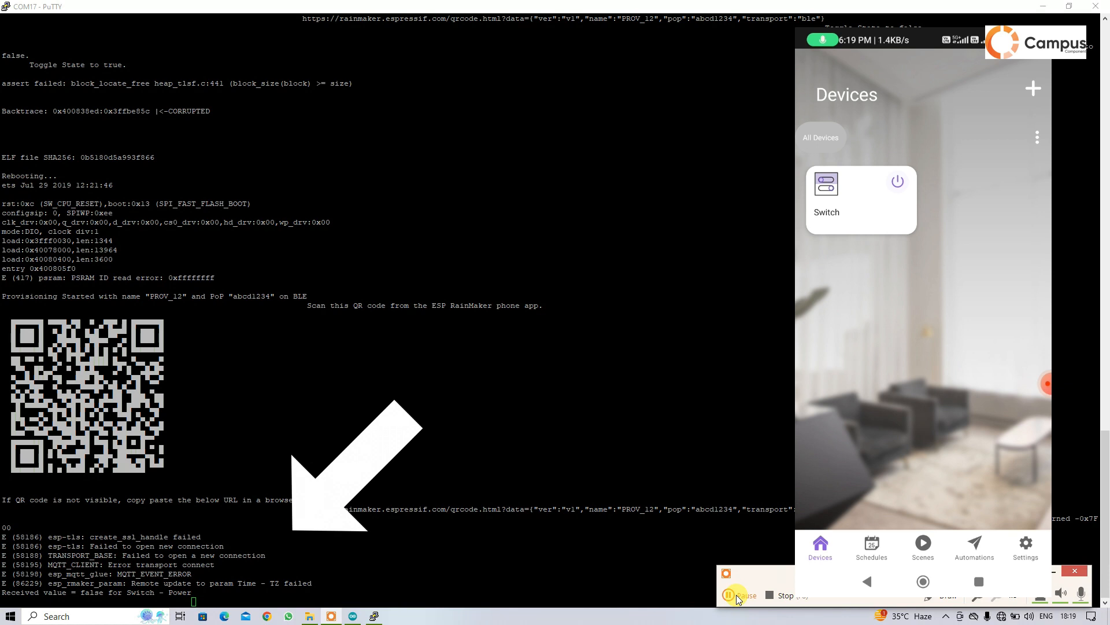
{"action": "left_click", "coordinate": [898, 182]}
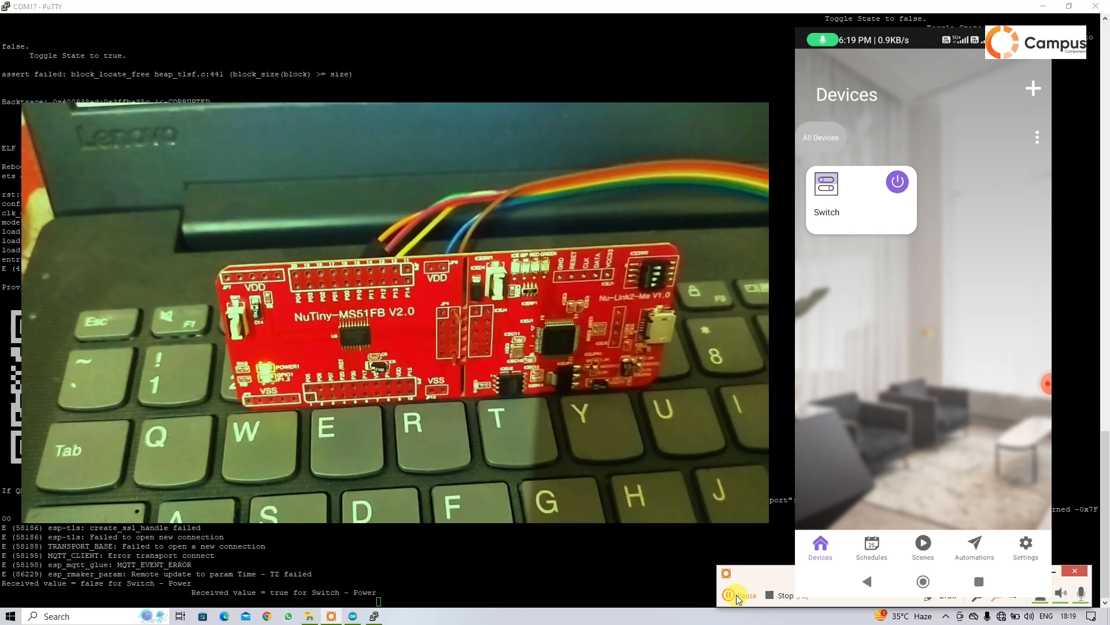
Step: Tap the Switch card once more to wrap up the device test
{"action": "left_click", "coordinate": [897, 181]}
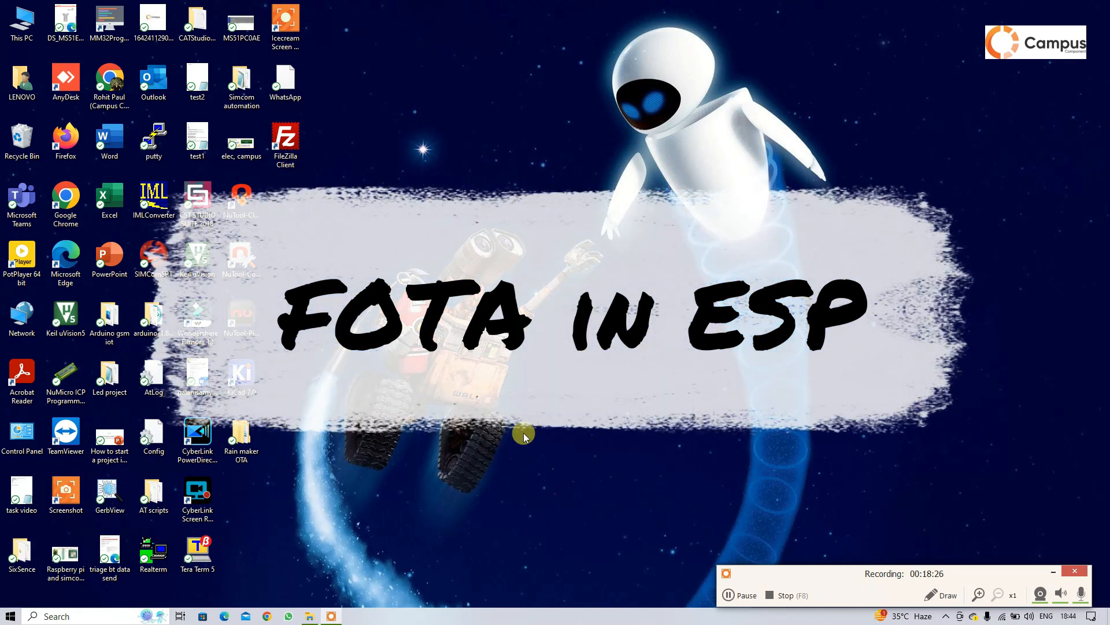
{"action": "mouse_move", "coordinate": [451, 229]}
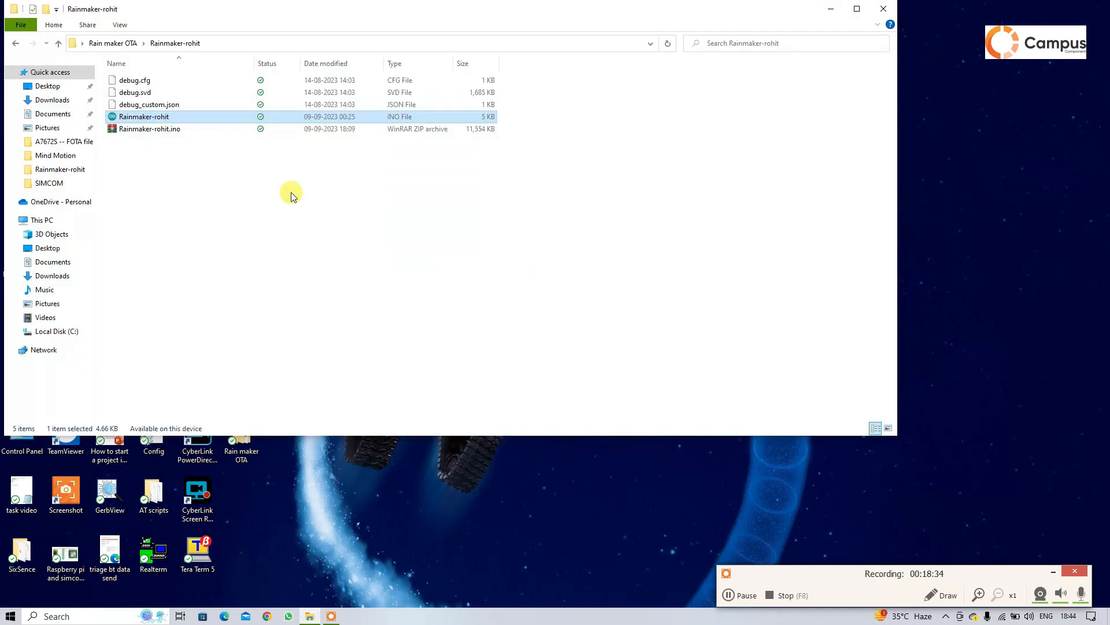
{"action": "mouse_move", "coordinate": [143, 115]}
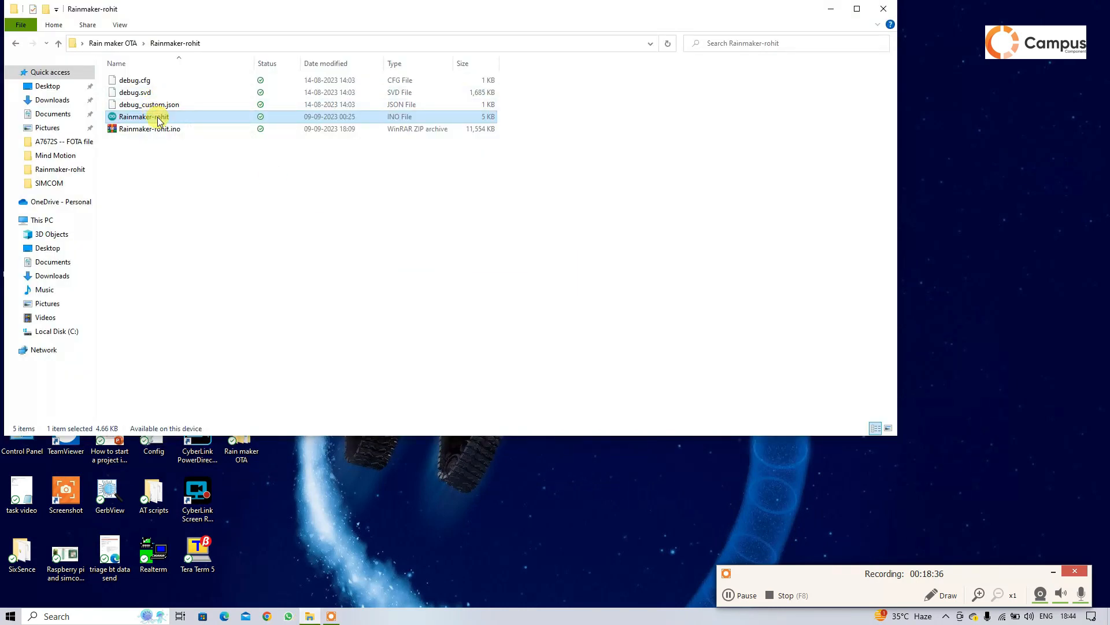
Step: Open the Rainmaker-rohit .ino file from the Rain maker OTA folder in Arduino IDE
{"action": "double_click", "coordinate": [141, 116]}
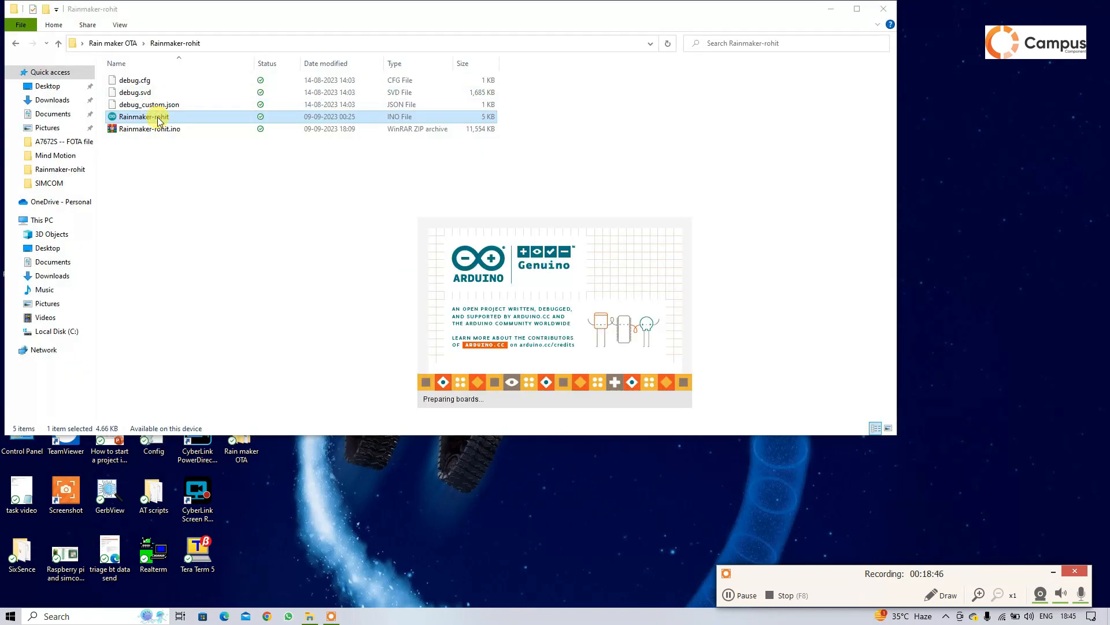
{"action": "double_click", "coordinate": [141, 115]}
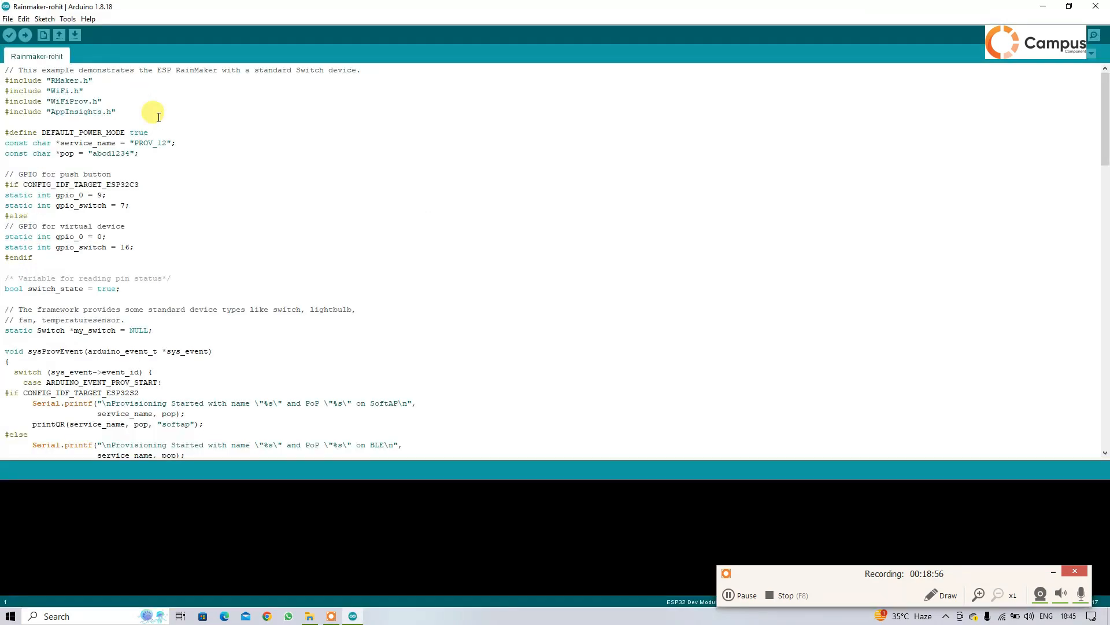
{"action": "mouse_move", "coordinate": [163, 142]}
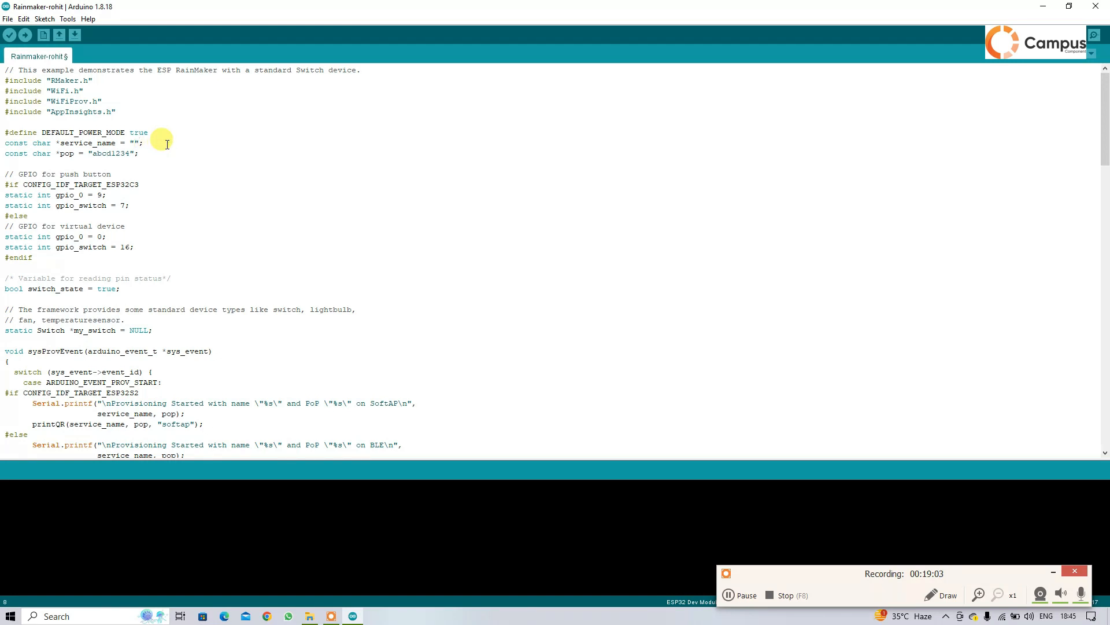
{"action": "type", "text": "Rohit-"}
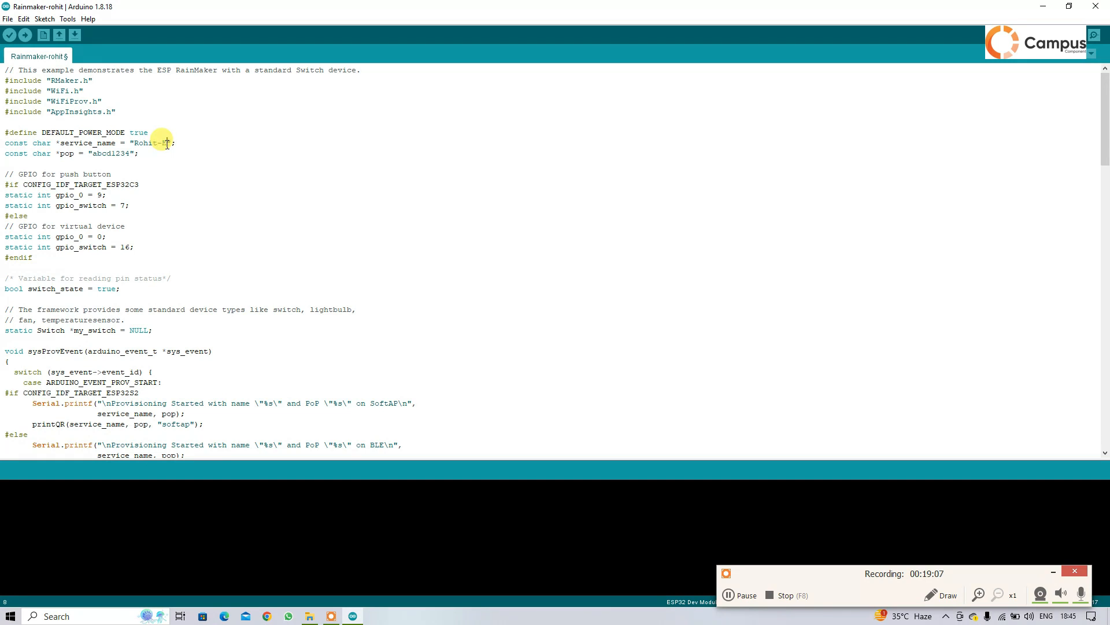
{"action": "type", "text": "ESP"}
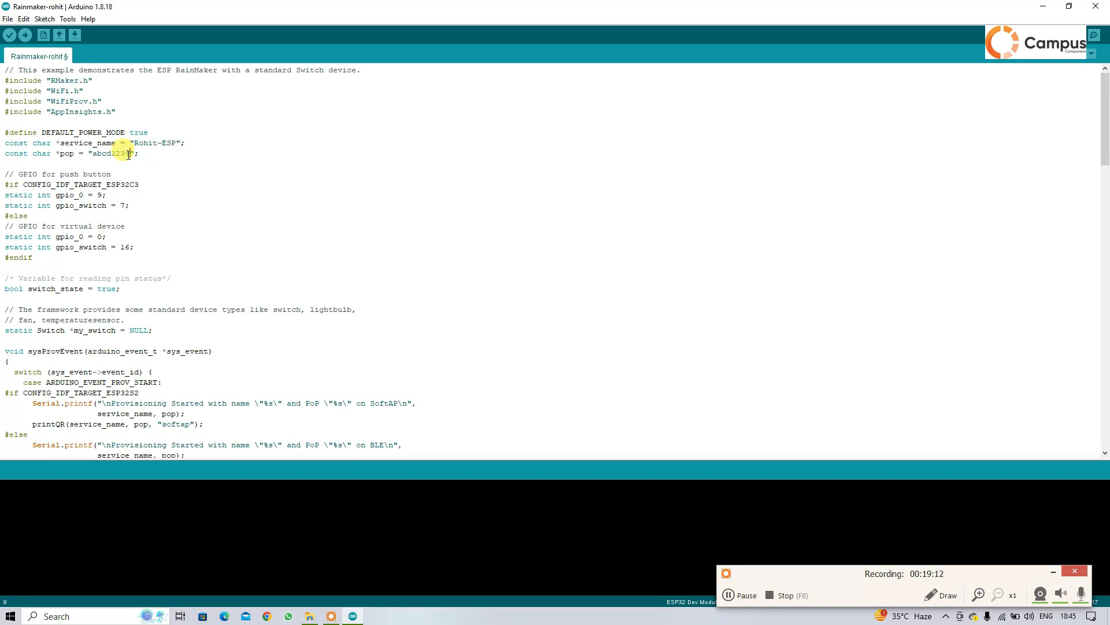
{"action": "key", "text": "Backspace"}
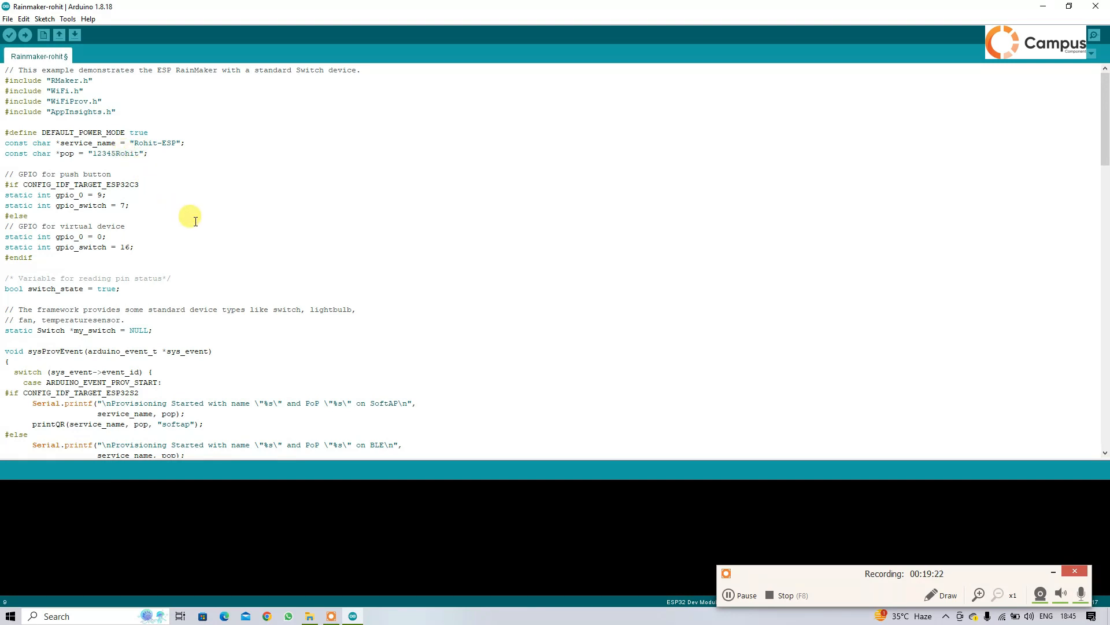
{"action": "mouse_move", "coordinate": [210, 243]}
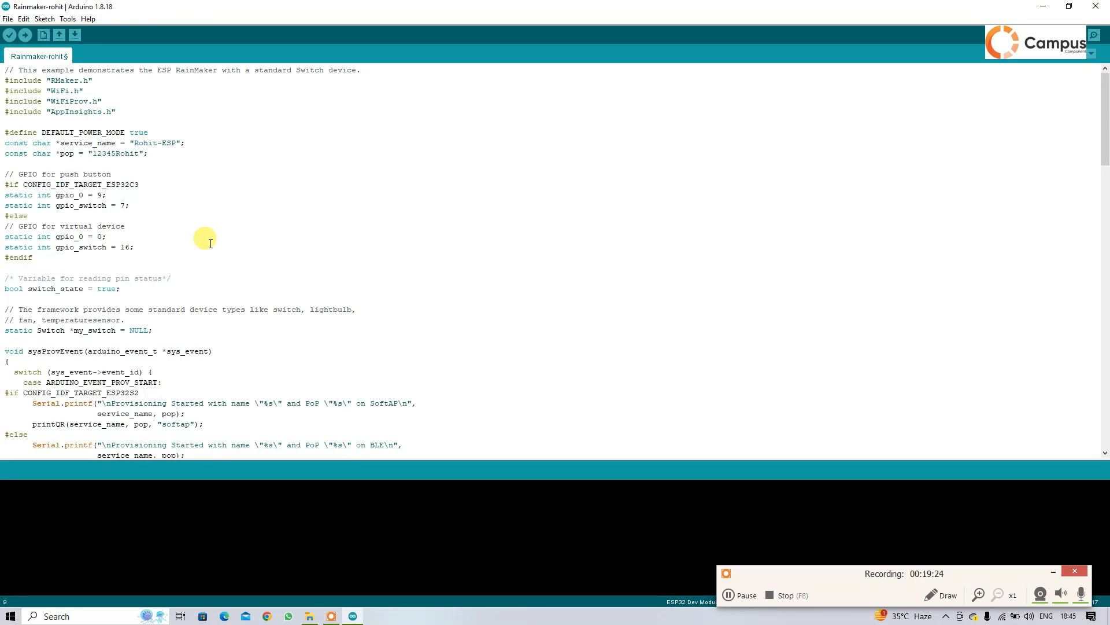
Step: Rename the device in setup() from Switch("Switch", ...) to Switch("Light", ...)
{"action": "scroll", "scroll_direction": "down", "scroll_amount": 3}
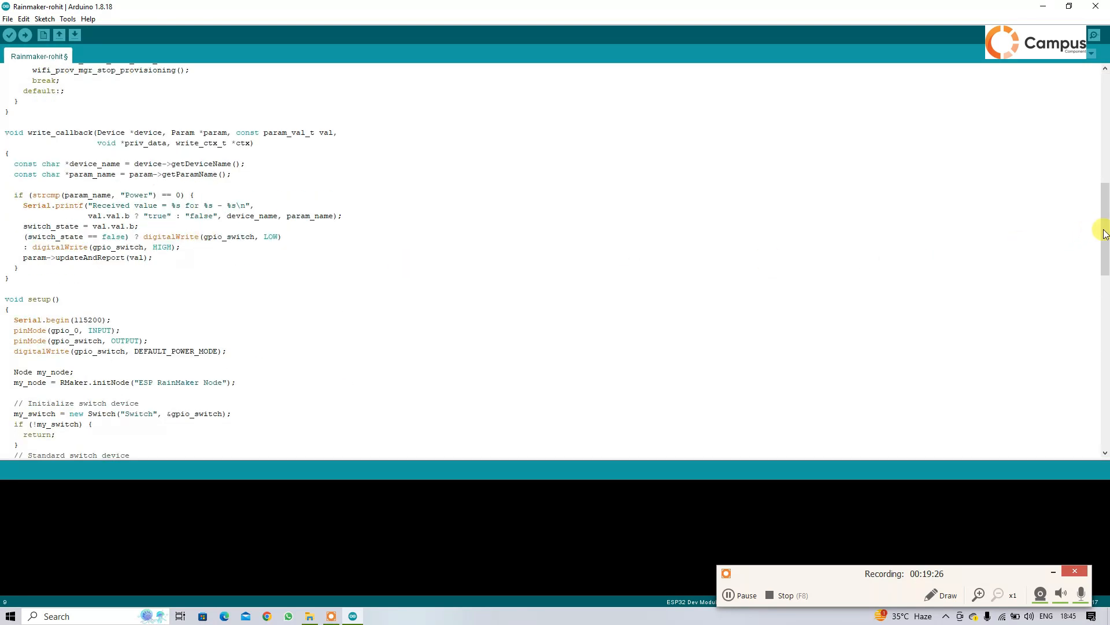
{"action": "scroll", "scroll_direction": "down", "scroll_amount": 3}
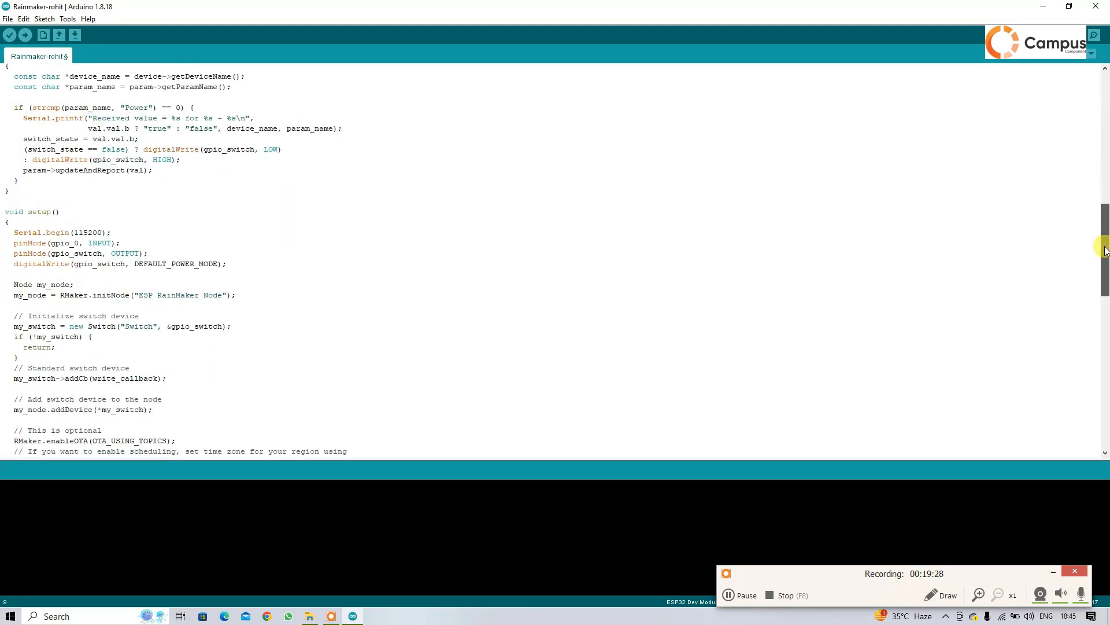
{"action": "scroll", "scroll_direction": "down", "scroll_amount": 3}
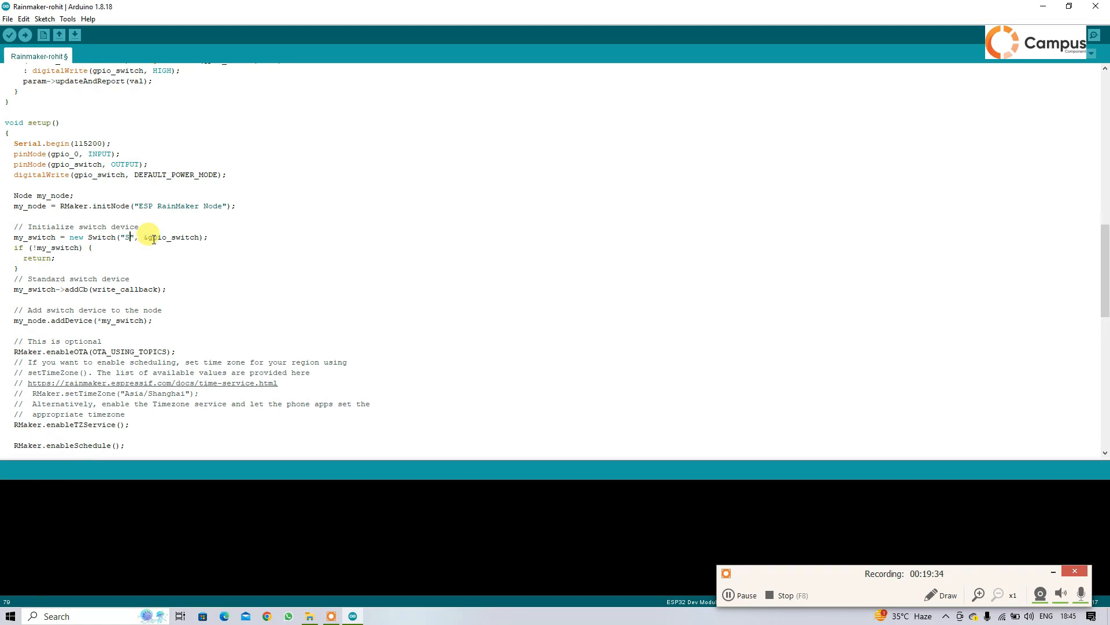
{"action": "type", "text": "I"}
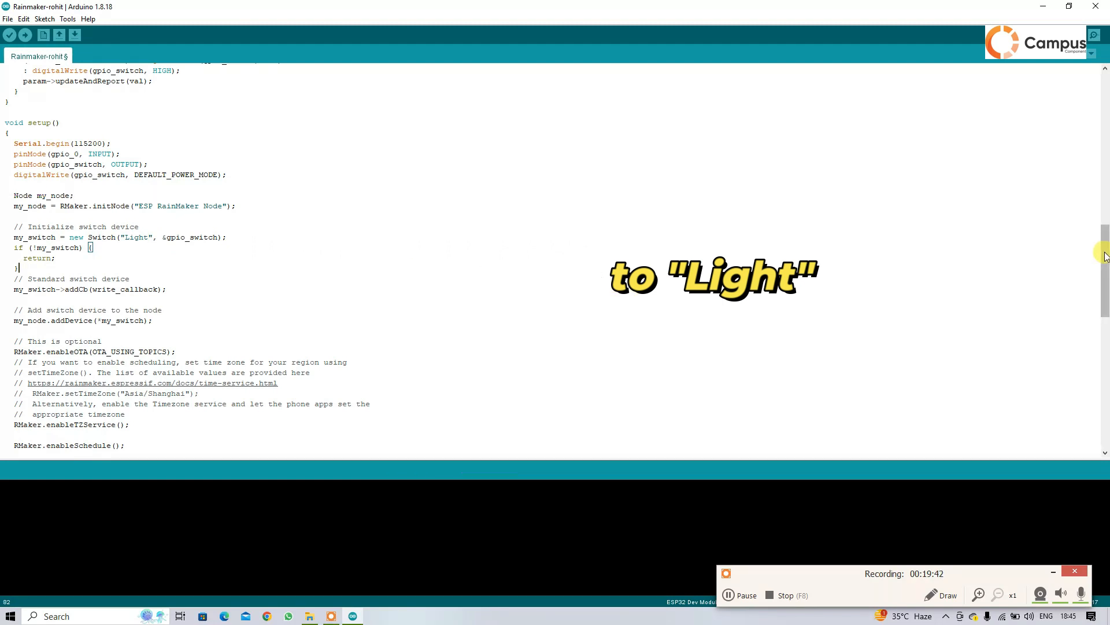
{"action": "scroll", "scroll_direction": "up", "scroll_amount": 3}
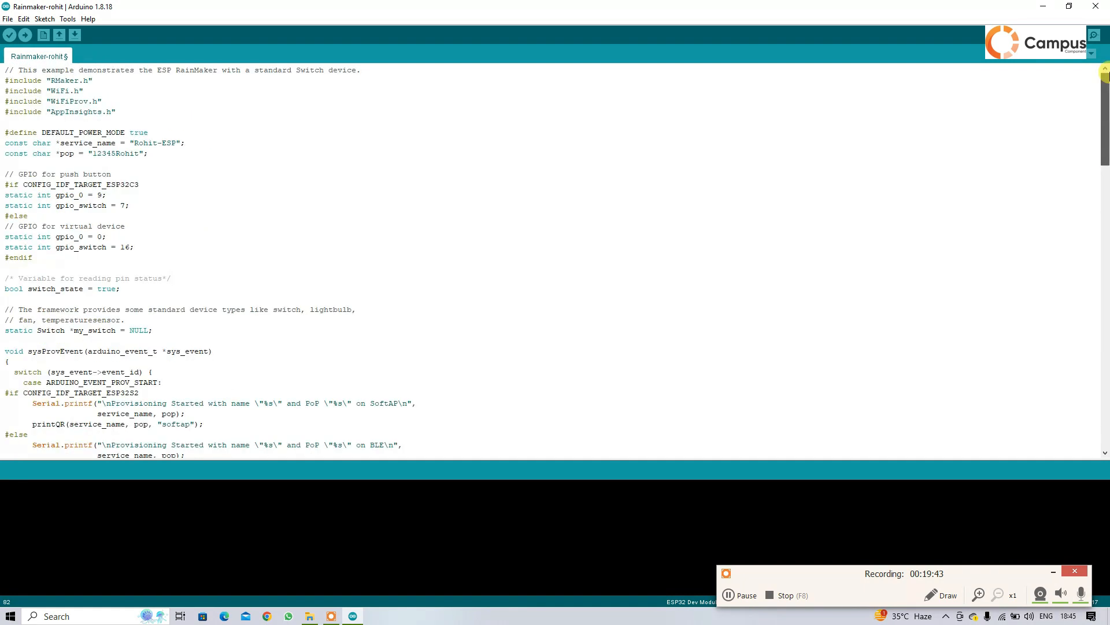
{"action": "mouse_move", "coordinate": [23, 34]}
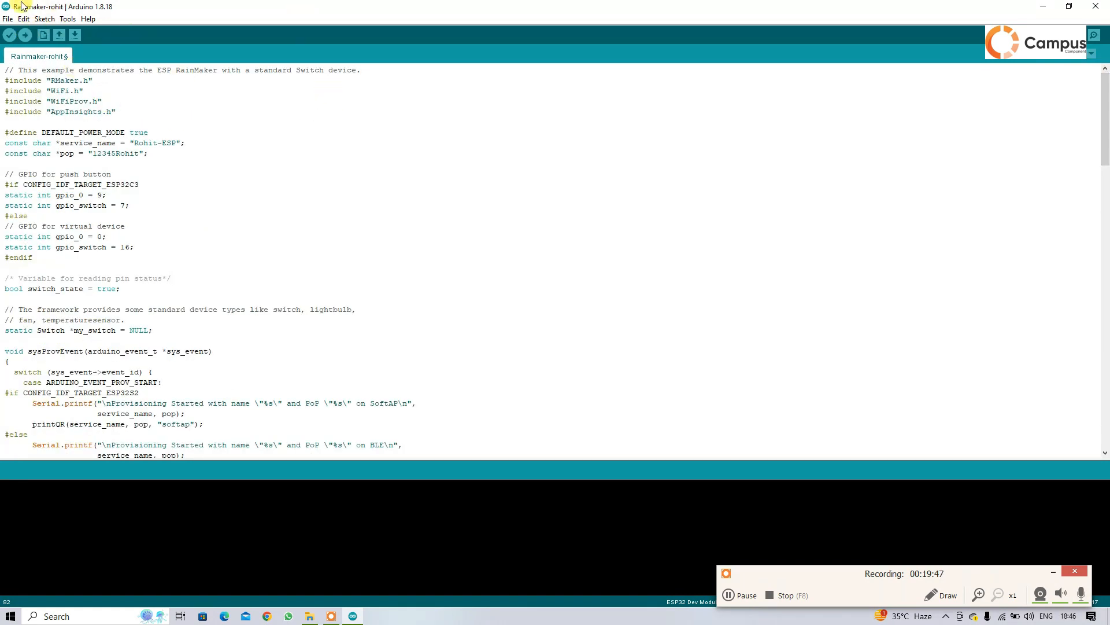
{"action": "mouse_move", "coordinate": [11, 35]}
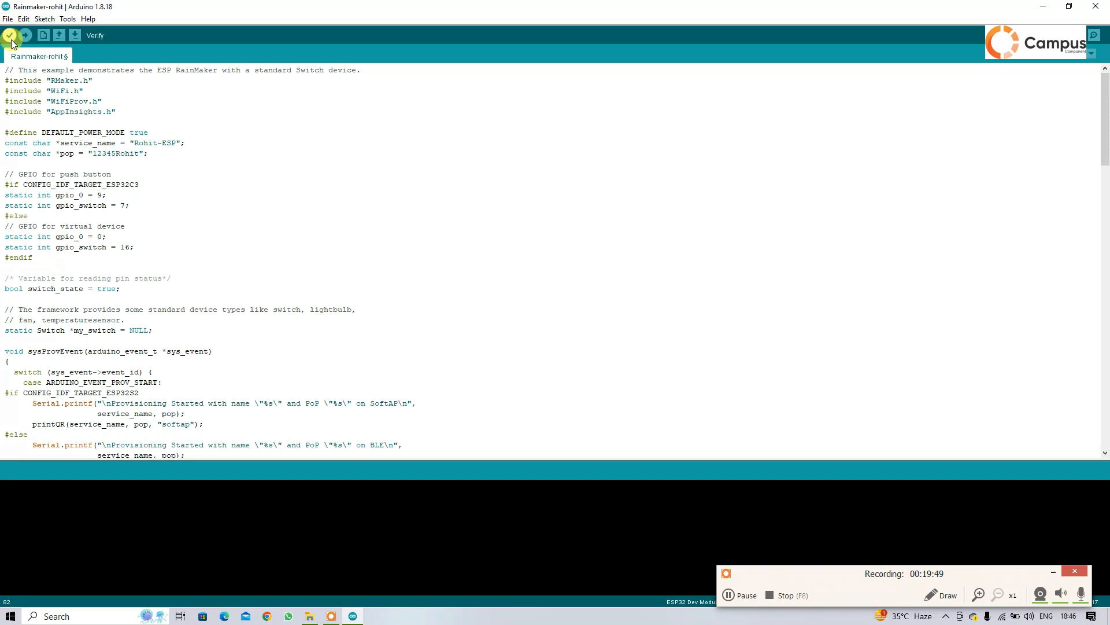
{"action": "mouse_move", "coordinate": [8, 19]}
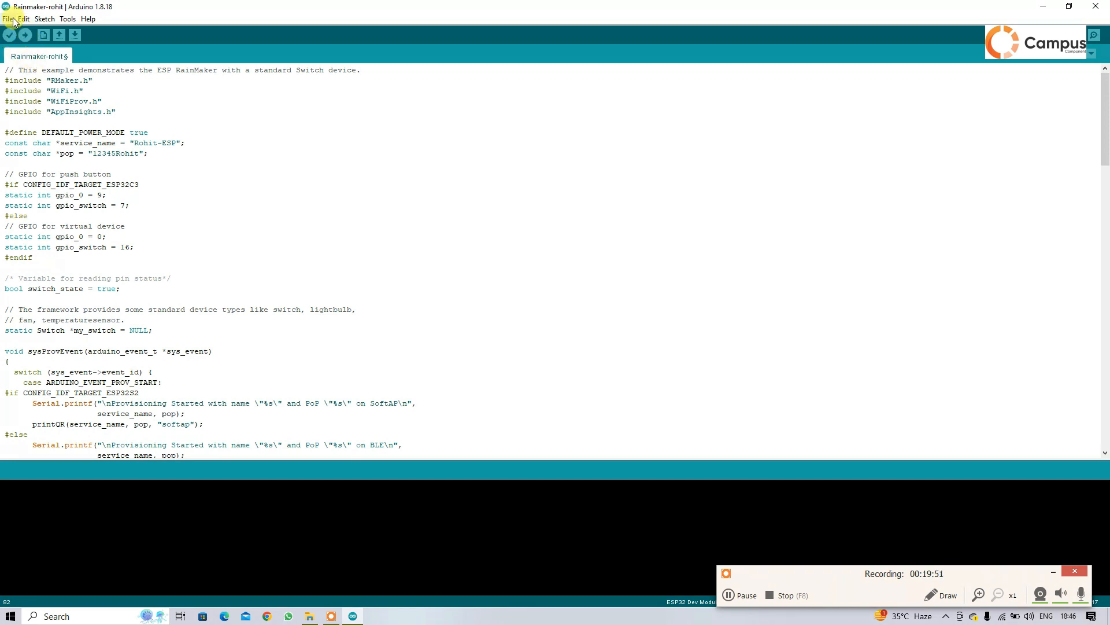
Step: Save the sketch as Led-3.0 inside a new folder on the C drive
{"action": "left_click", "coordinate": [8, 18]}
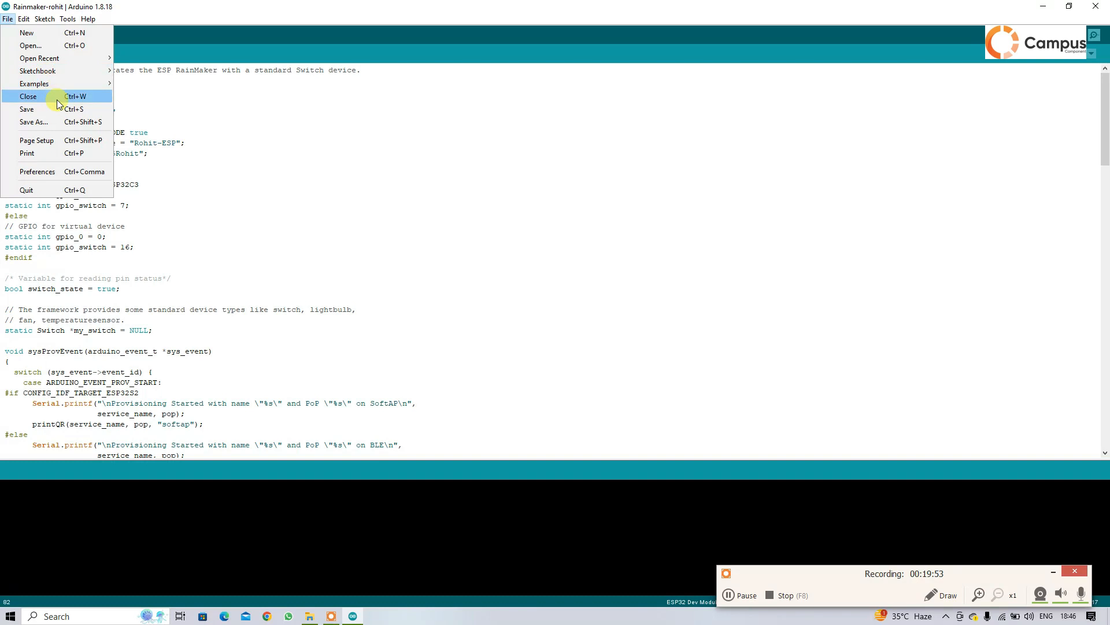
{"action": "left_click", "coordinate": [34, 122]}
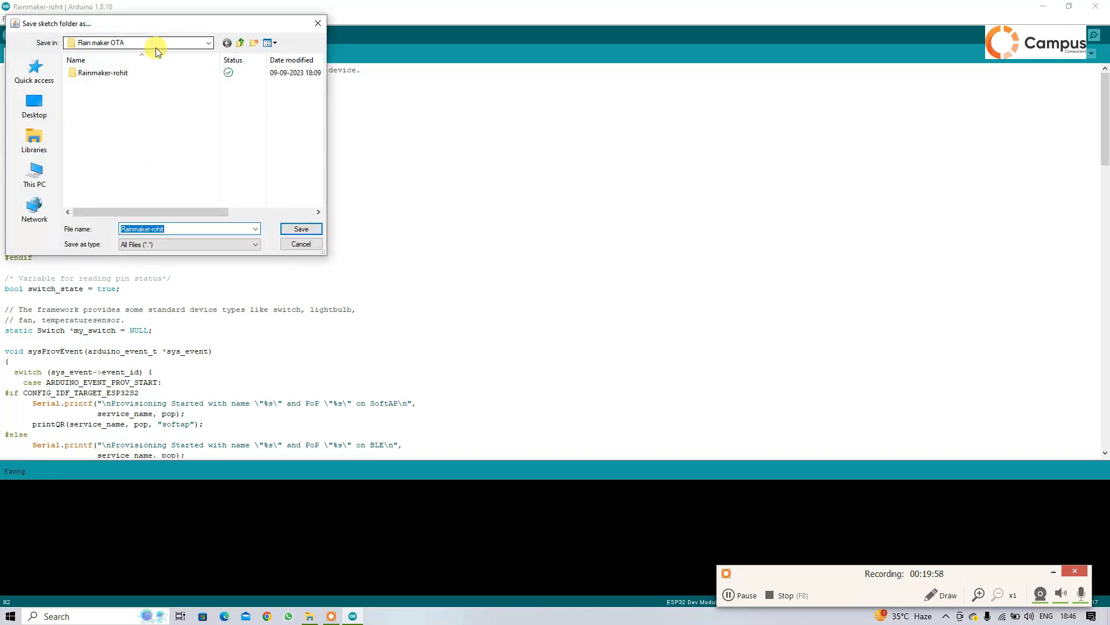
{"action": "left_click", "coordinate": [34, 175]}
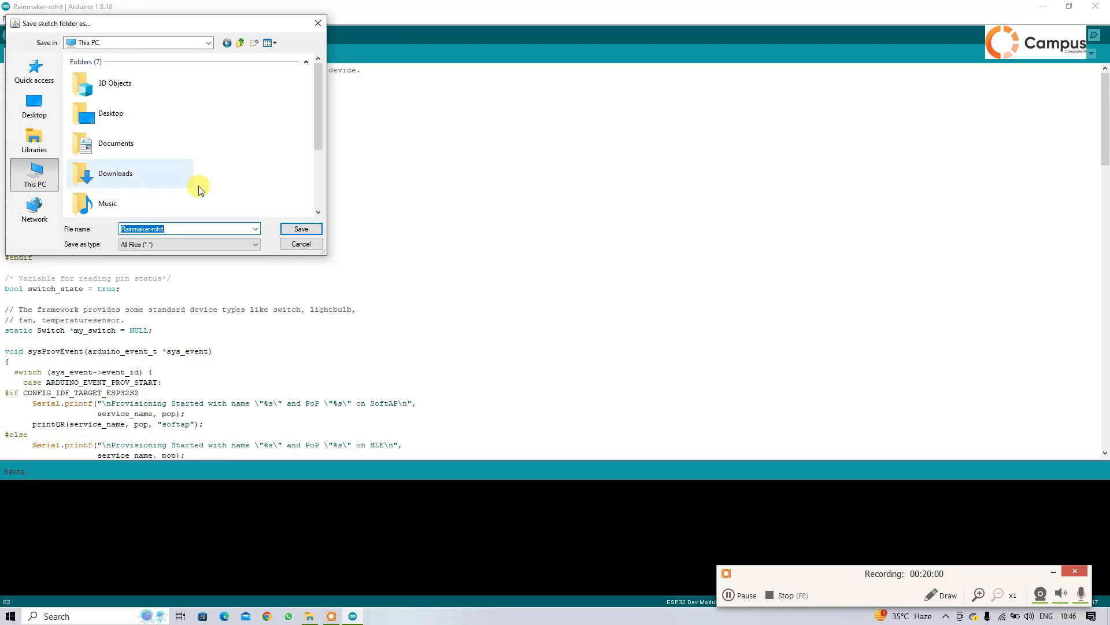
{"action": "right_click", "coordinate": [177, 203]}
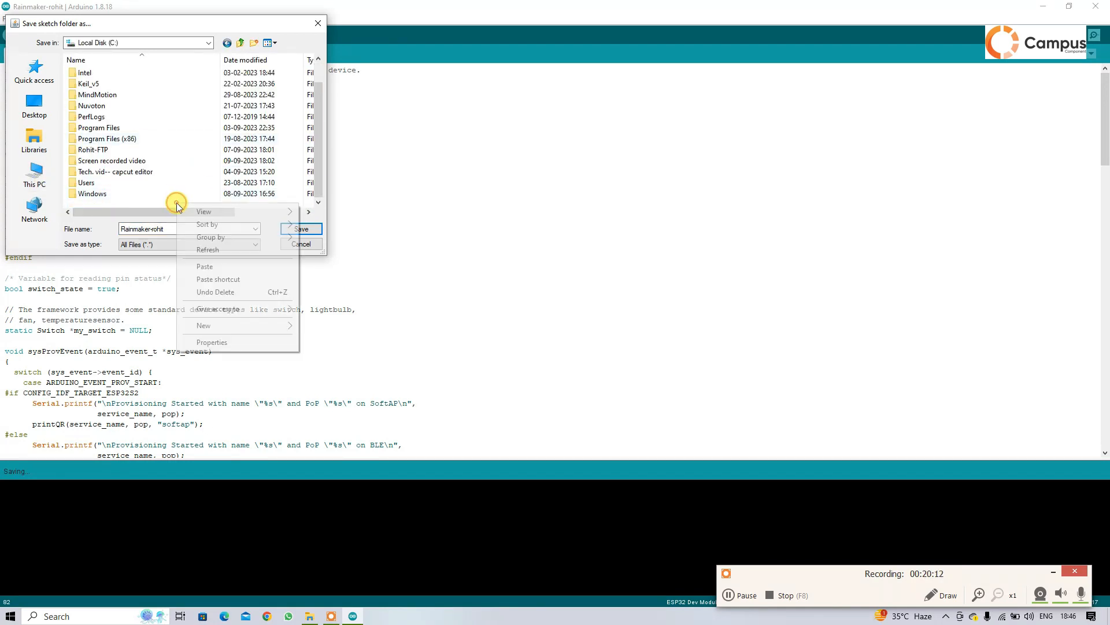
{"action": "left_click", "coordinate": [204, 325]}
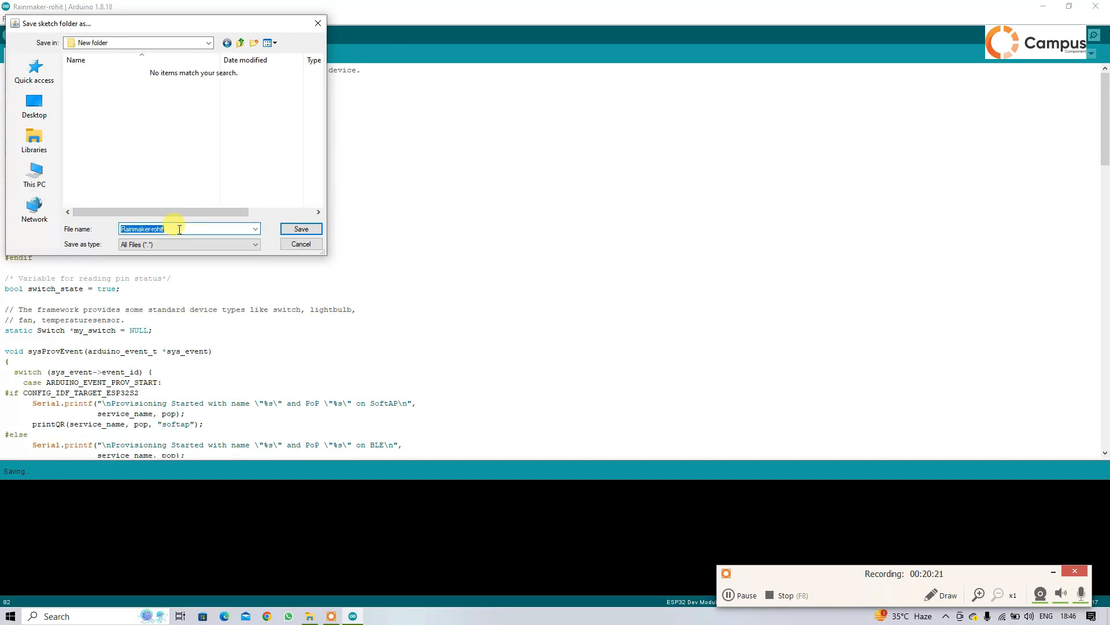
{"action": "type", "text": "Led"}
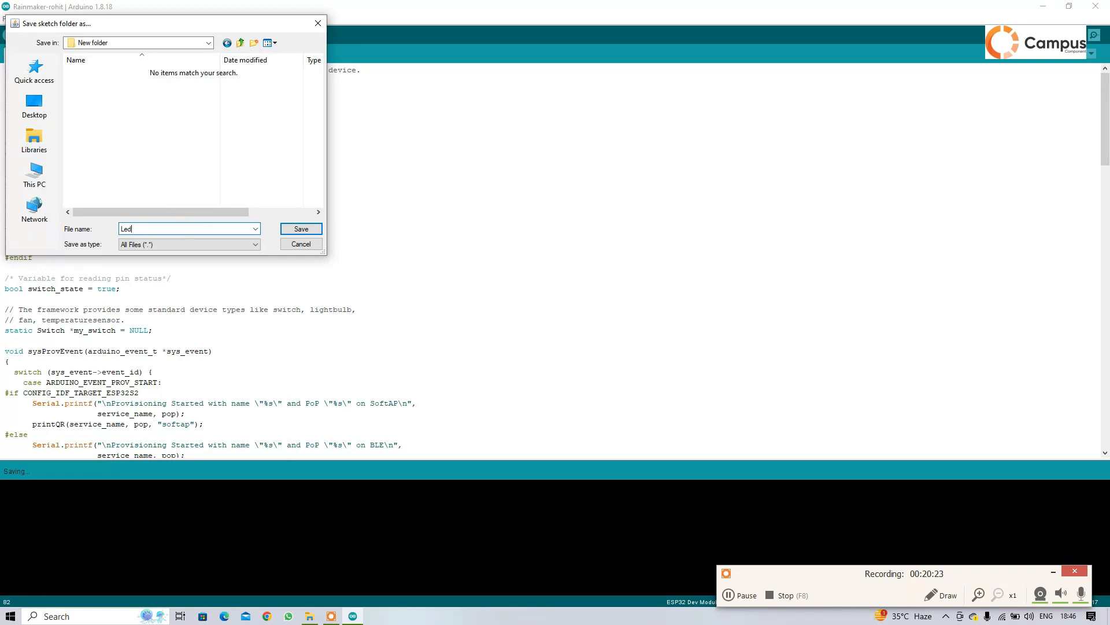
{"action": "type", "text": "-"}
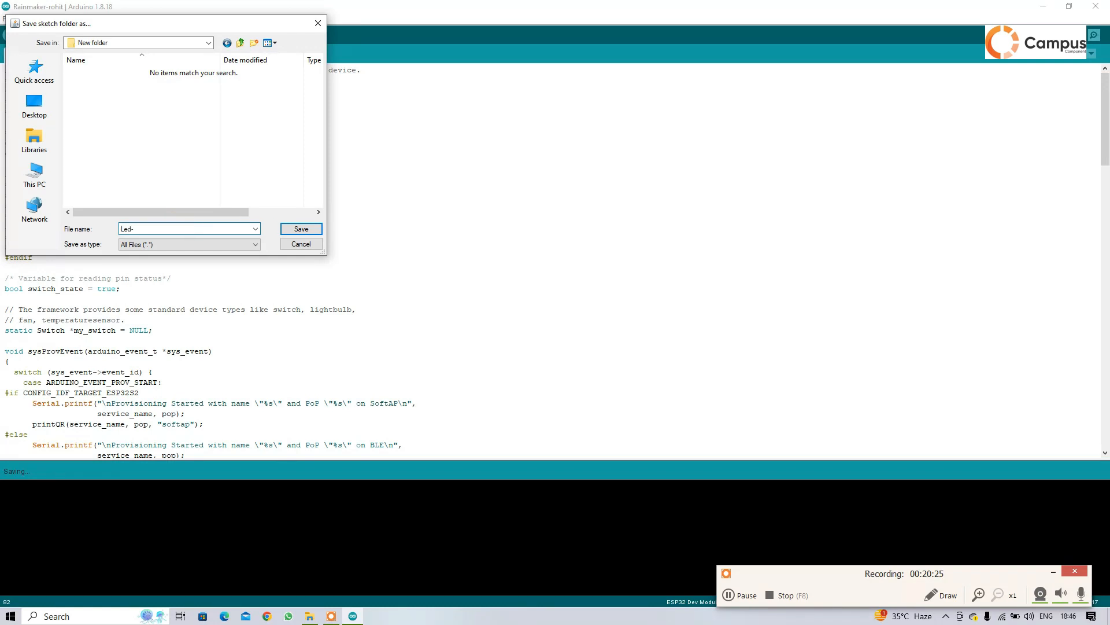
{"action": "type", "text": "3."}
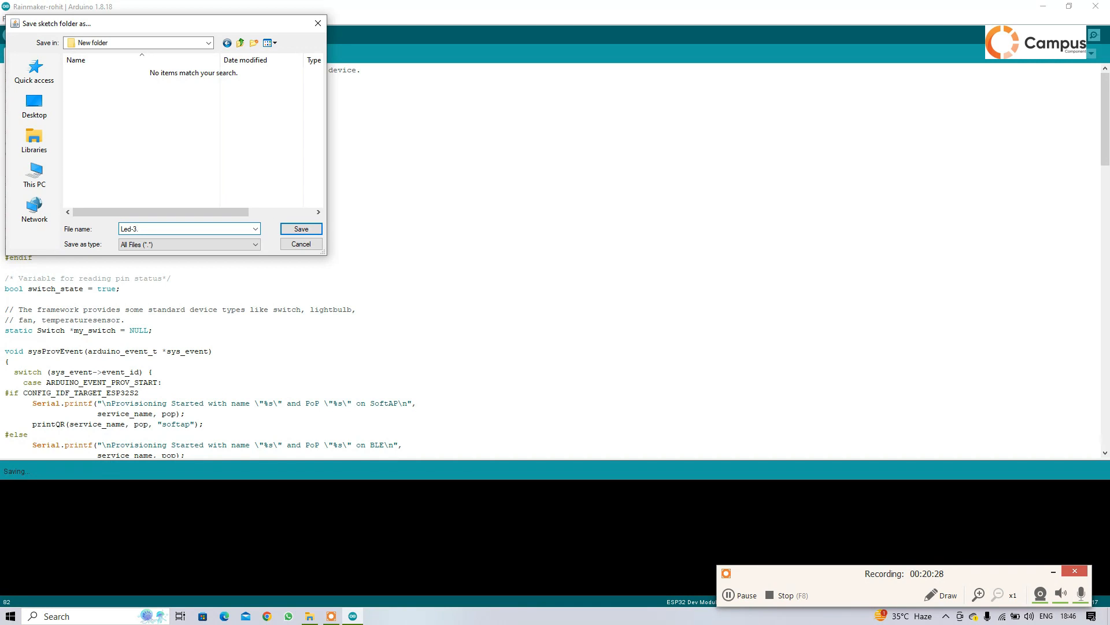
{"action": "type", "text": "0"}
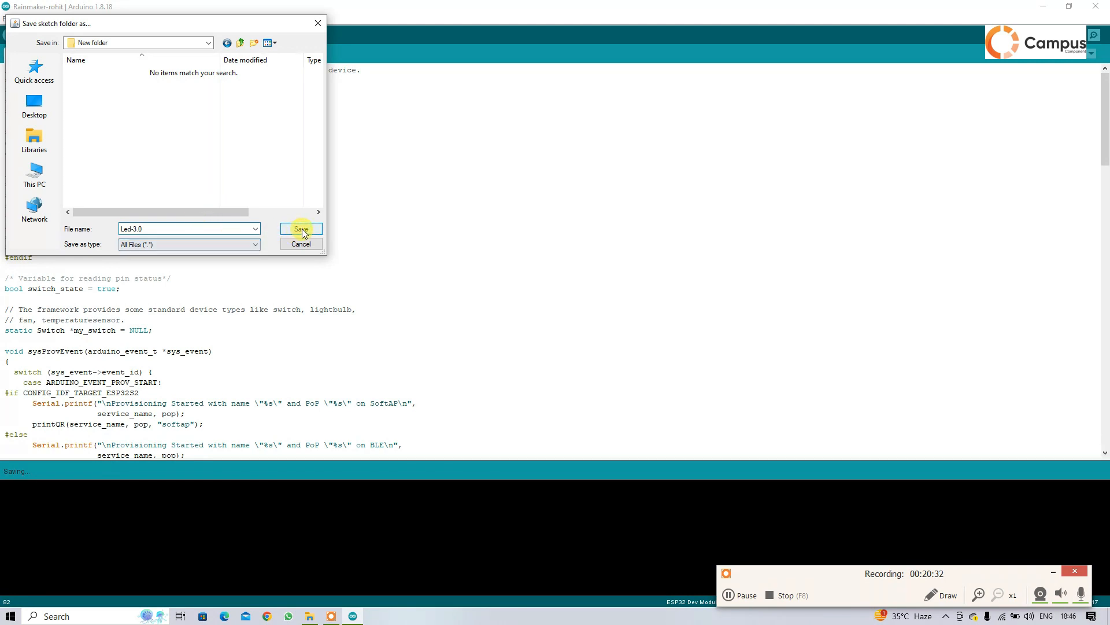
{"action": "left_click", "coordinate": [301, 229]}
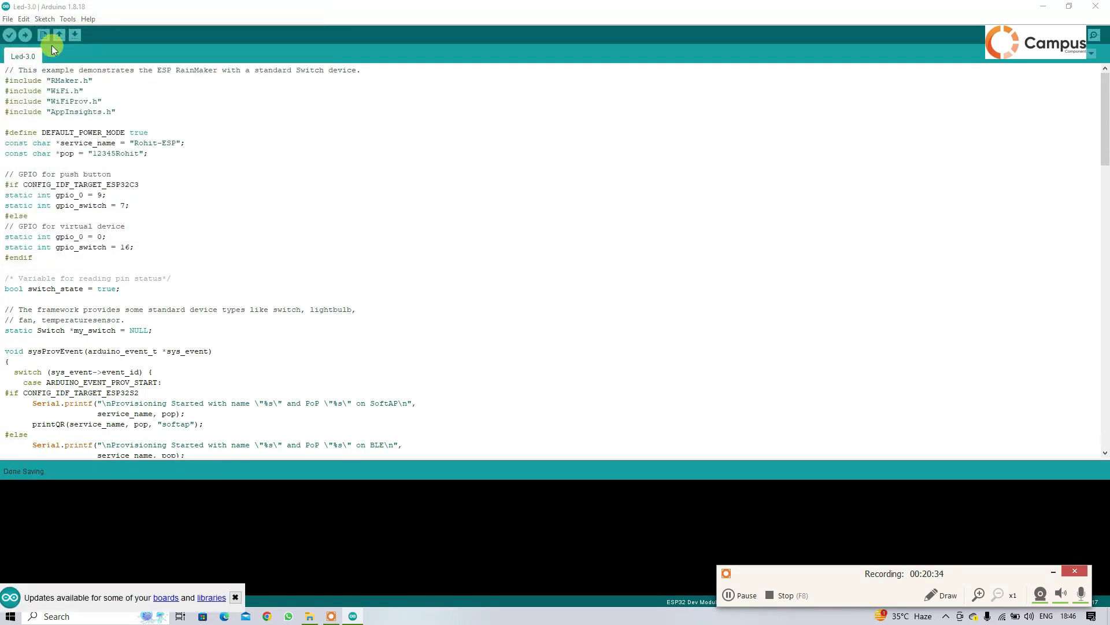
Step: Compile the Led-3.0 sketch, reaching 59% program storage
{"action": "left_click", "coordinate": [9, 35]}
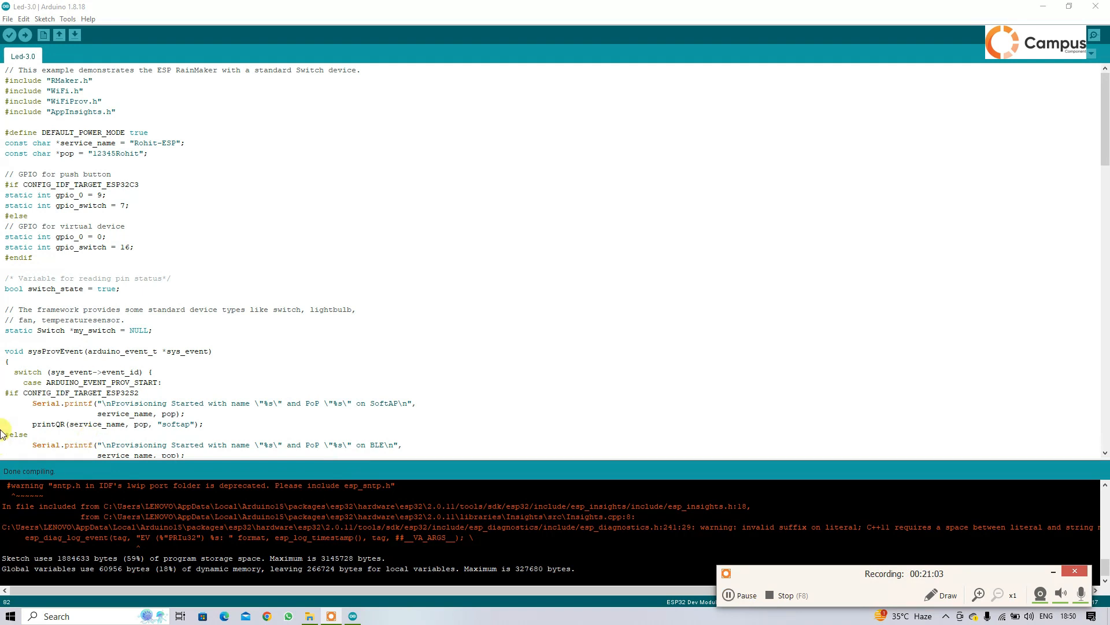
{"action": "mouse_move", "coordinate": [521, 275]}
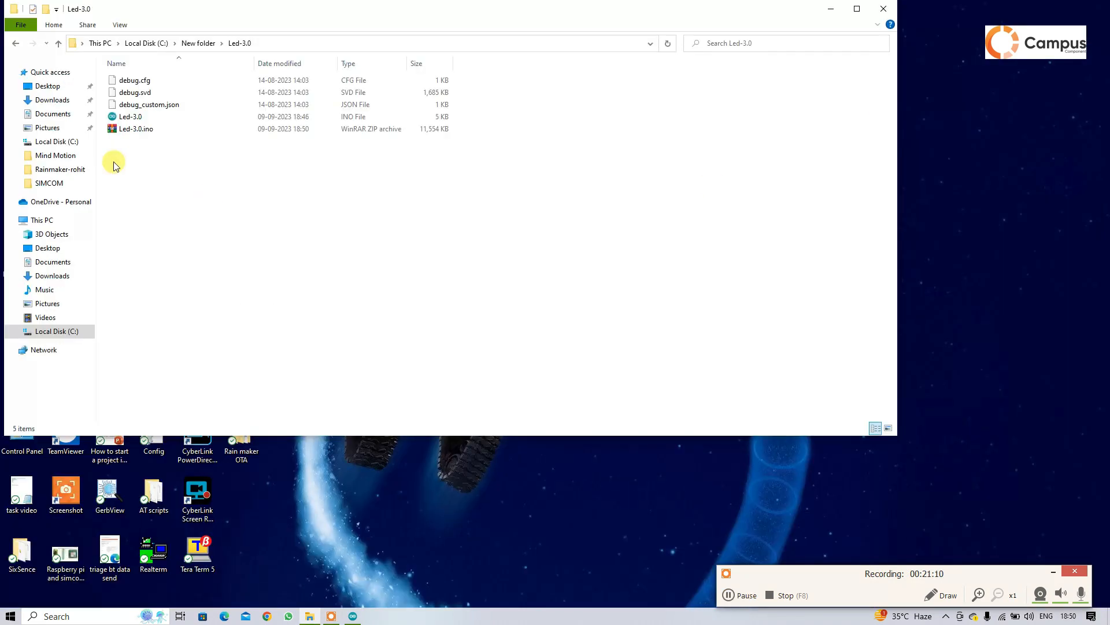
Step: Attempt Extract Here on the Led-3.0.ino archive in C:\New folder\Led-3.0 and dismiss the WinRAR path errors
{"action": "left_click", "coordinate": [135, 128]}
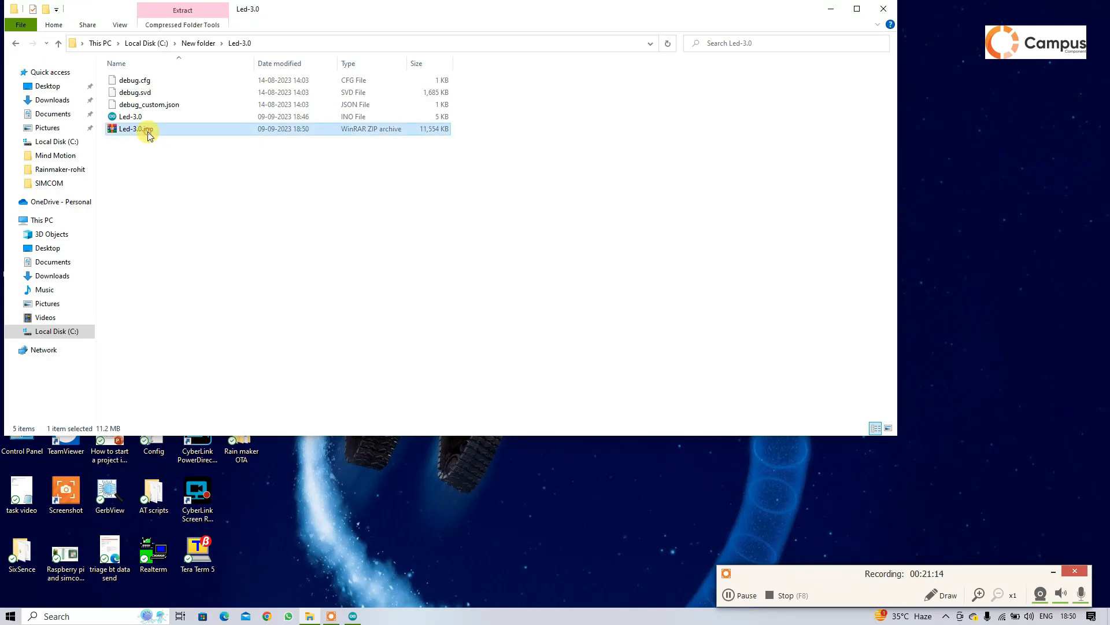
{"action": "right_click", "coordinate": [131, 128]}
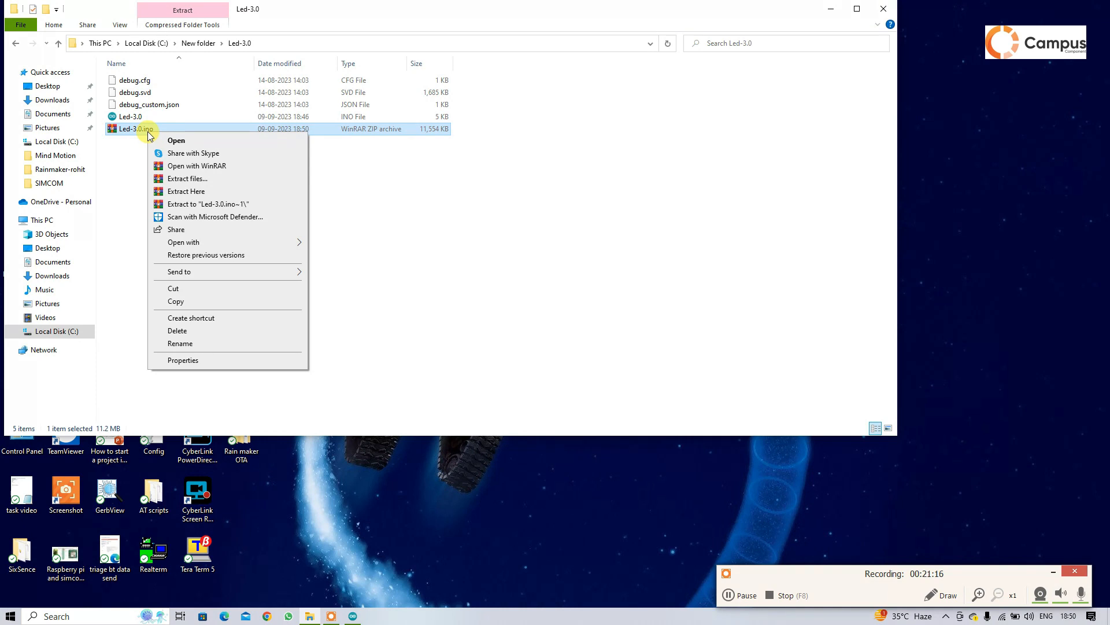
{"action": "left_click", "coordinate": [186, 190]}
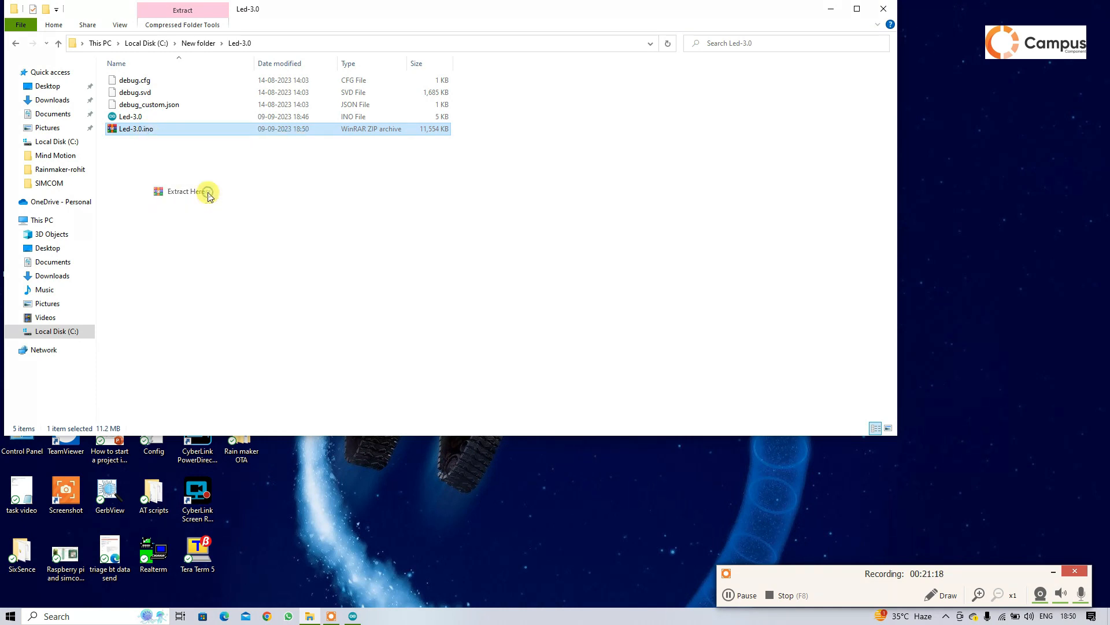
{"action": "left_click", "coordinate": [183, 191]}
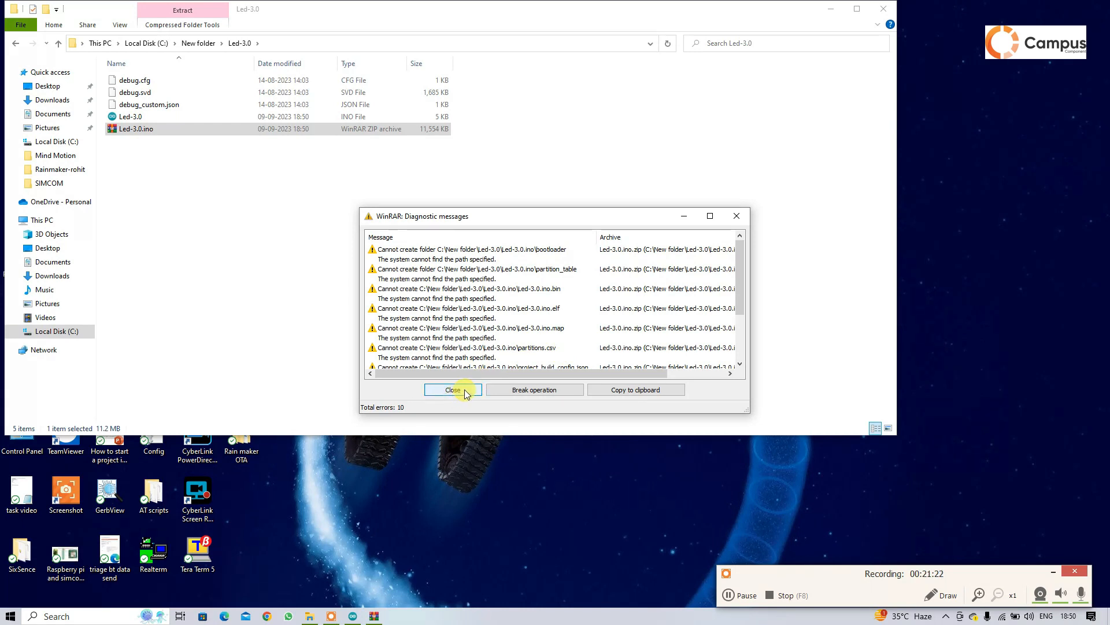
{"action": "left_click", "coordinate": [453, 390]}
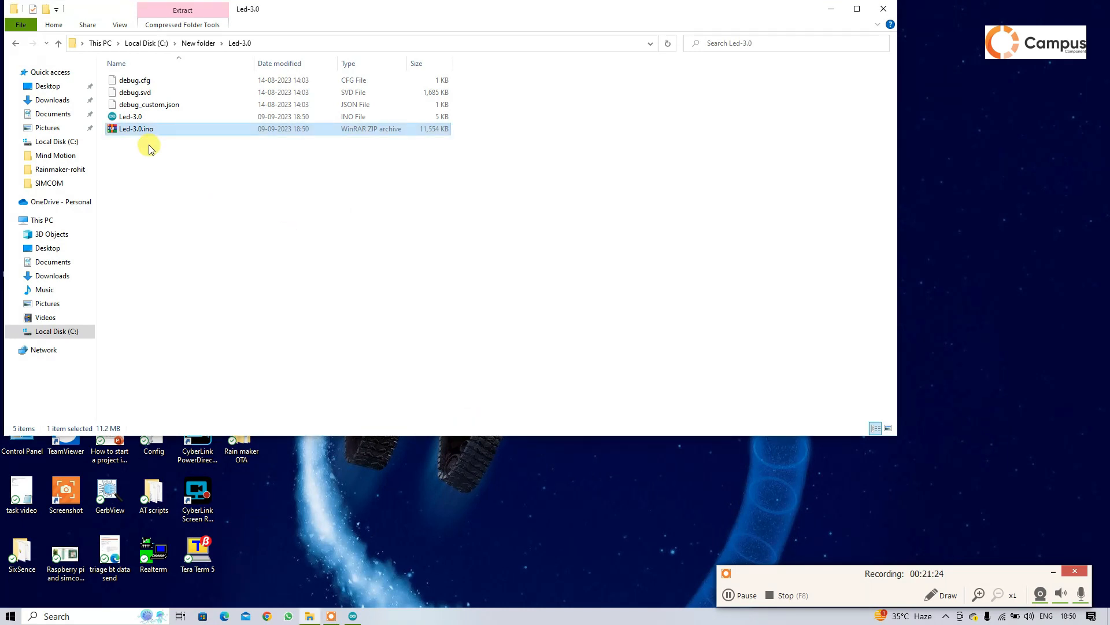
{"action": "left_click", "coordinate": [135, 128]}
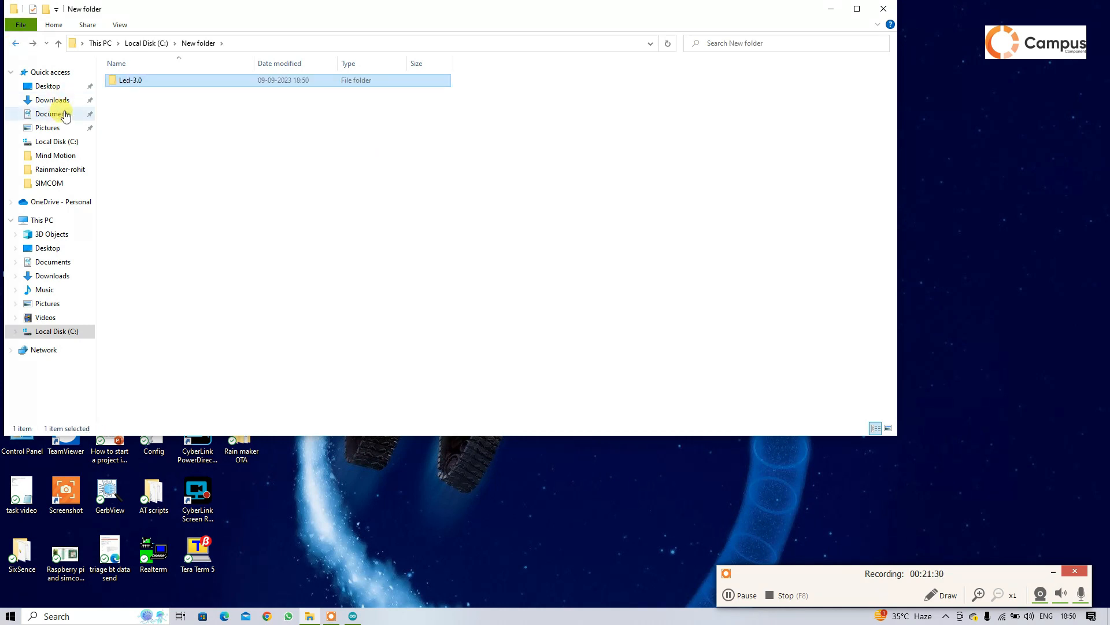
Step: Extract the Led-3.0.ino archive into New folder and locate the Led-3.0.ino BIN file in its build folder
{"action": "left_click", "coordinate": [15, 43]}
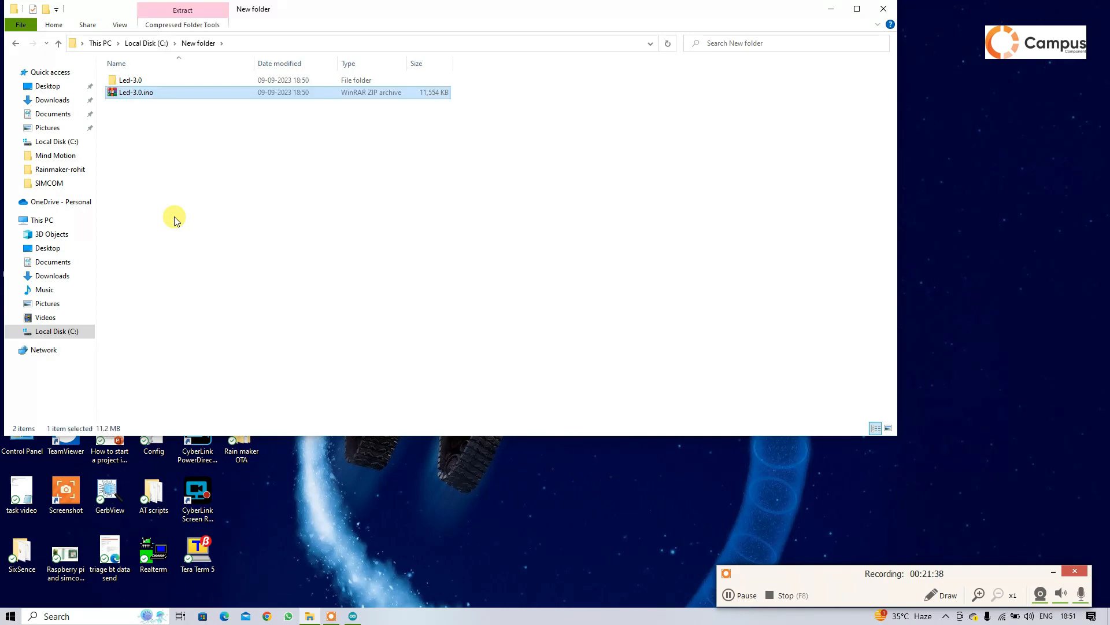
{"action": "mouse_move", "coordinate": [146, 92]}
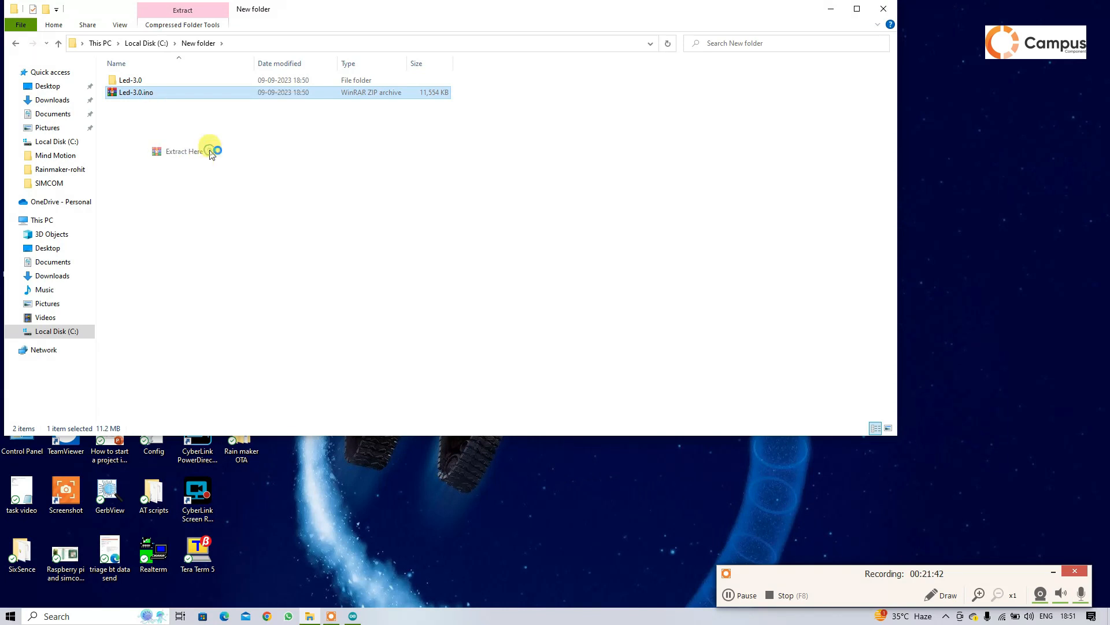
{"action": "left_click", "coordinate": [184, 150]}
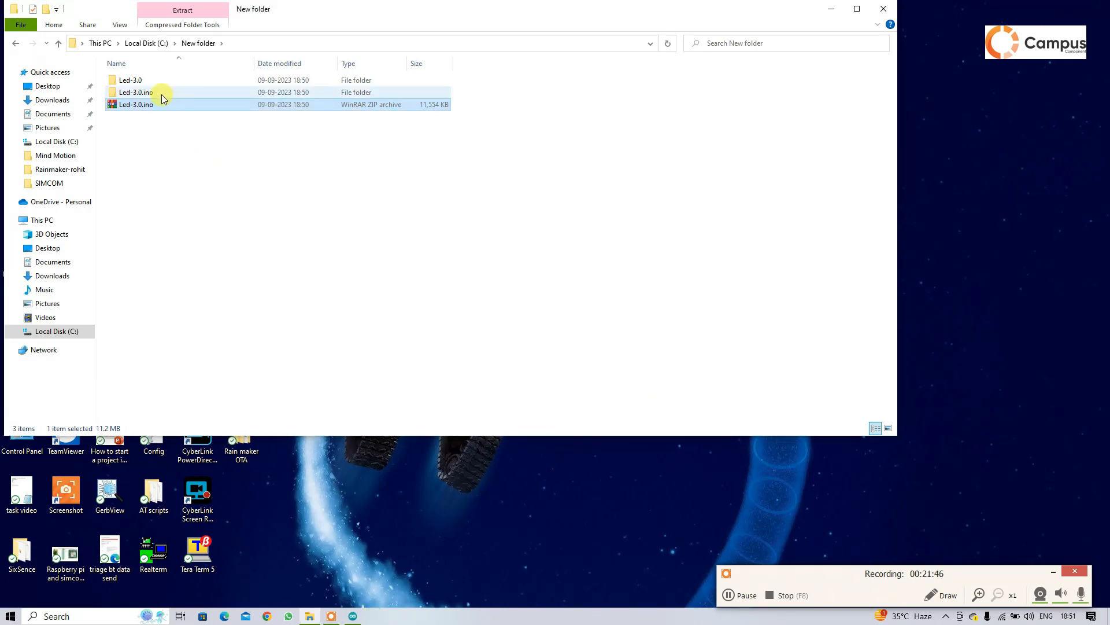
{"action": "double_click", "coordinate": [135, 92]}
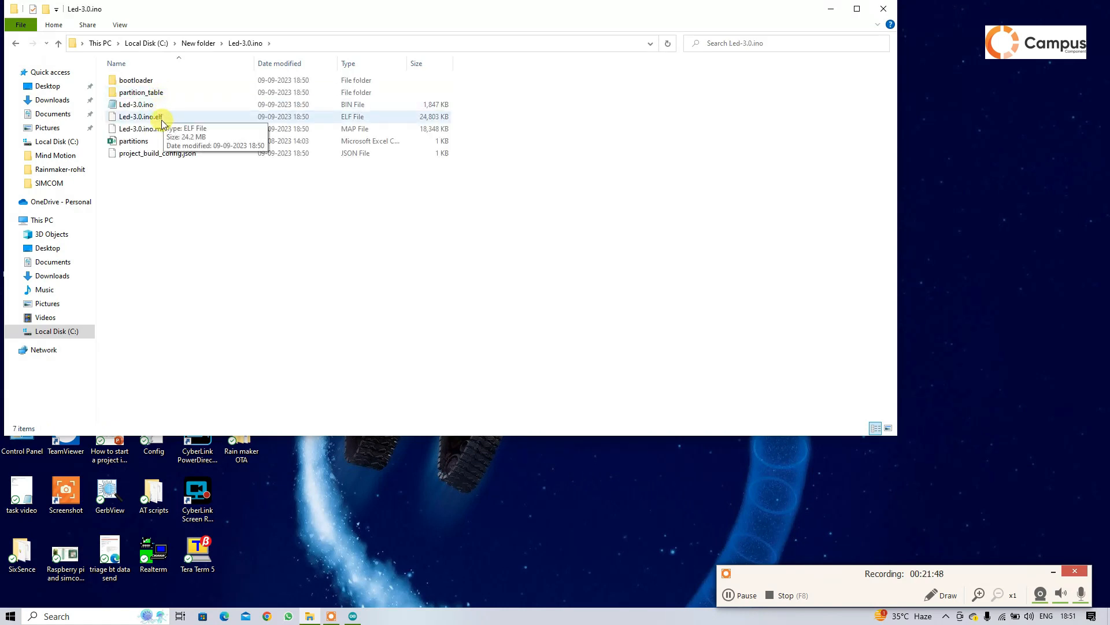
{"action": "left_click", "coordinate": [135, 104]}
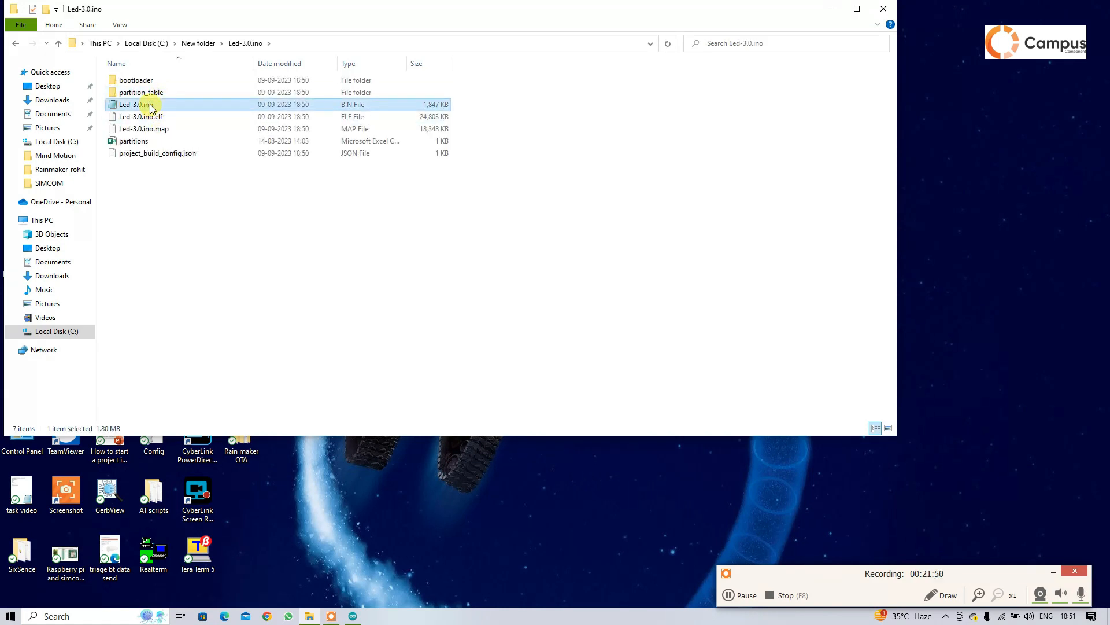
{"action": "mouse_move", "coordinate": [177, 110]}
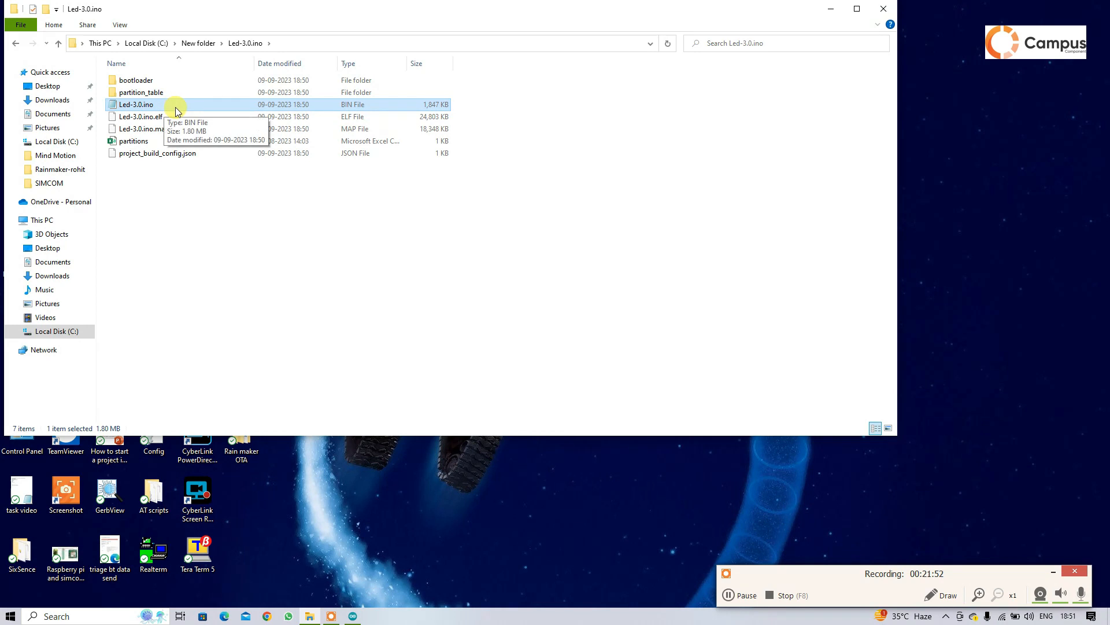
{"action": "mouse_move", "coordinate": [335, 592]}
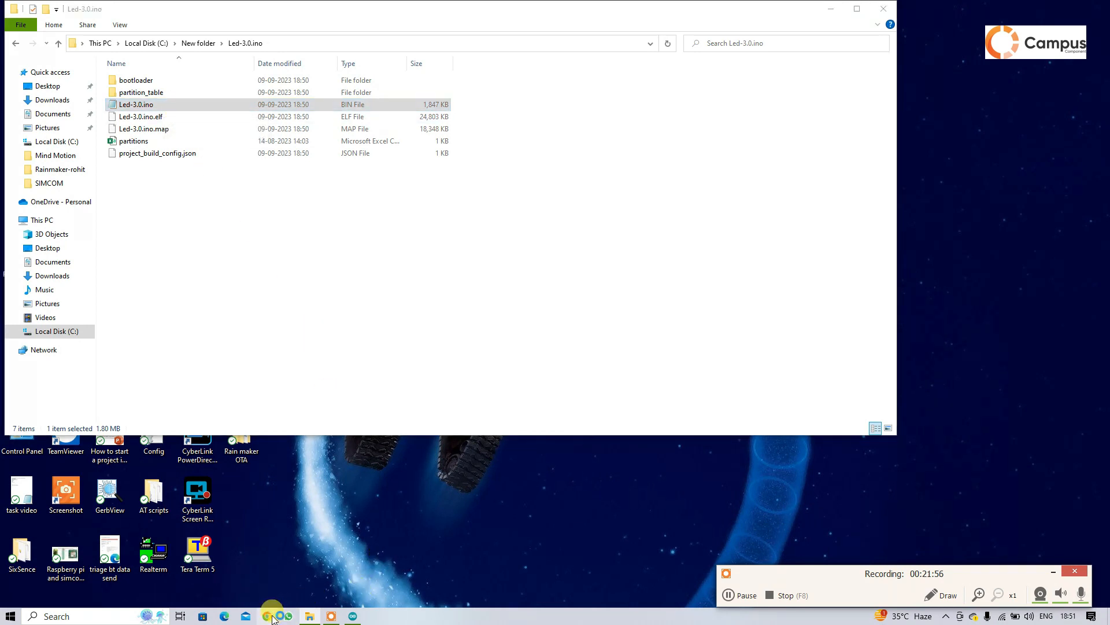
{"action": "left_click", "coordinate": [266, 615]}
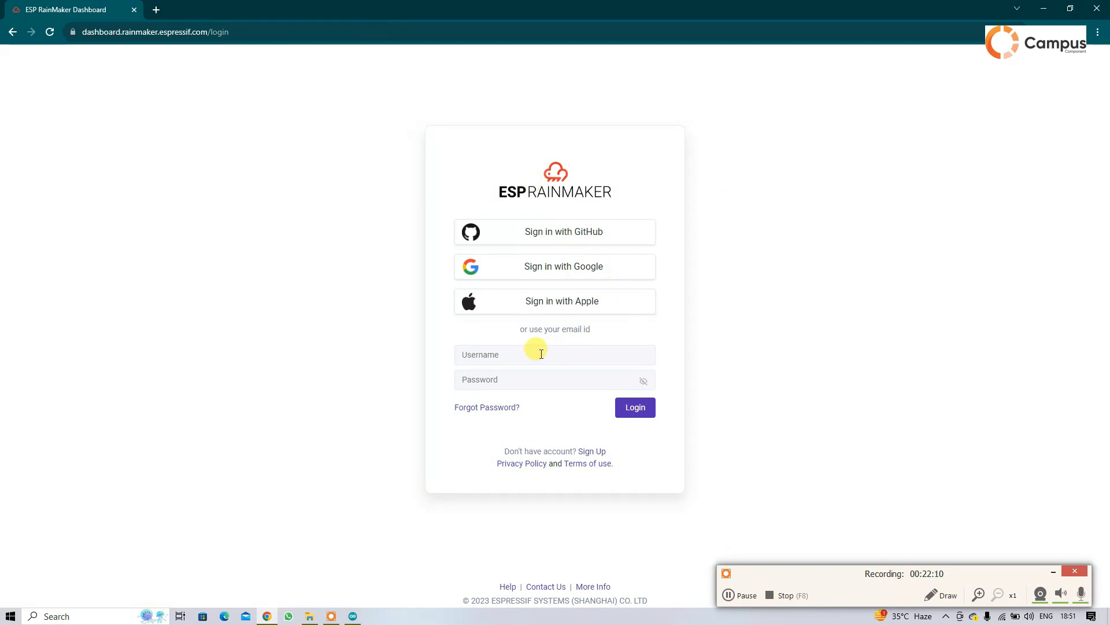
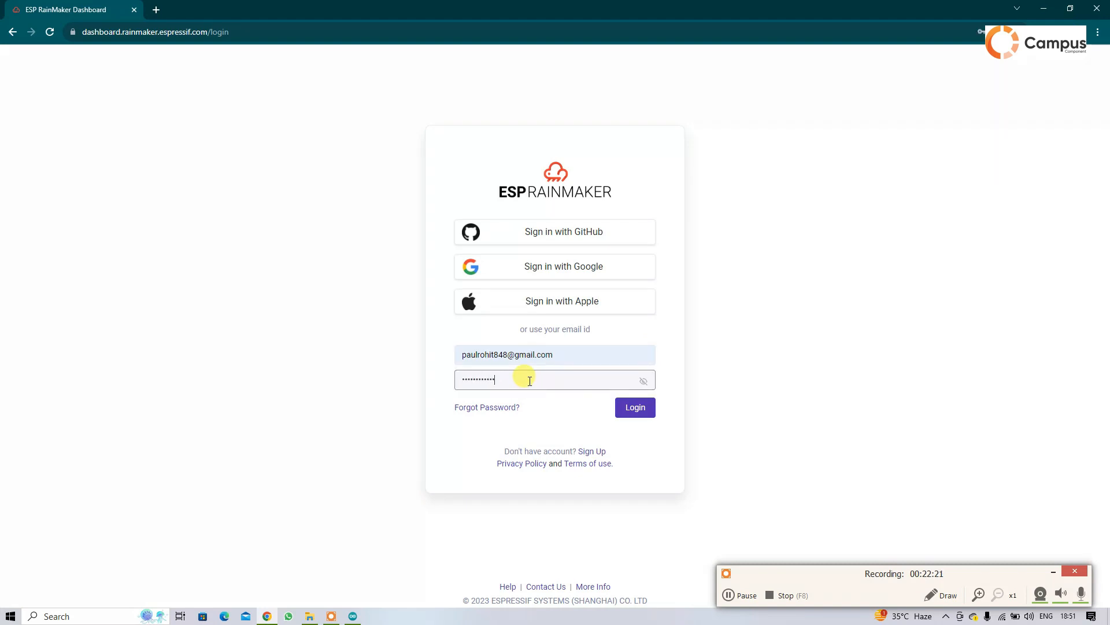
{"action": "left_click", "coordinate": [634, 407]}
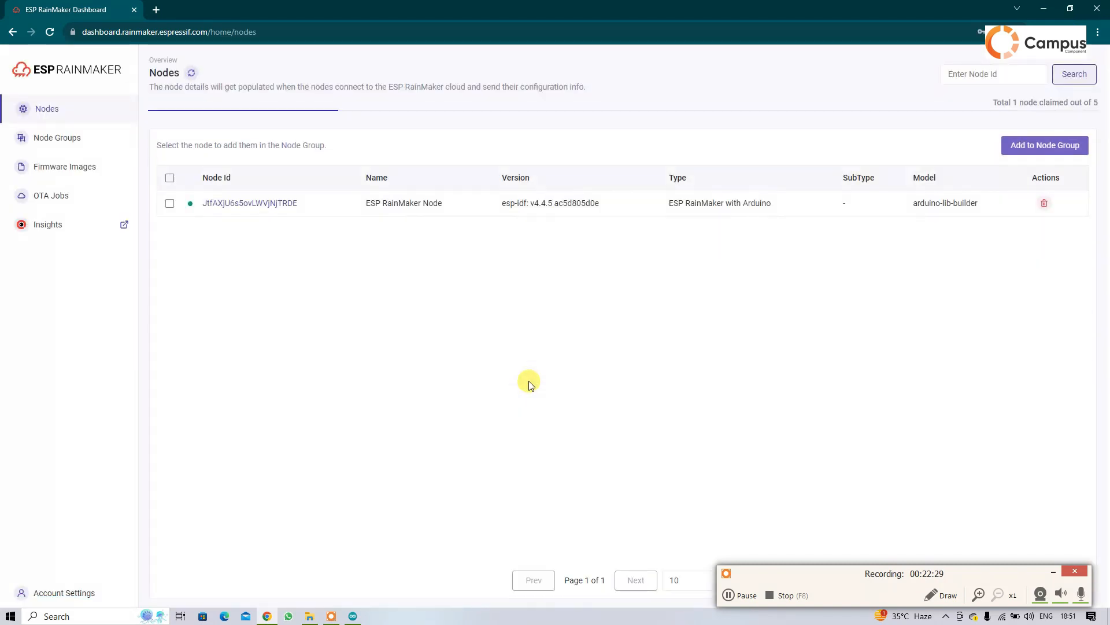
{"action": "mouse_move", "coordinate": [249, 218]}
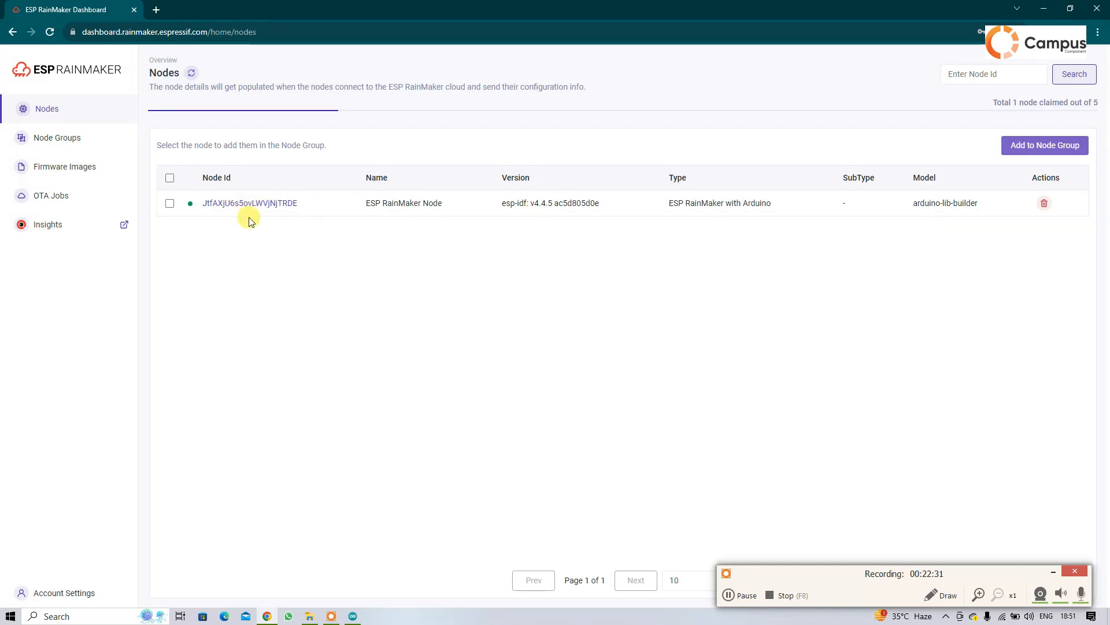
{"action": "mouse_move", "coordinate": [258, 229]}
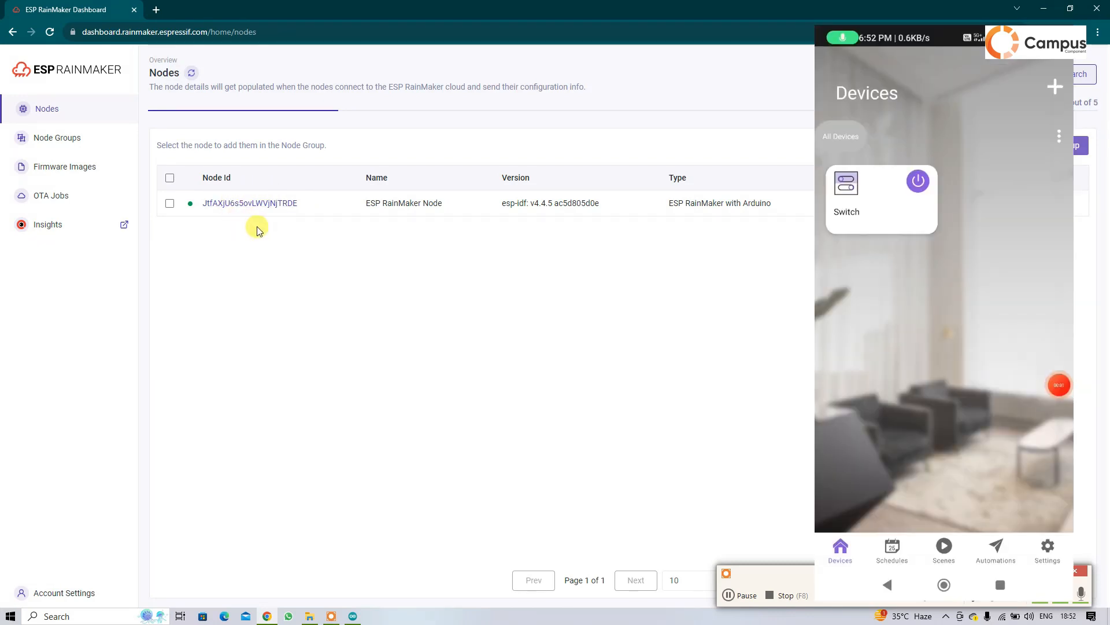
{"action": "left_click", "coordinate": [881, 198]}
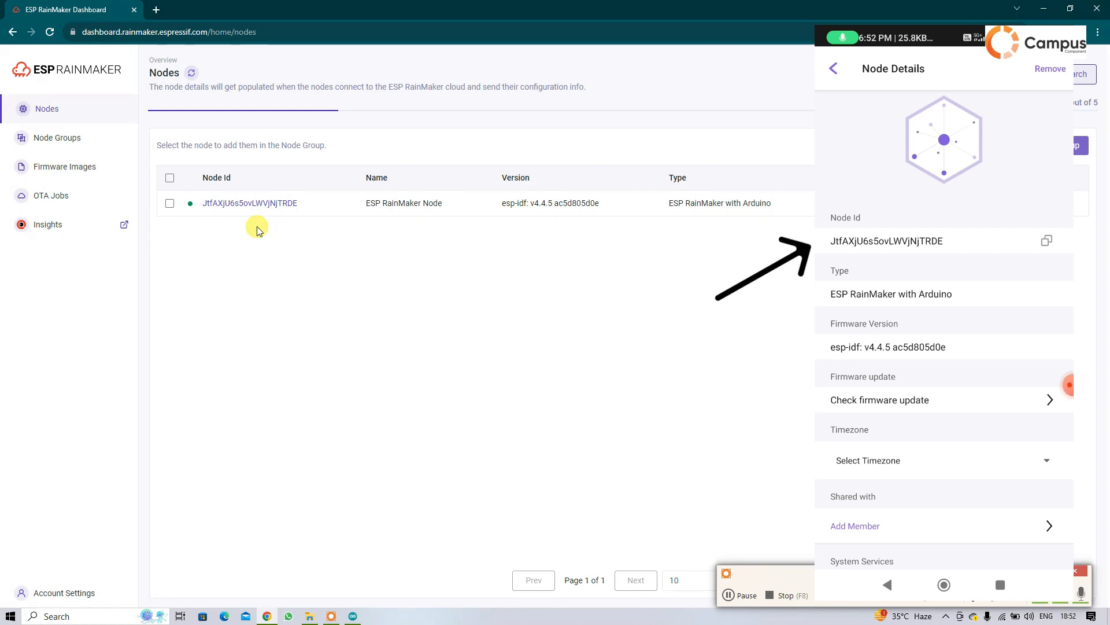
{"action": "mouse_move", "coordinate": [275, 253]}
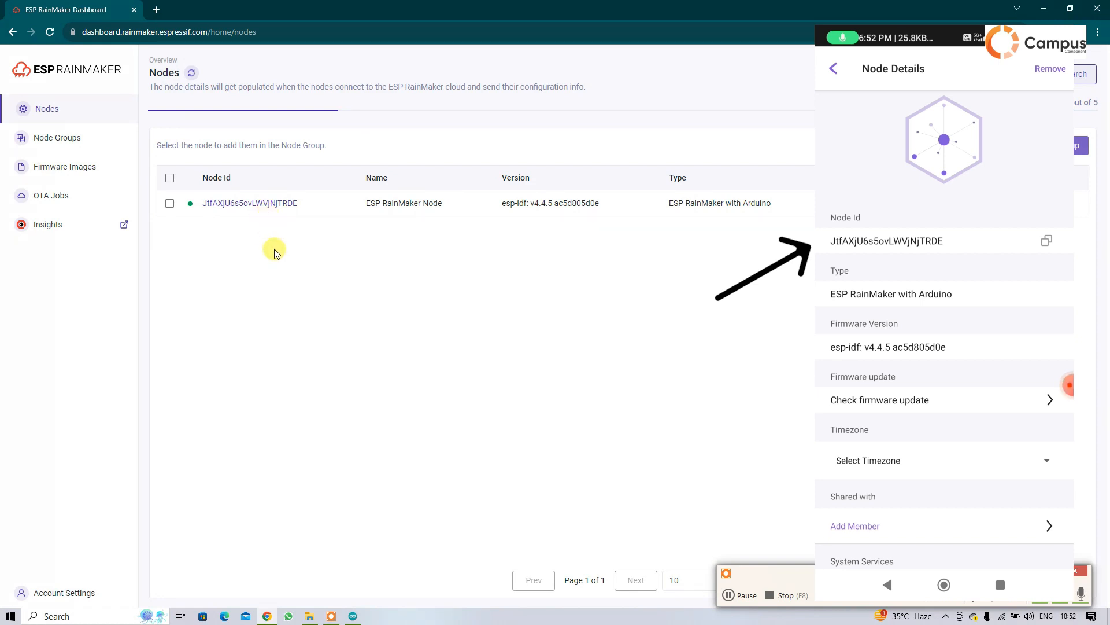
{"action": "left_click", "coordinate": [834, 69]}
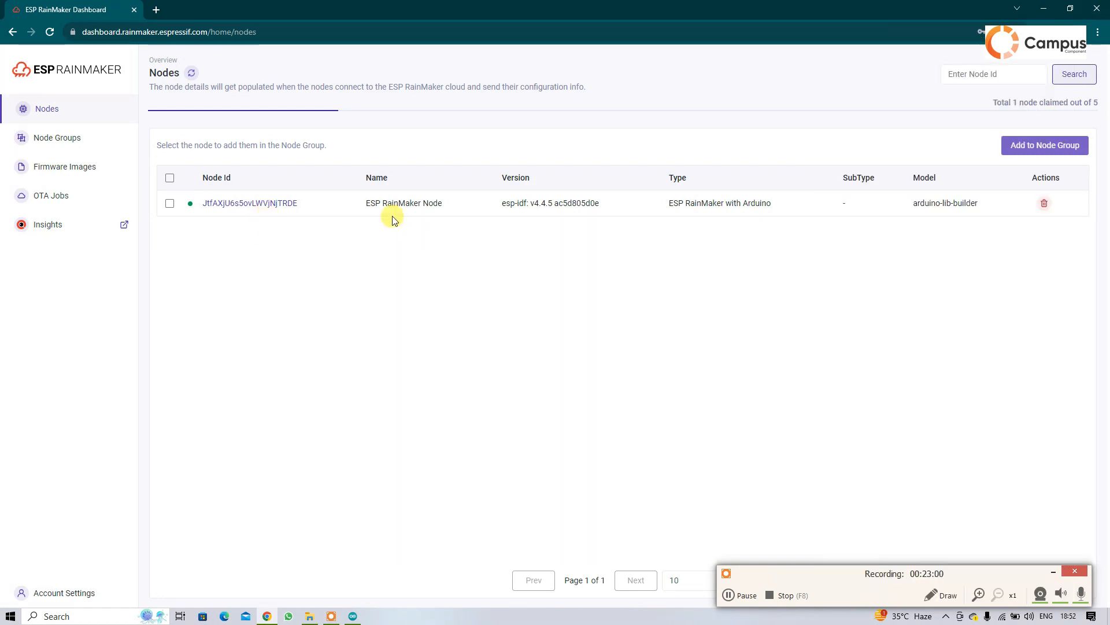
{"action": "mouse_move", "coordinate": [69, 173]}
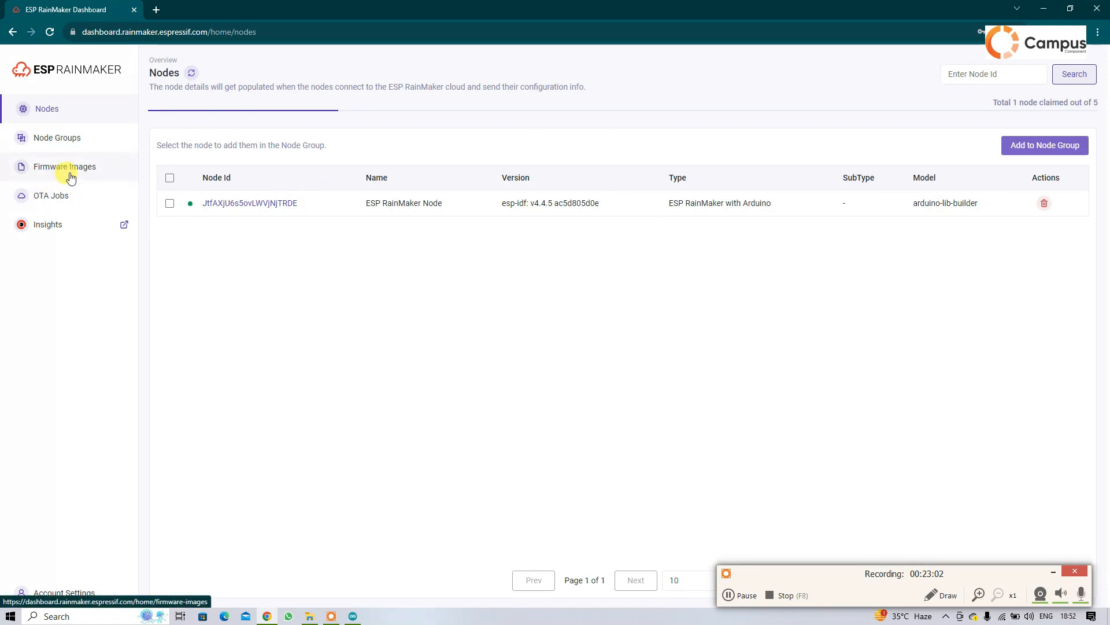
Step: Start a new firmware image named Led-3.0 with type light, version 3.0 and model led
{"action": "left_click", "coordinate": [63, 166]}
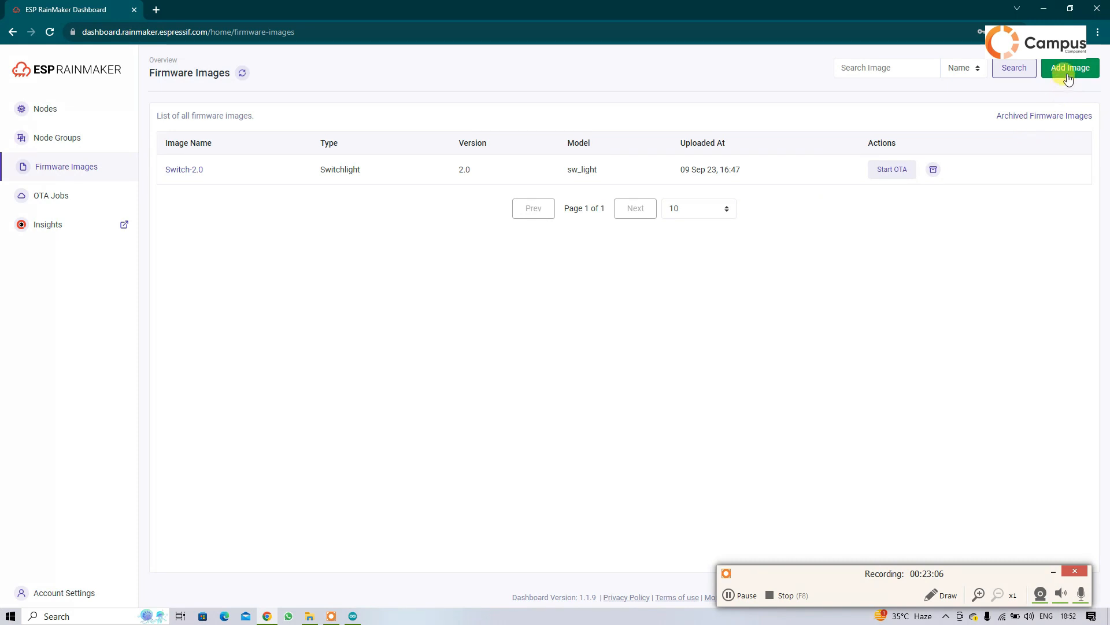
{"action": "left_click", "coordinate": [1070, 67]}
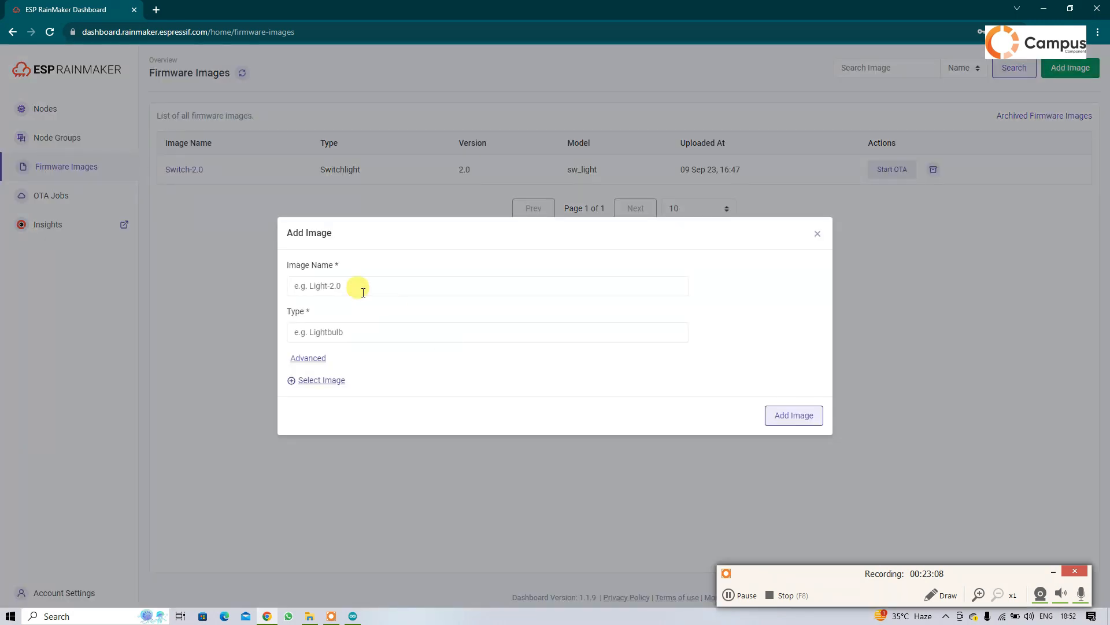
{"action": "left_click", "coordinate": [487, 285]}
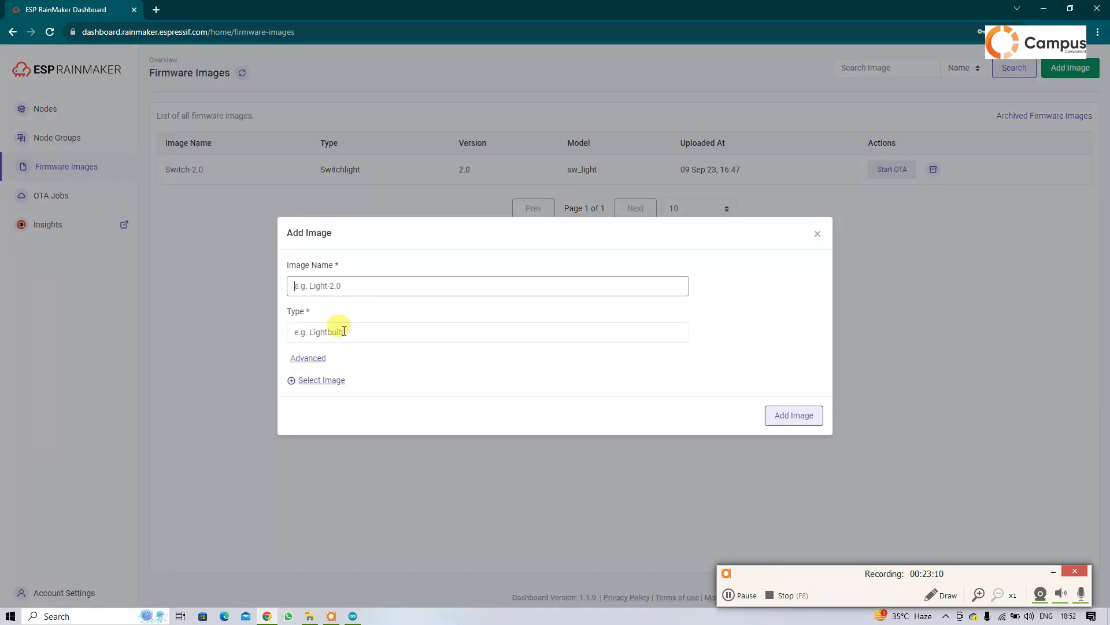
{"action": "left_click", "coordinate": [321, 379]}
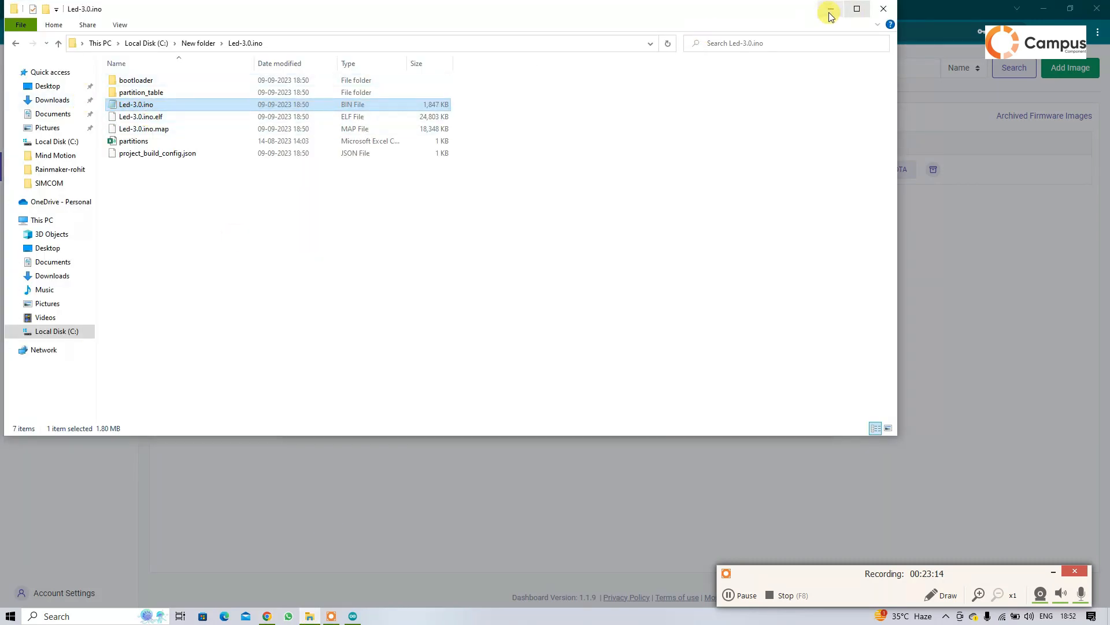
{"action": "left_click", "coordinate": [829, 8]}
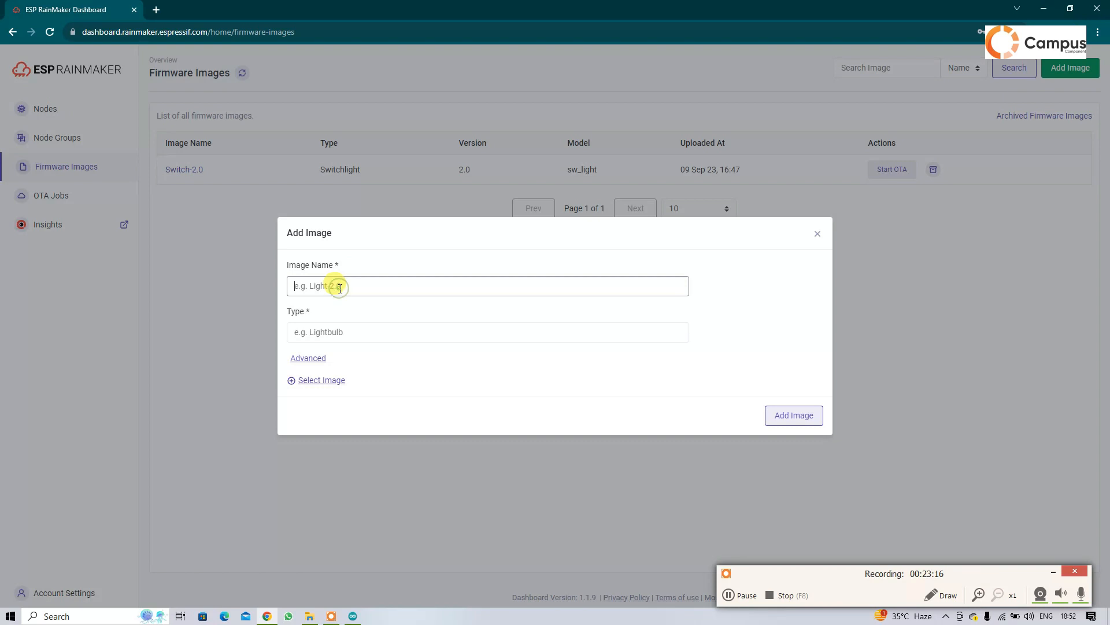
{"action": "type", "text": "Led"}
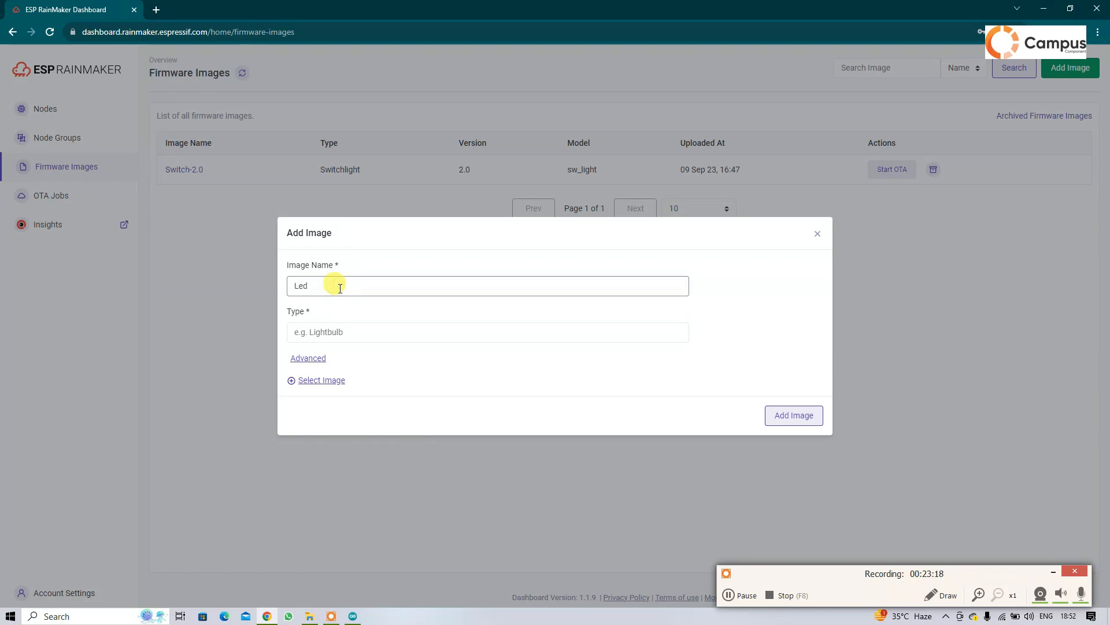
{"action": "type", "text": "-3.0"}
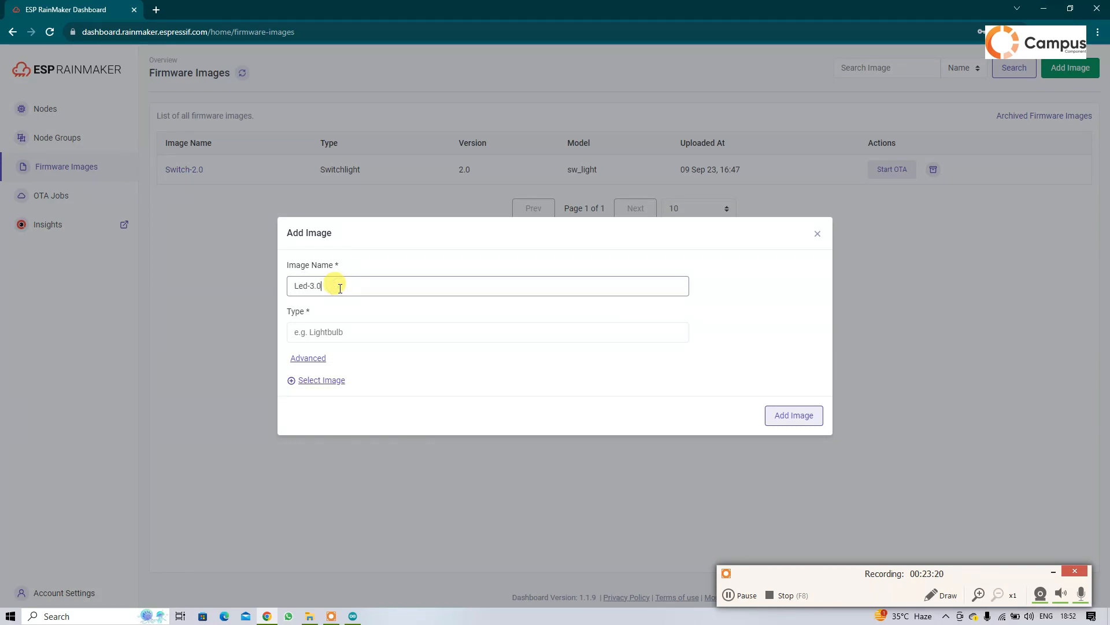
{"action": "left_click", "coordinate": [487, 332]}
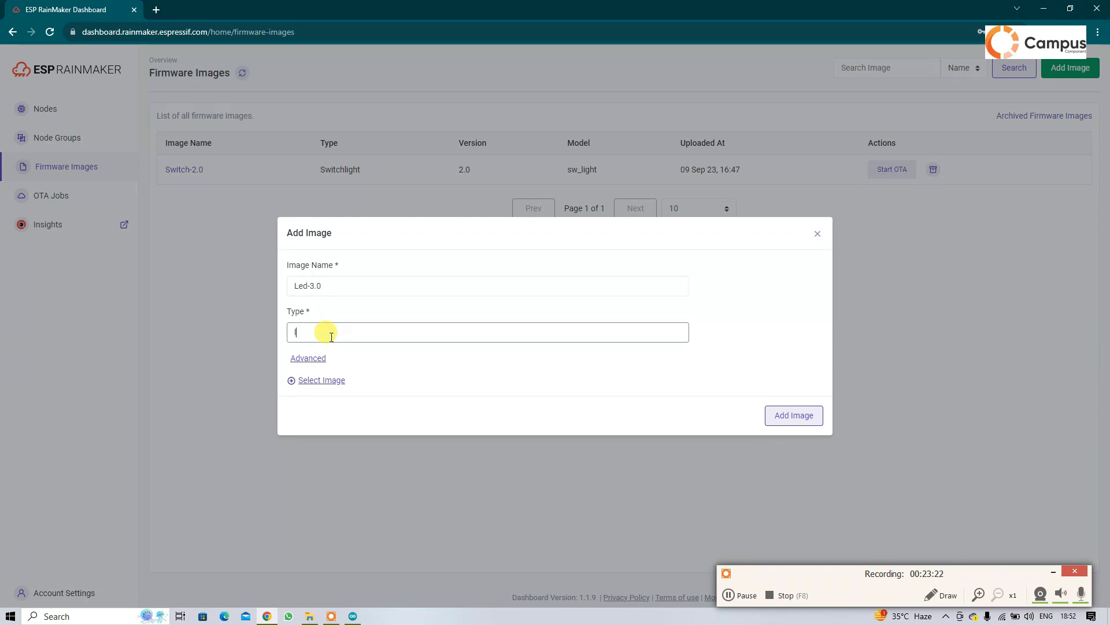
{"action": "type", "text": "light"}
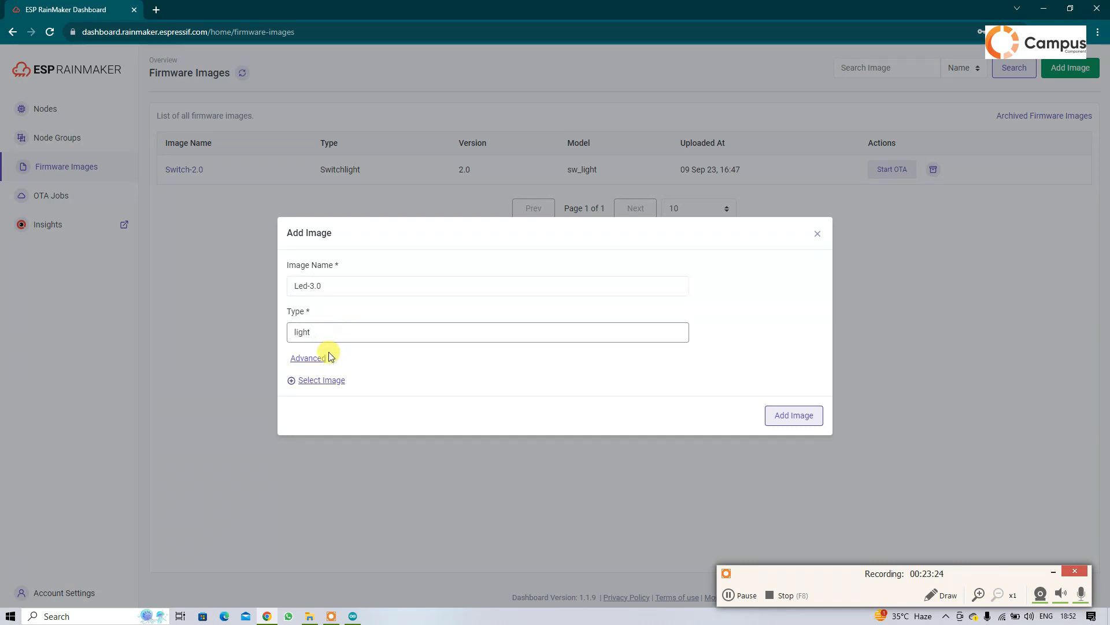
{"action": "left_click", "coordinate": [308, 357]}
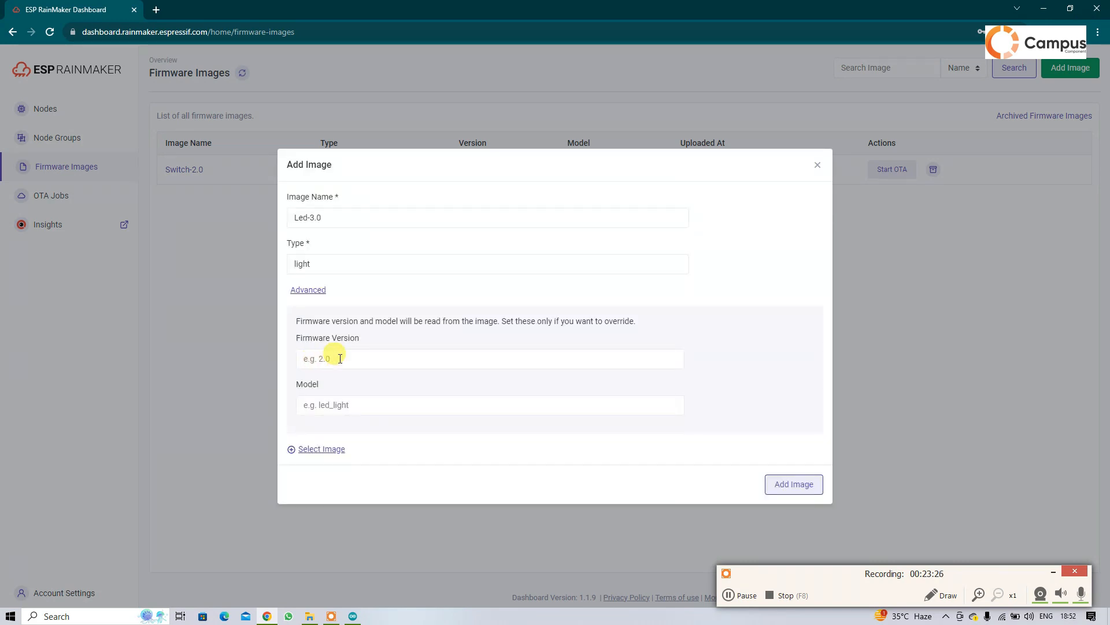
{"action": "type", "text": "3.0"}
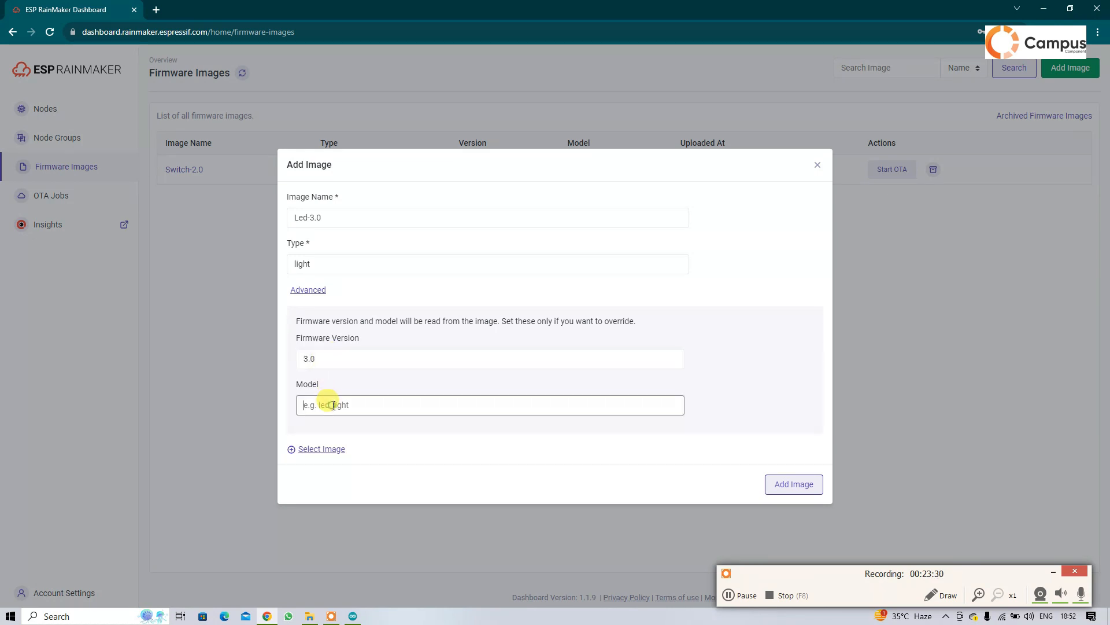
{"action": "type", "text": "le"}
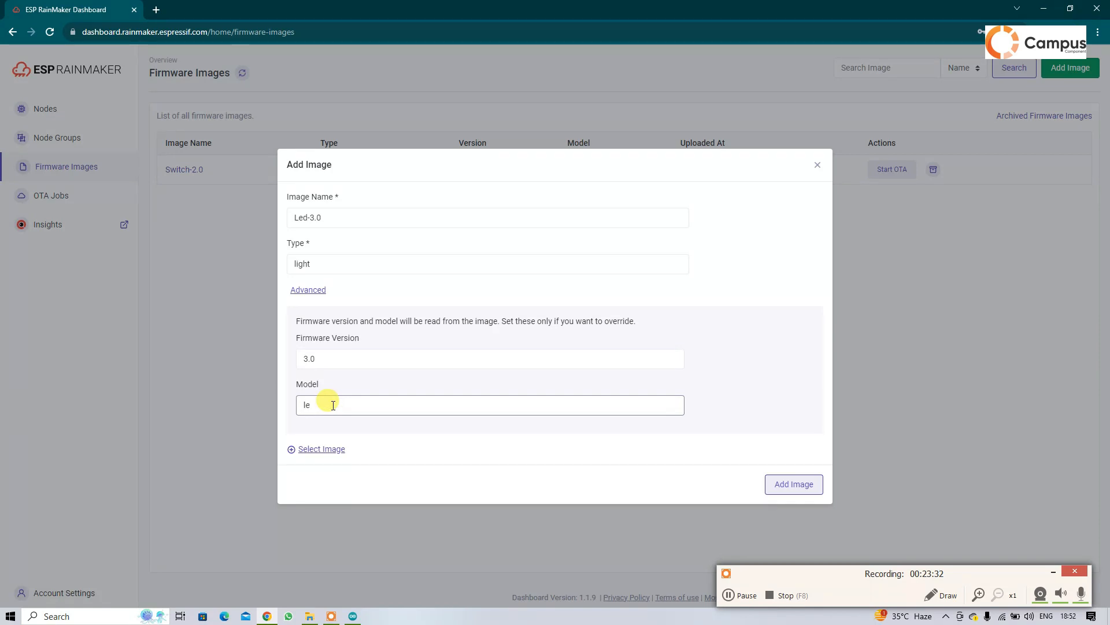
{"action": "type", "text": "d"}
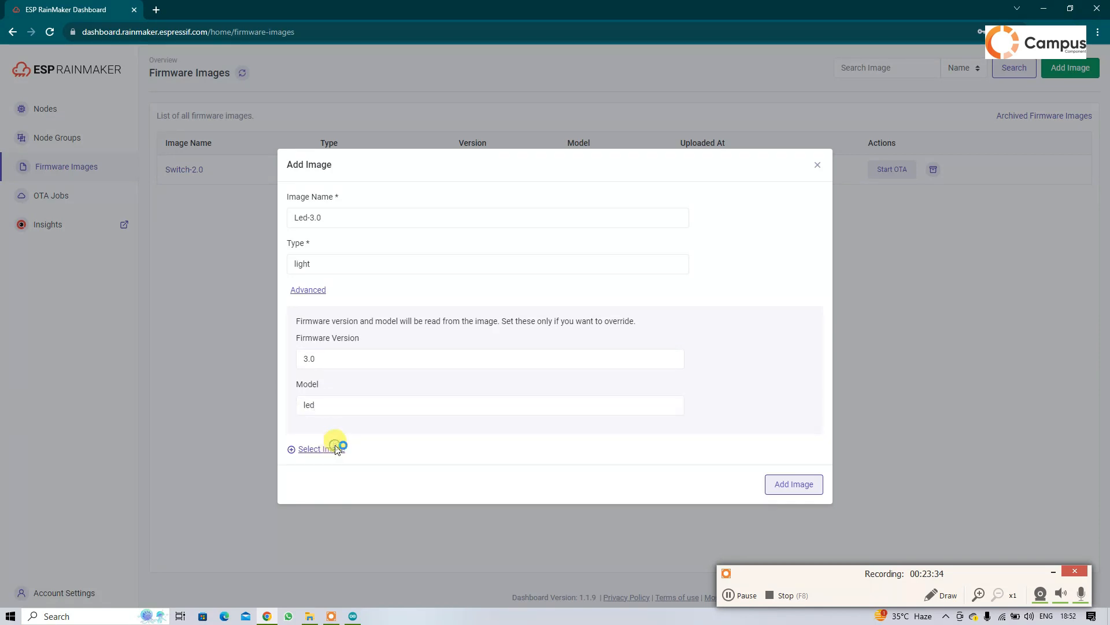
Step: Attach Led-3.0.ino.bin from C:\New folder and upload the Led-3.0 image
{"action": "left_click", "coordinate": [320, 449]}
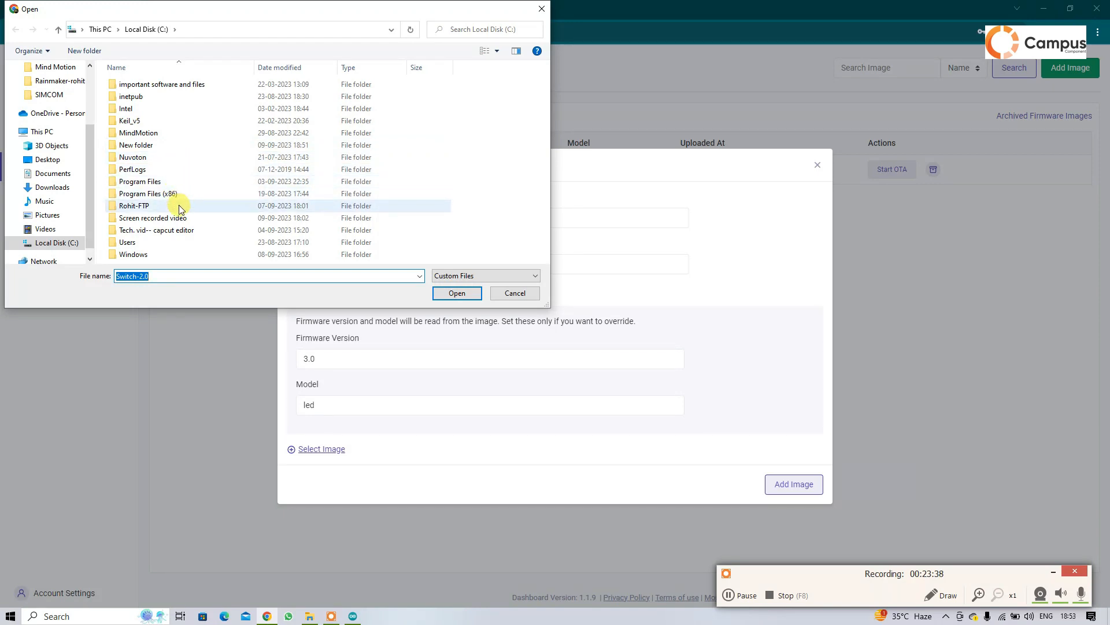
{"action": "double_click", "coordinate": [135, 144]}
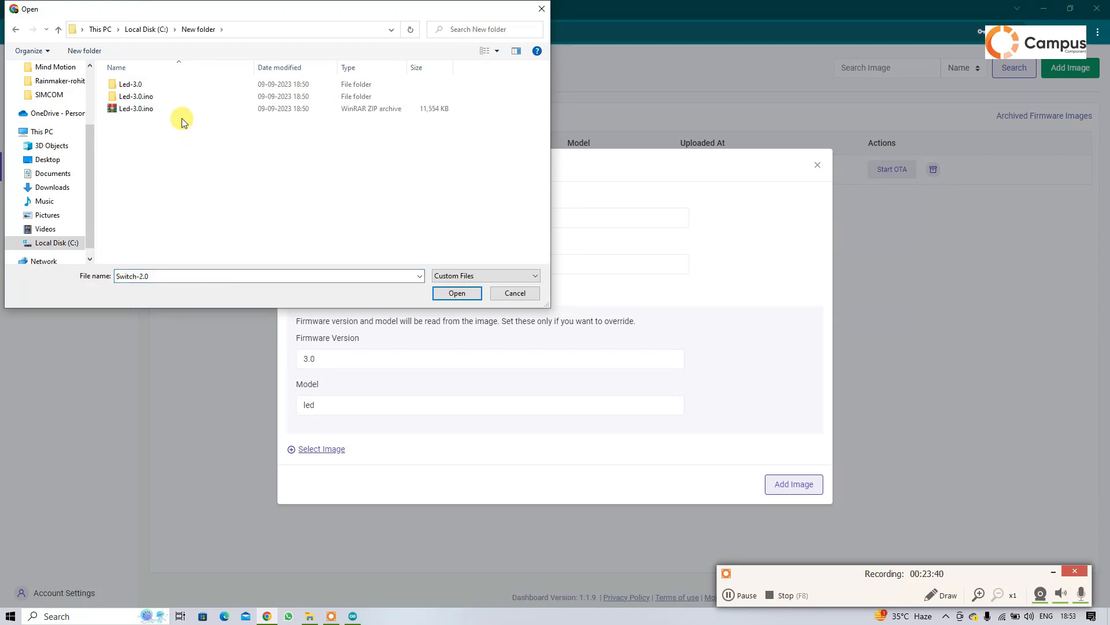
{"action": "double_click", "coordinate": [134, 96]}
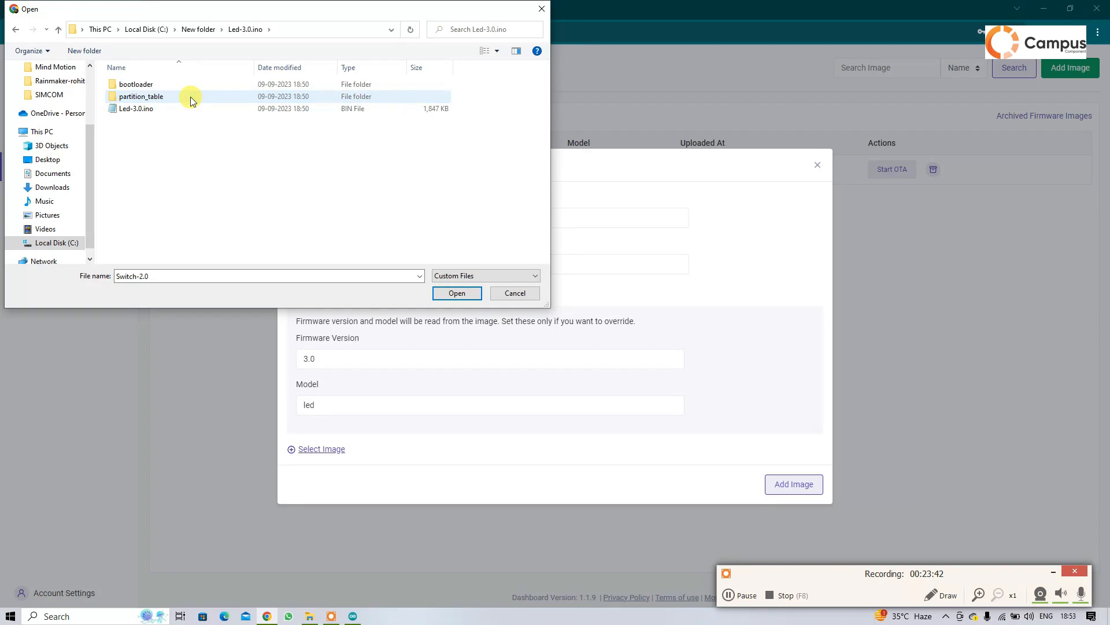
{"action": "left_click", "coordinate": [456, 293]}
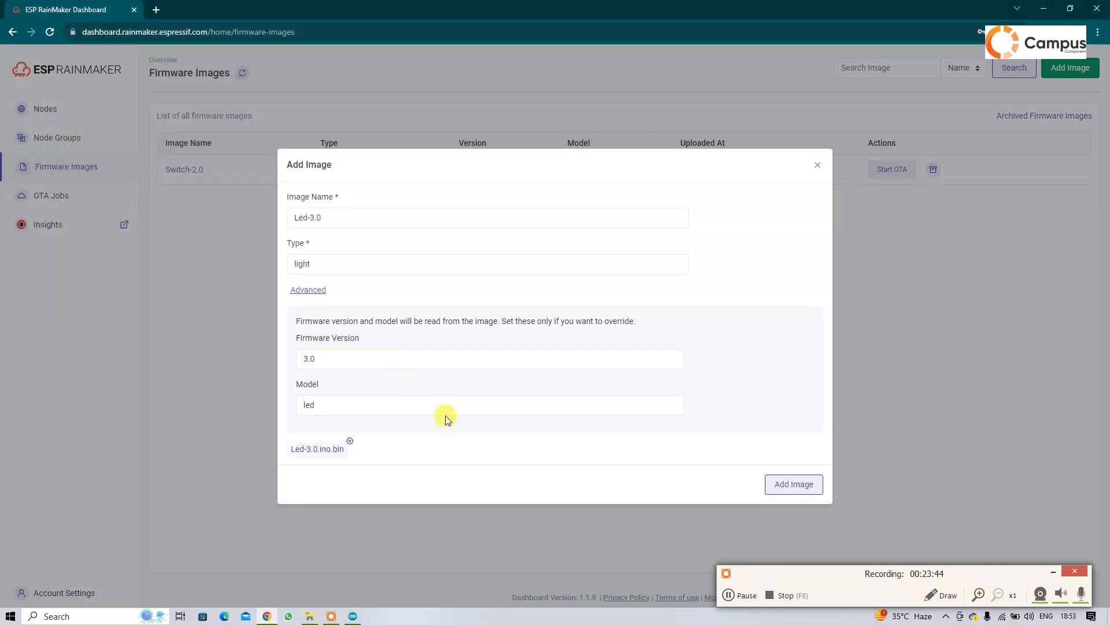
{"action": "left_click", "coordinate": [793, 483]}
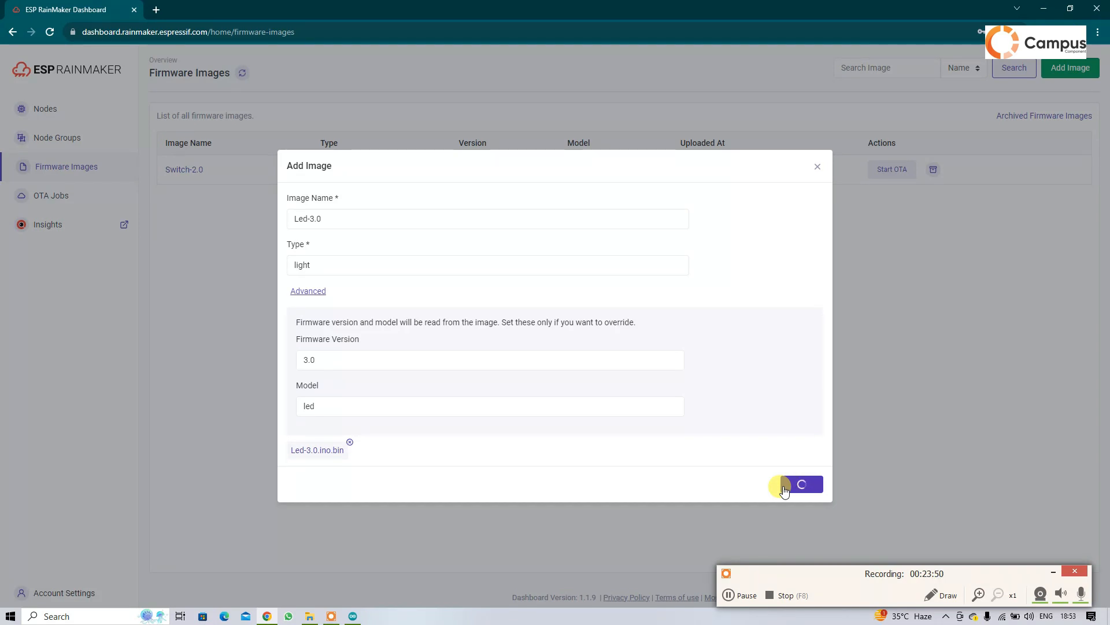
{"action": "left_click", "coordinate": [800, 484]}
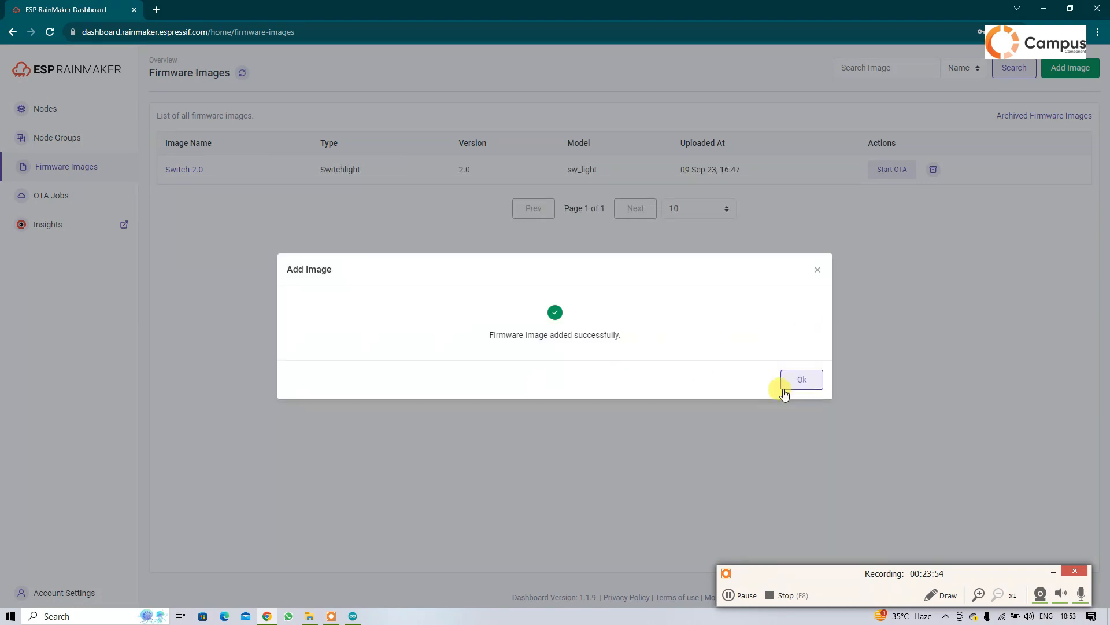
{"action": "left_click", "coordinate": [800, 380]}
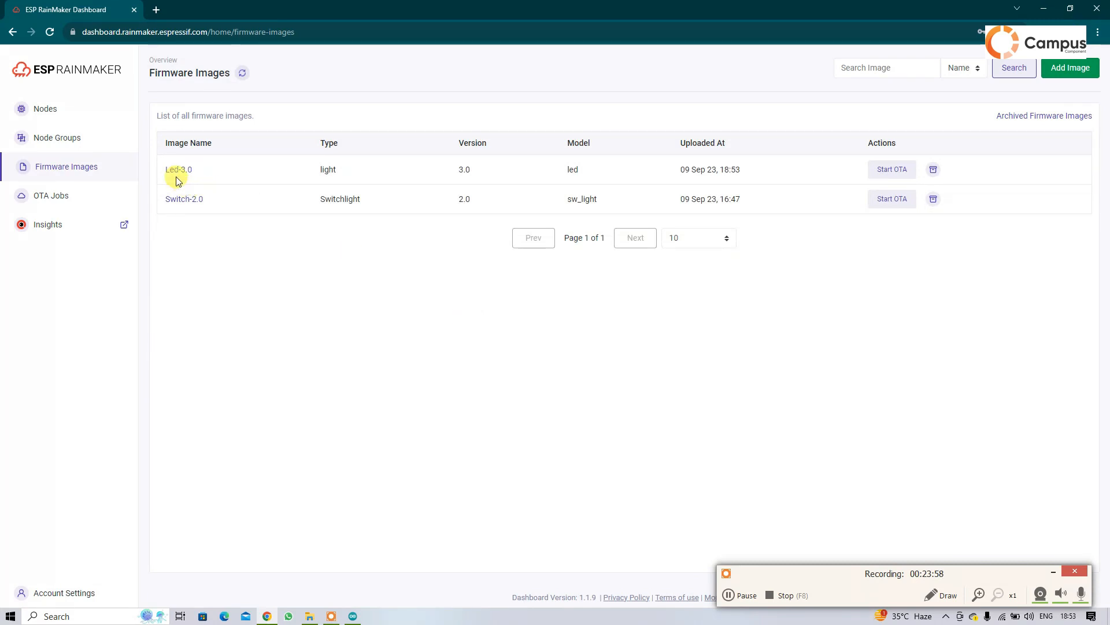
{"action": "mouse_move", "coordinate": [374, 177]}
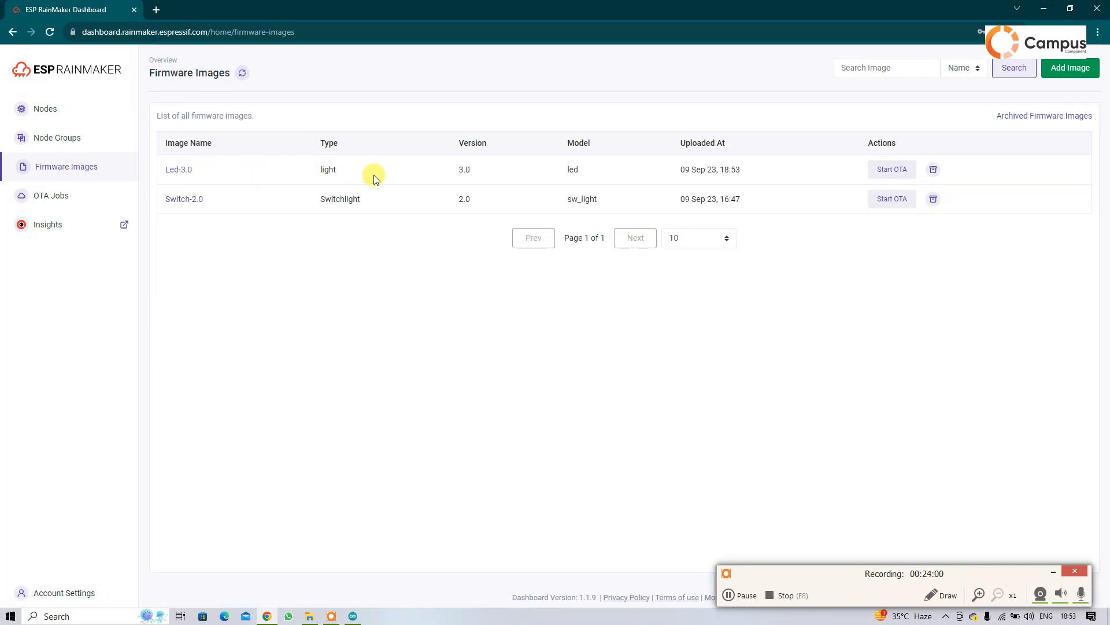
{"action": "mouse_move", "coordinate": [916, 173]}
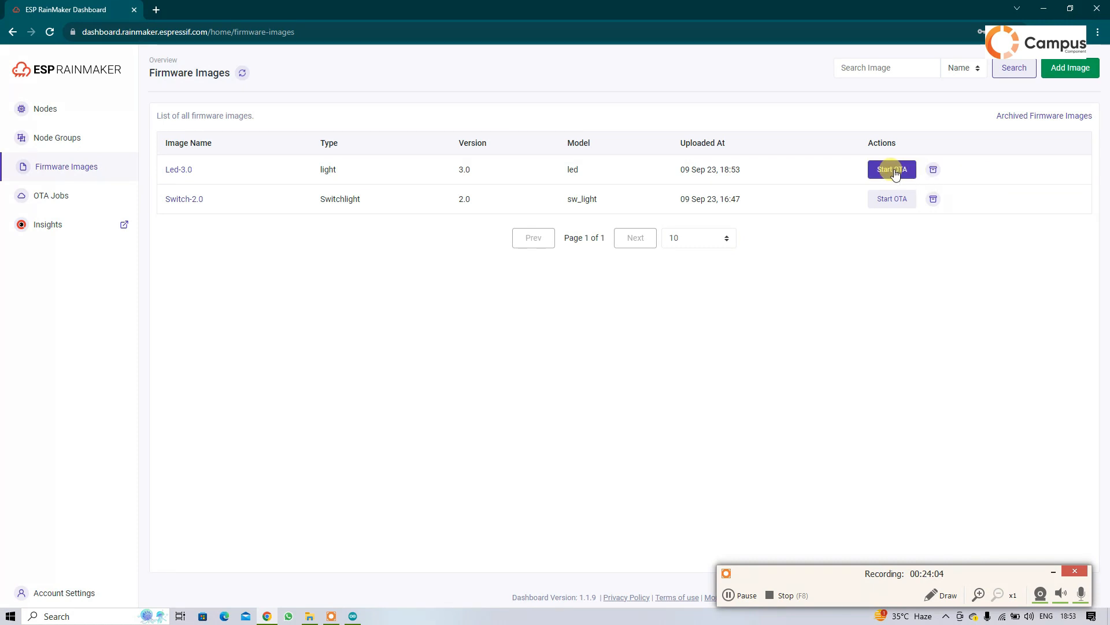
Step: Launch OTA job led_rohit pushing Led-3.0 to the one available node and acknowledge the confirmation
{"action": "left_click", "coordinate": [892, 169]}
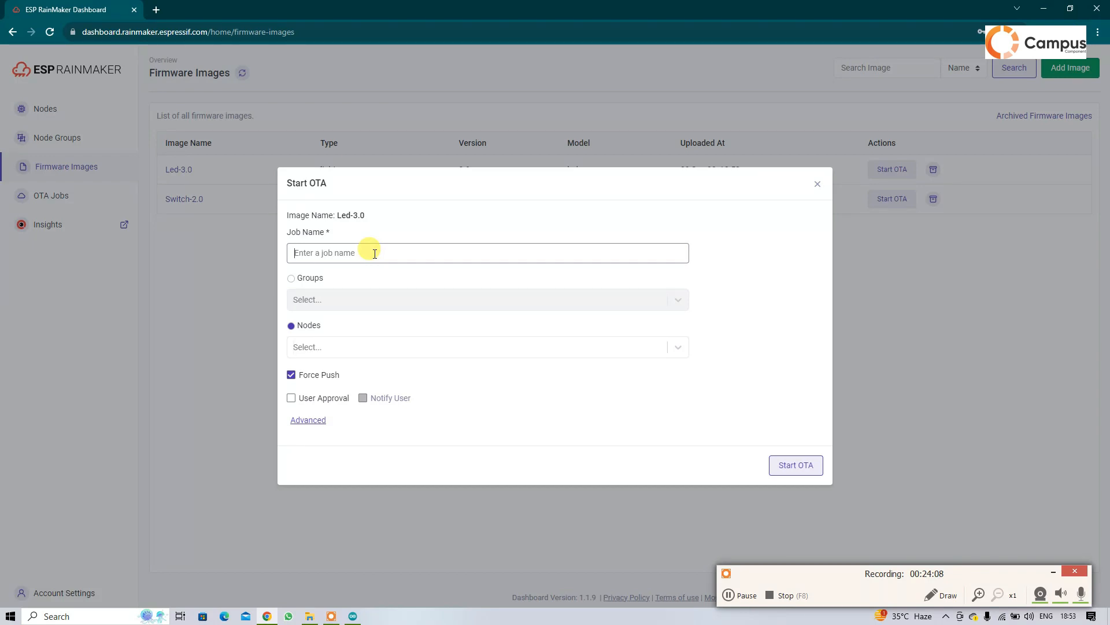
{"action": "type", "text": "led_"}
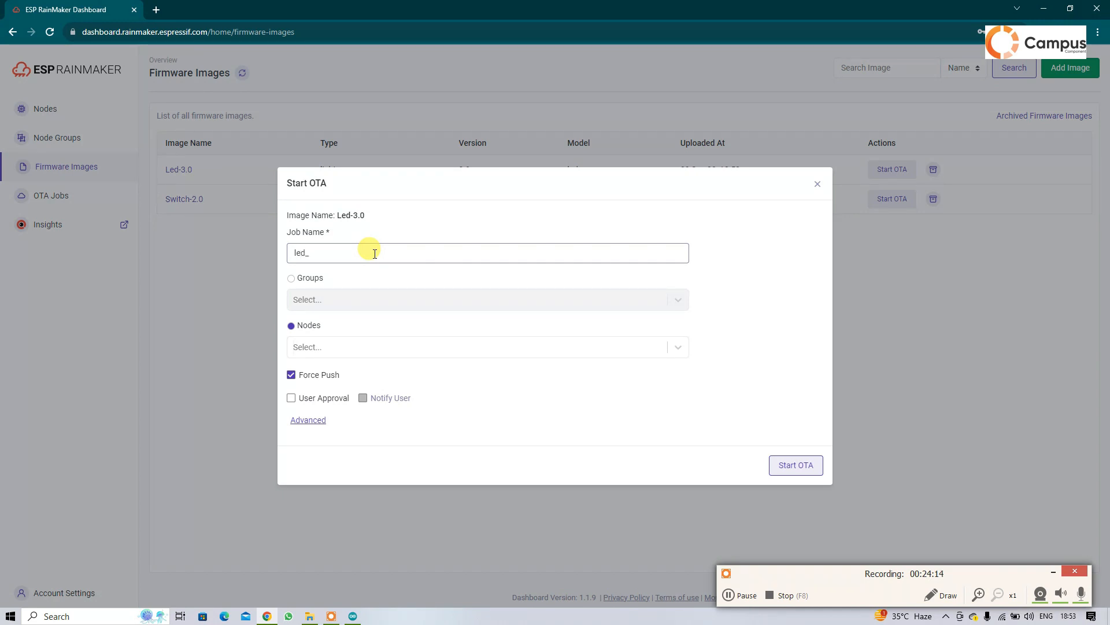
{"action": "type", "text": "rohit"}
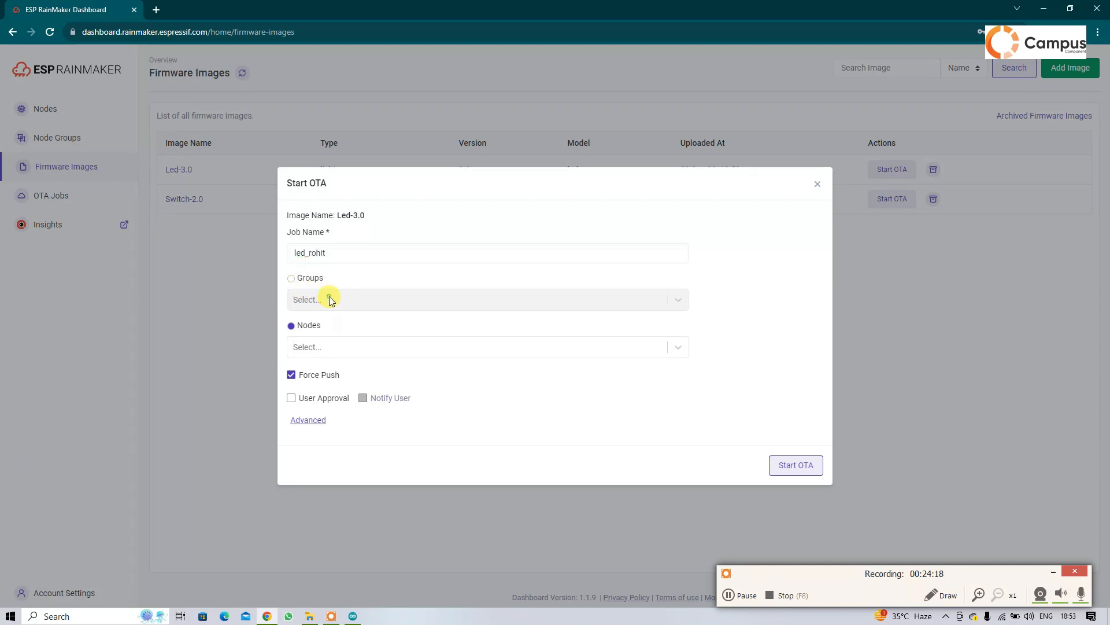
{"action": "mouse_move", "coordinate": [361, 343]}
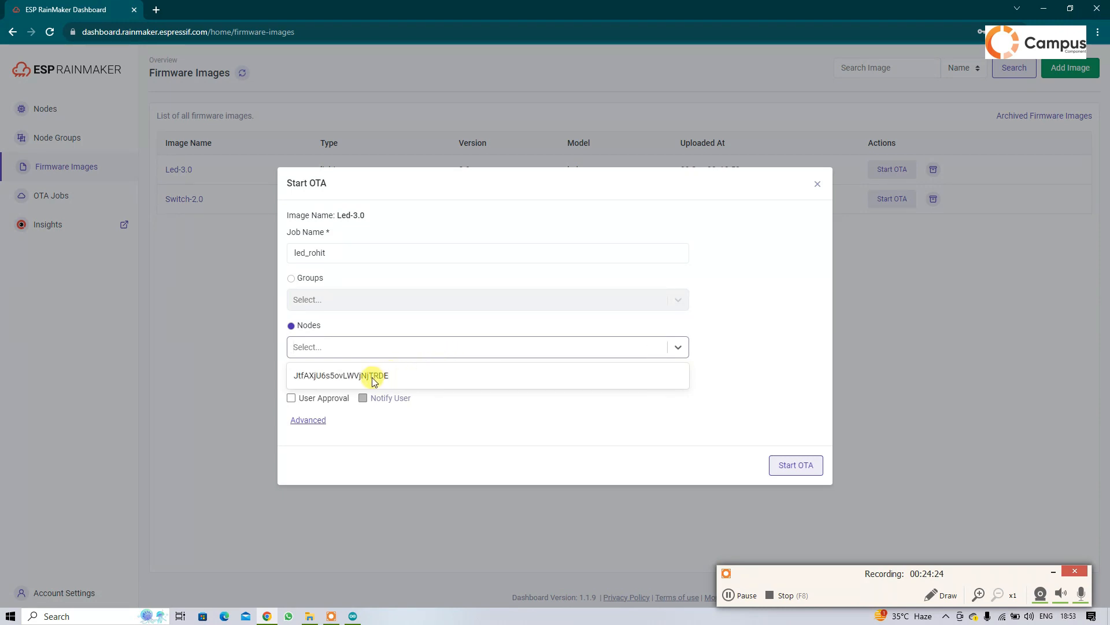
{"action": "left_click", "coordinate": [339, 375]}
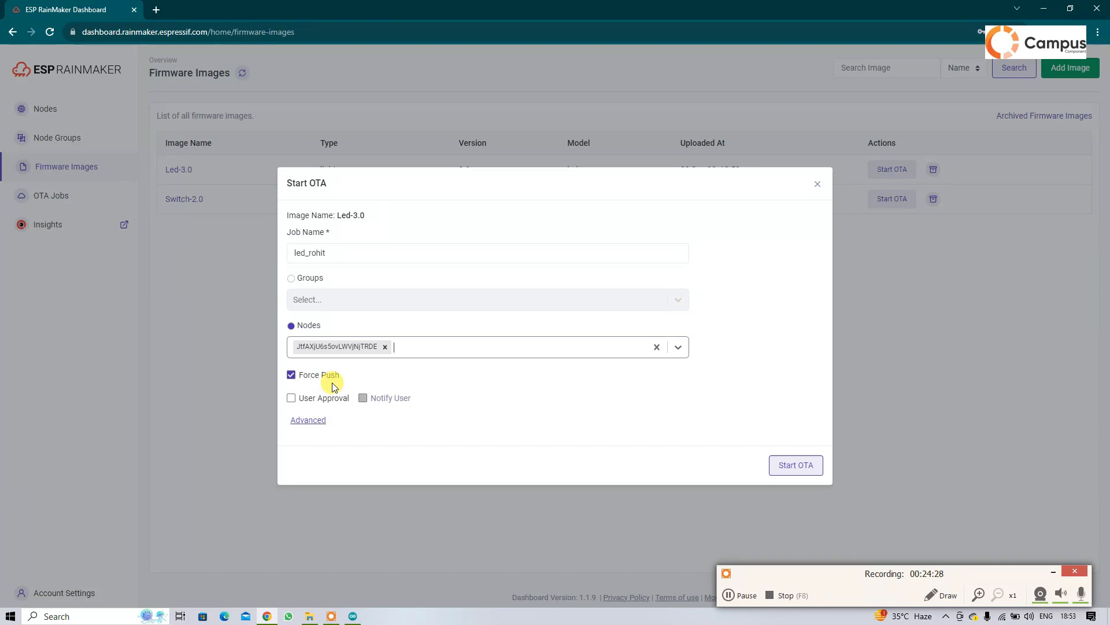
{"action": "mouse_move", "coordinate": [397, 384]}
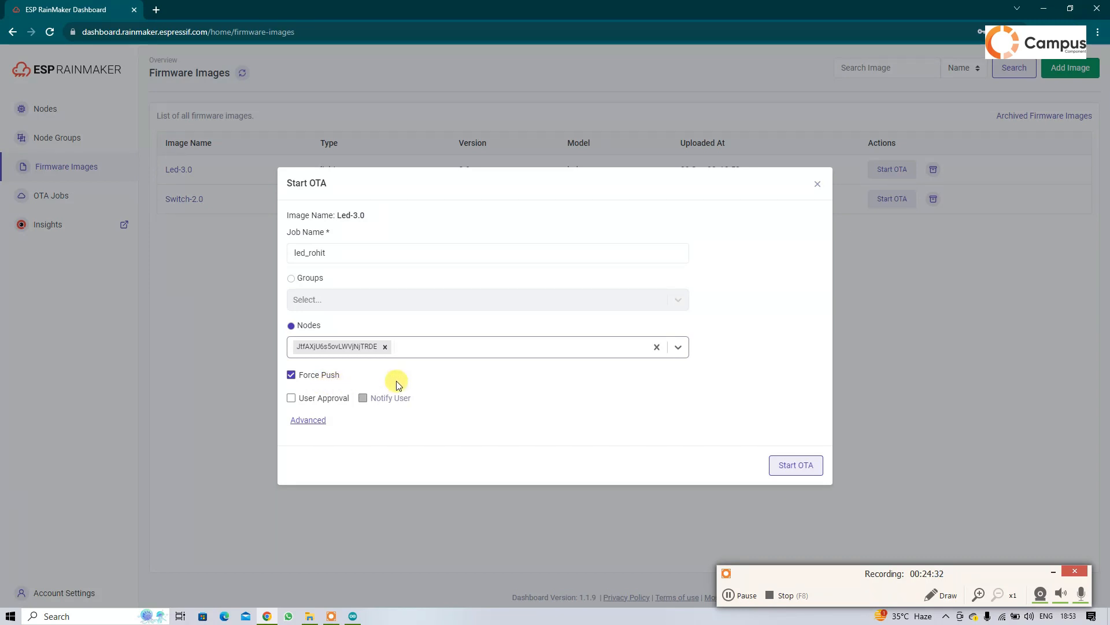
{"action": "mouse_move", "coordinate": [386, 411]}
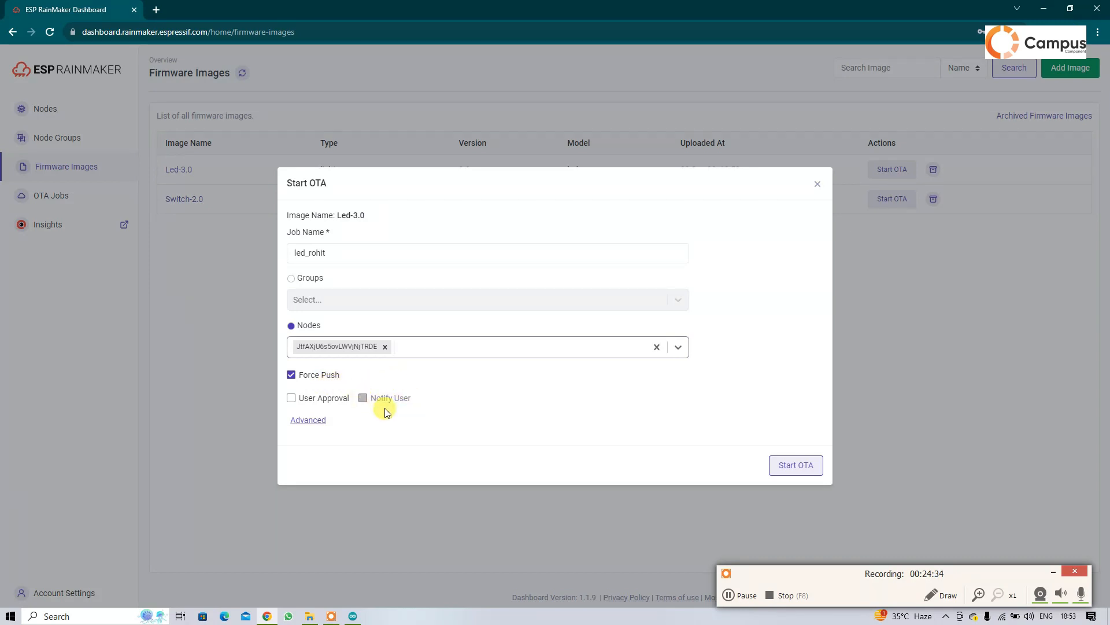
{"action": "mouse_move", "coordinate": [290, 375]}
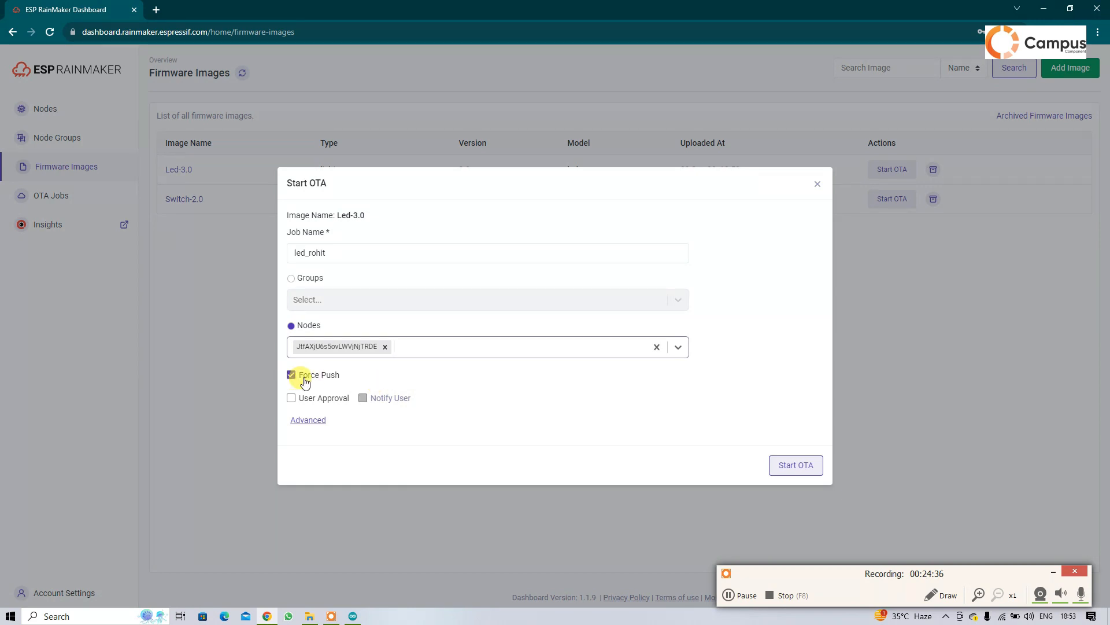
{"action": "mouse_move", "coordinate": [757, 485]}
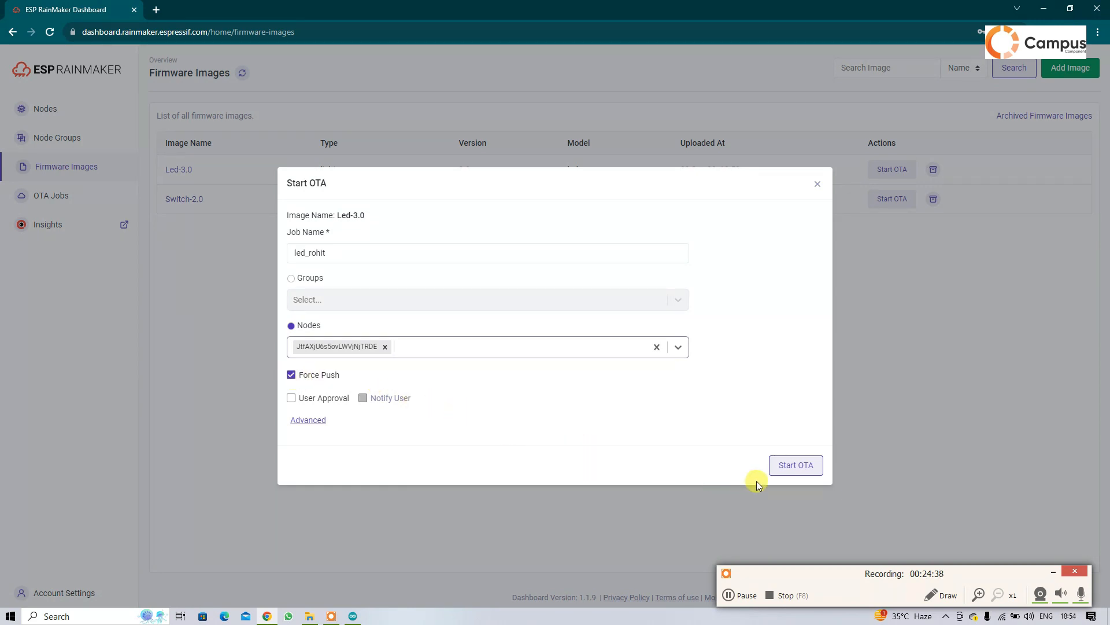
{"action": "mouse_move", "coordinate": [796, 465]}
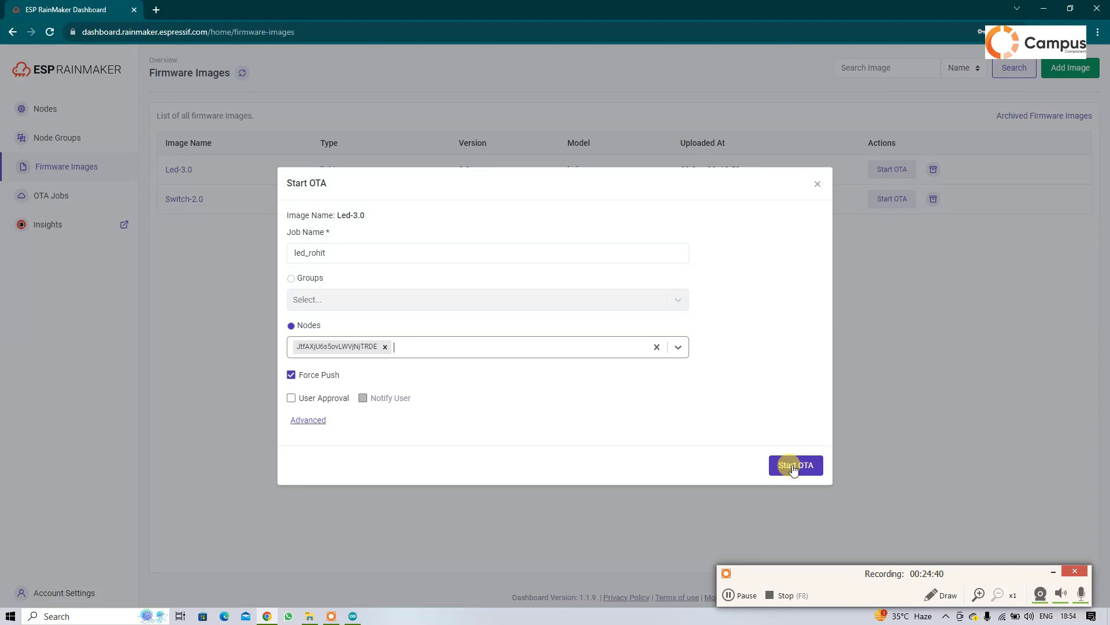
{"action": "left_click", "coordinate": [796, 465]}
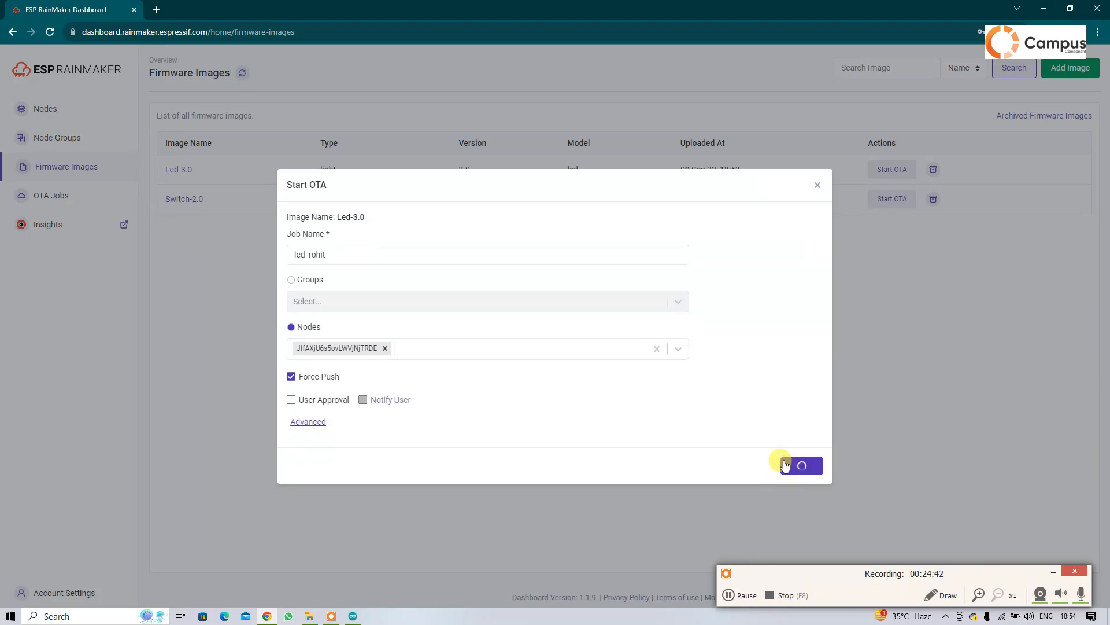
{"action": "mouse_move", "coordinate": [710, 431]}
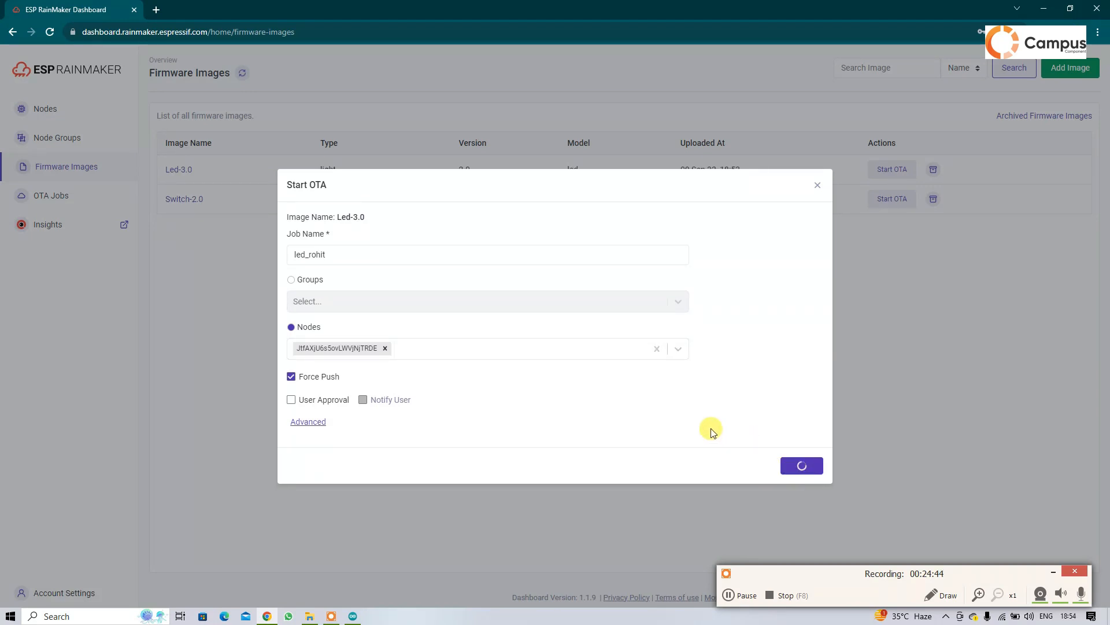
{"action": "left_click", "coordinate": [800, 465]}
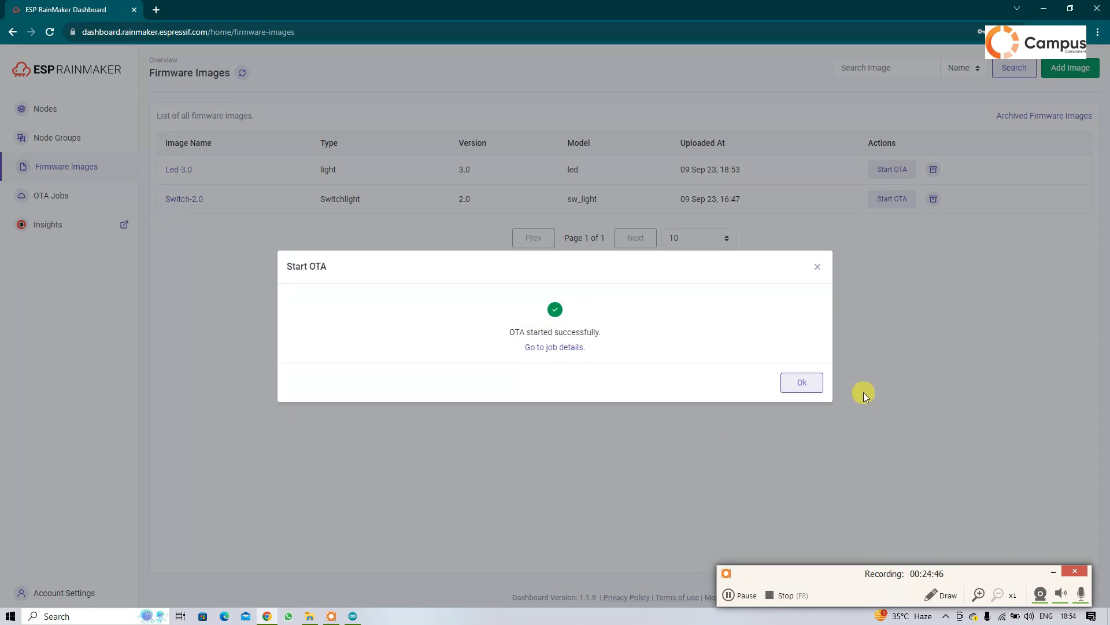
{"action": "left_click", "coordinate": [801, 382]}
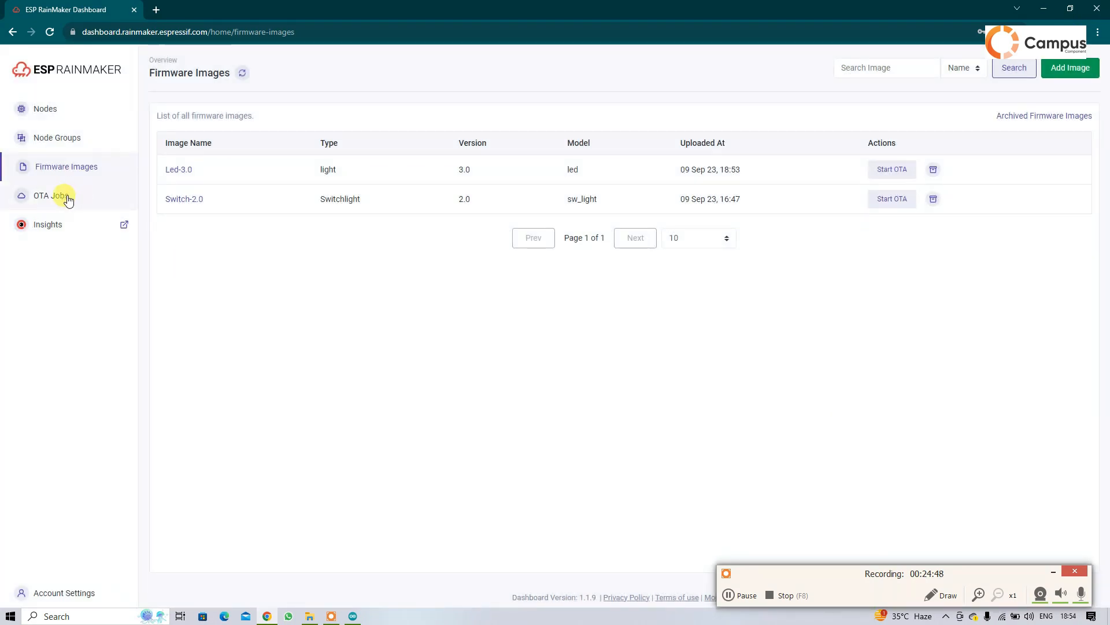
Step: Refresh the OTA Jobs list until led_rohit shows finished with completed count 1
{"action": "left_click", "coordinate": [52, 195]}
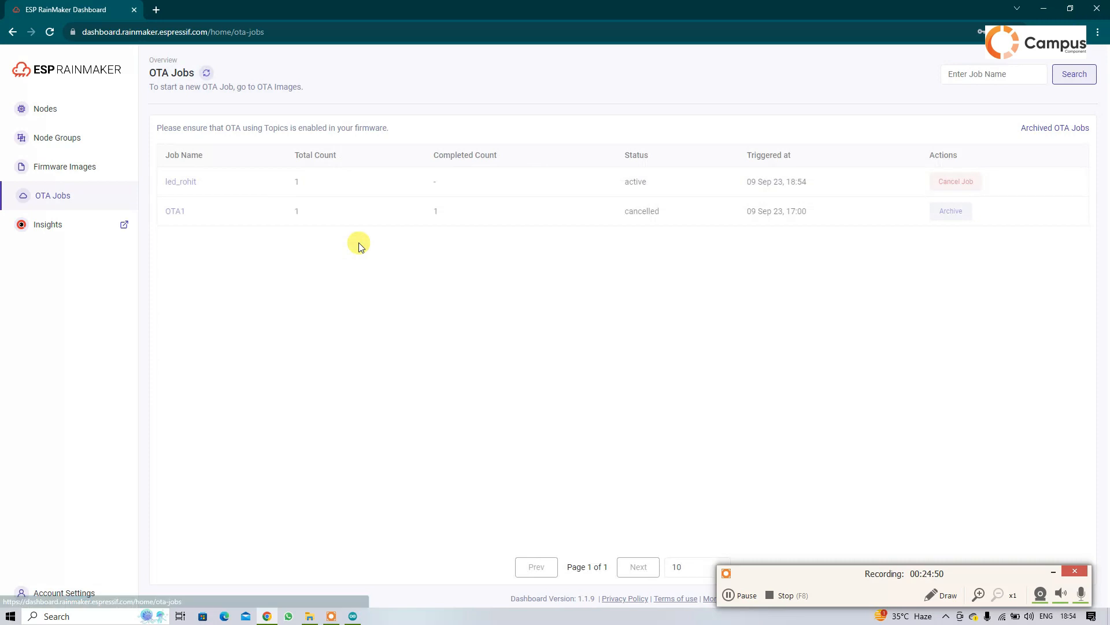
{"action": "mouse_move", "coordinate": [874, 244]}
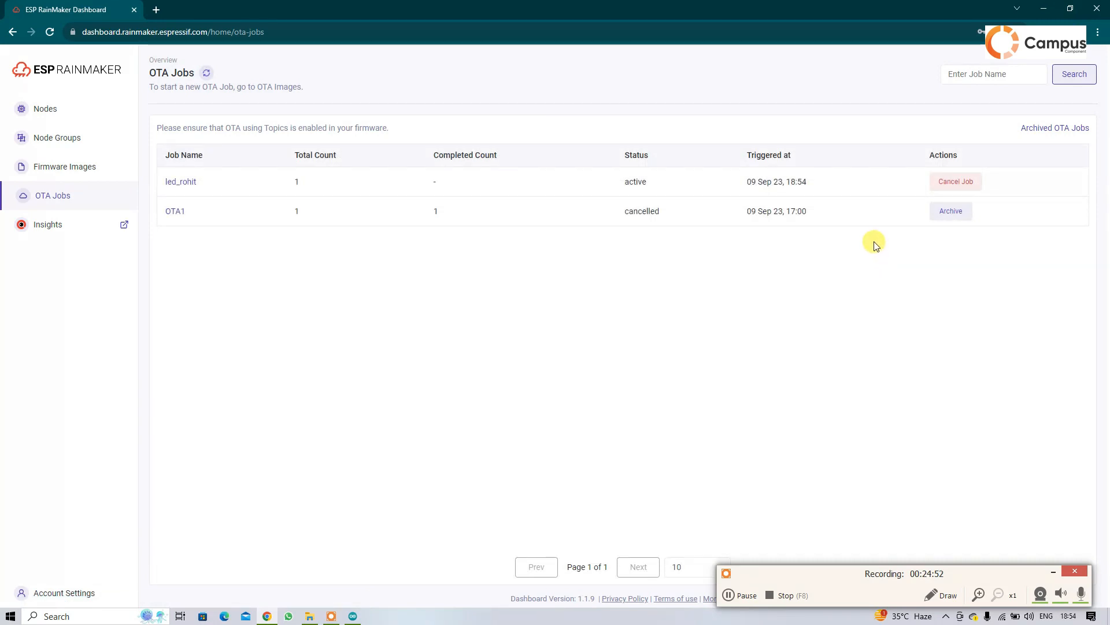
{"action": "mouse_move", "coordinate": [644, 170]}
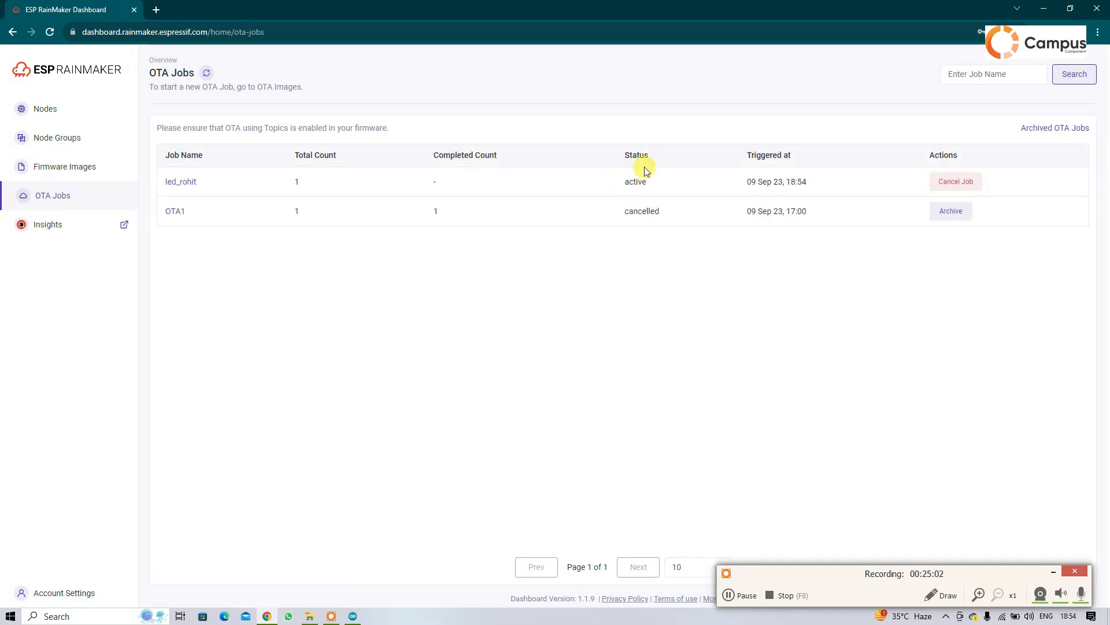
{"action": "mouse_move", "coordinate": [203, 191]}
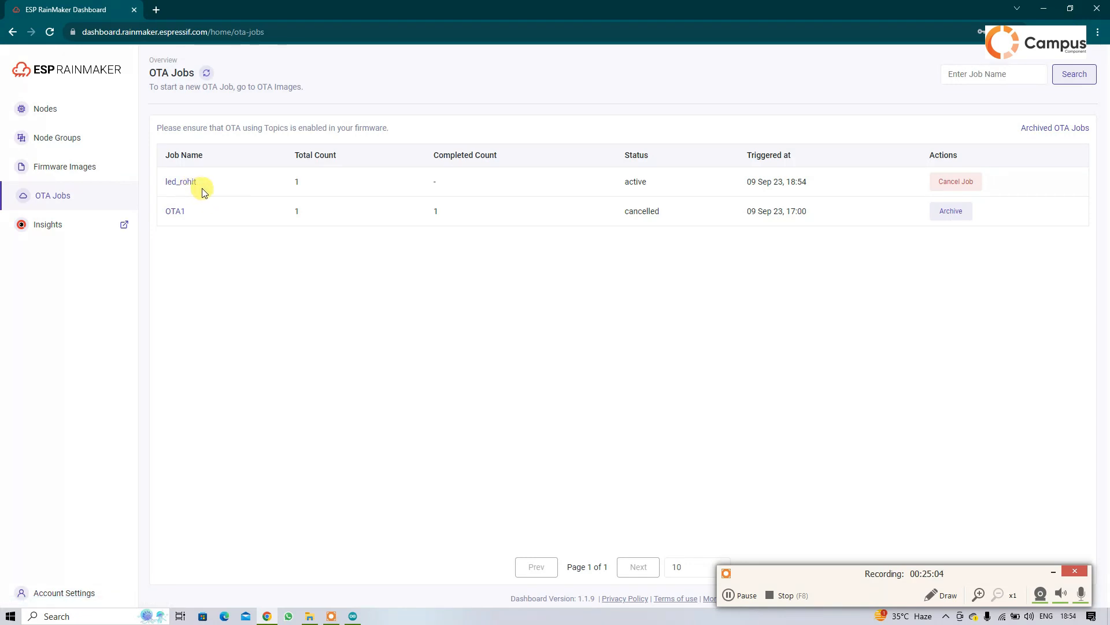
{"action": "mouse_move", "coordinate": [390, 129]}
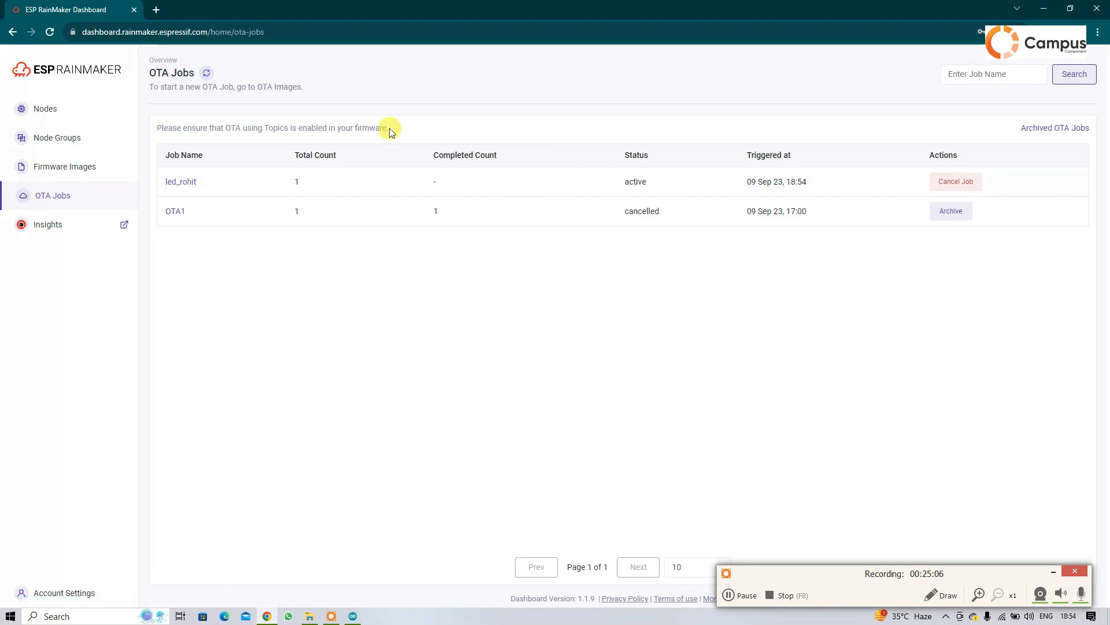
{"action": "left_click", "coordinate": [205, 73]}
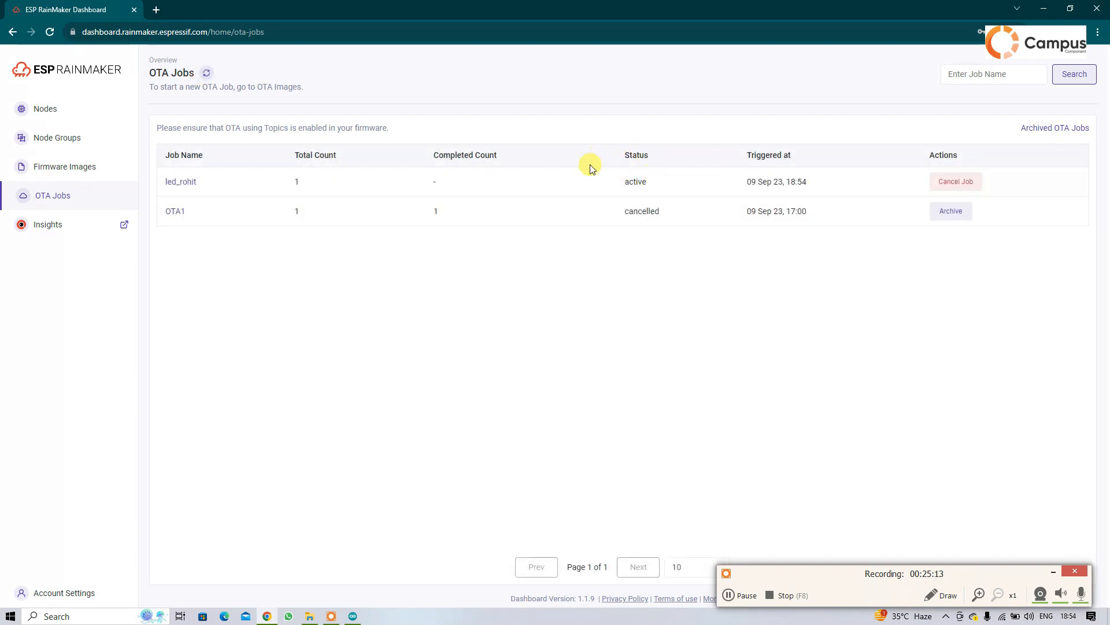
{"action": "mouse_move", "coordinate": [422, 178]}
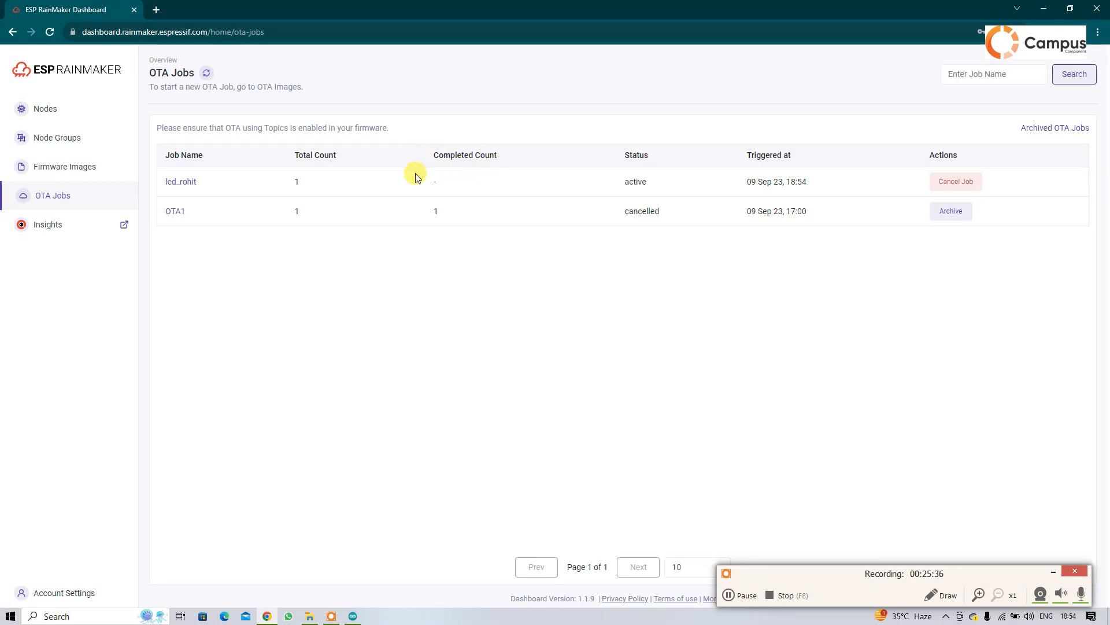
{"action": "mouse_move", "coordinate": [472, 177]}
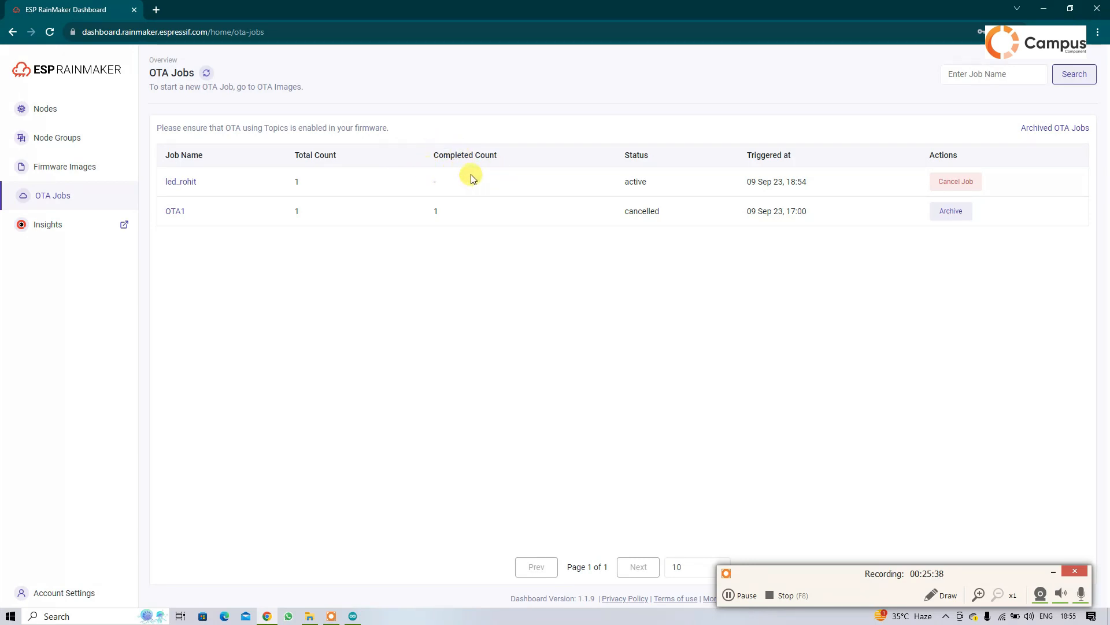
{"action": "mouse_move", "coordinate": [433, 173]}
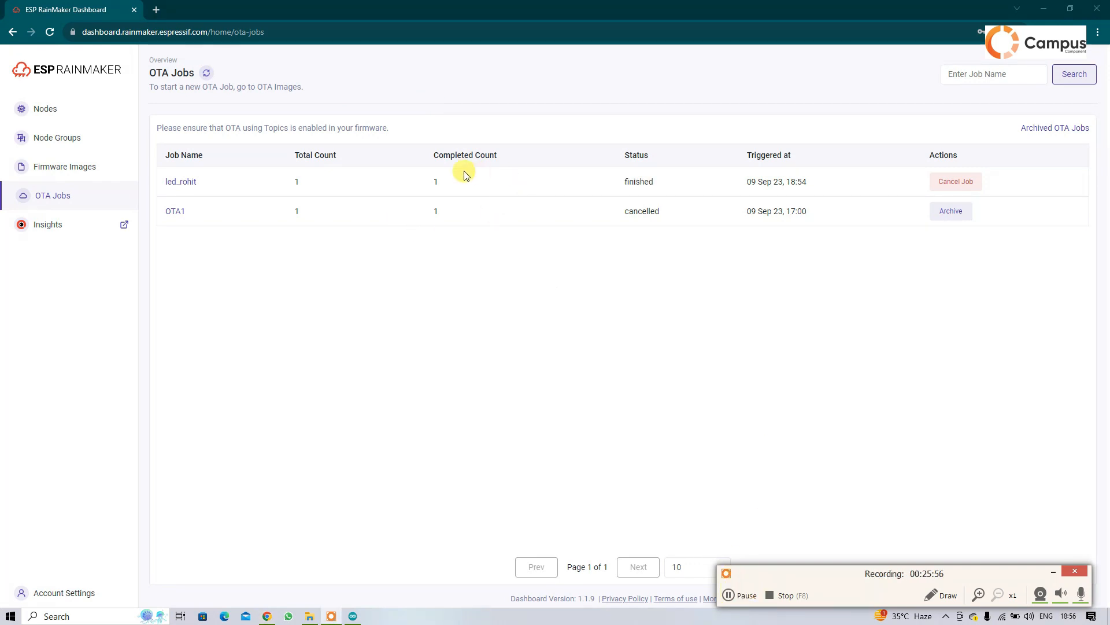
{"action": "mouse_move", "coordinate": [191, 65]}
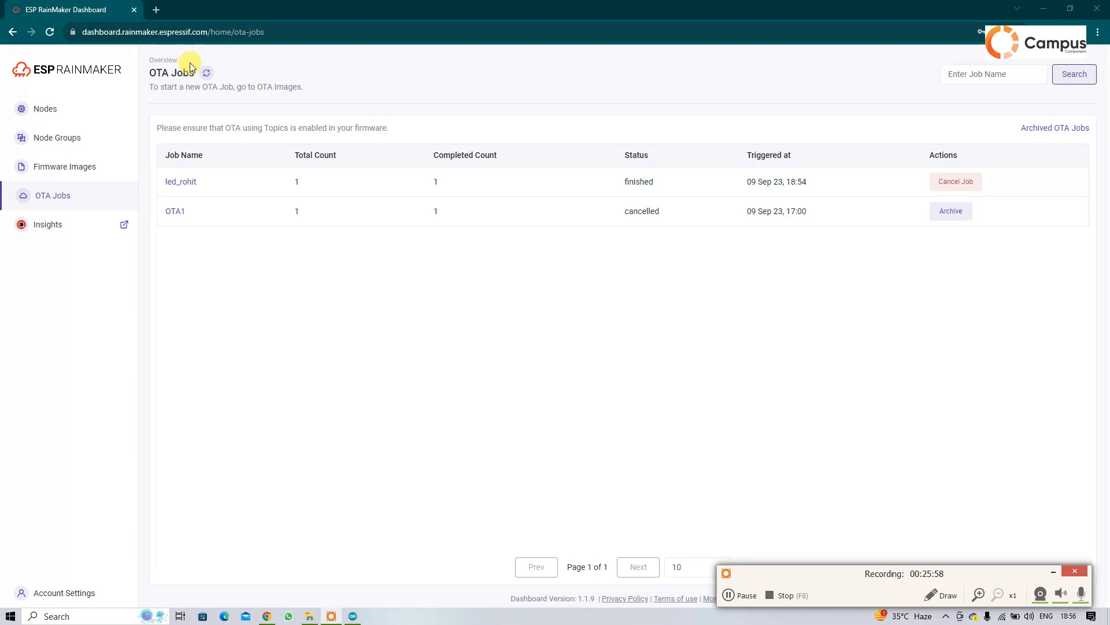
{"action": "left_click", "coordinate": [206, 73]}
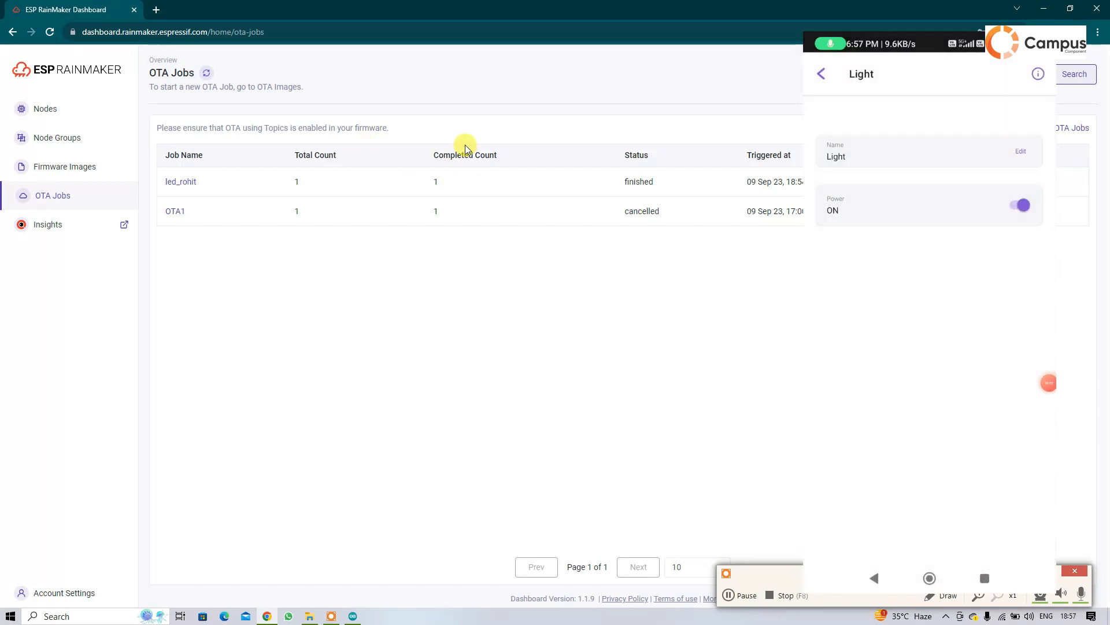
Step: Leave the Light device's control page and return to the Devices list
{"action": "left_click", "coordinate": [821, 74]}
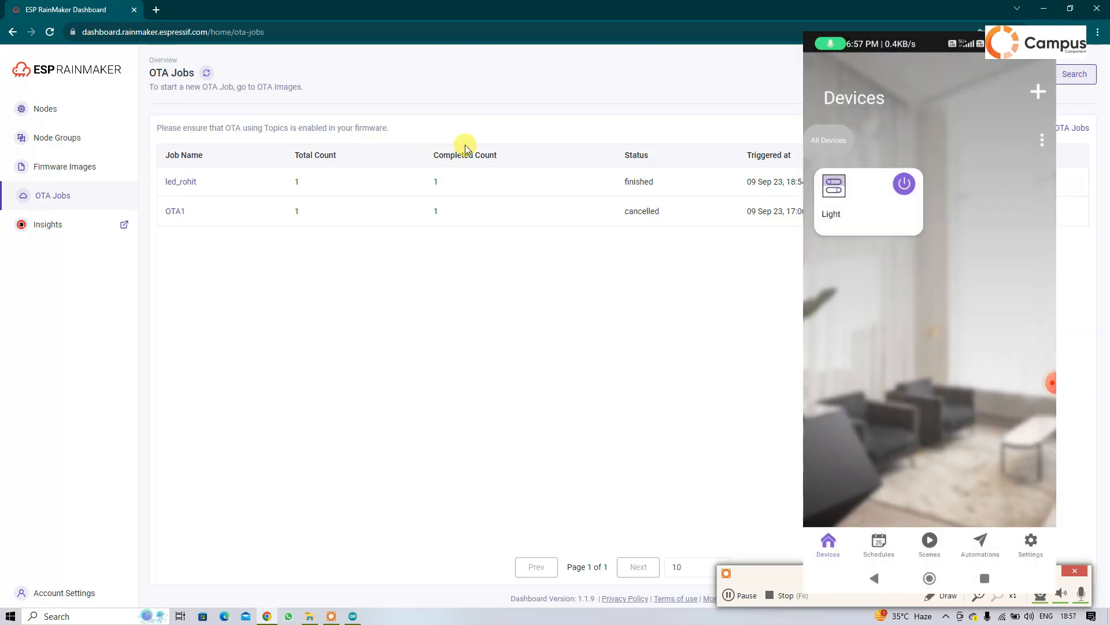